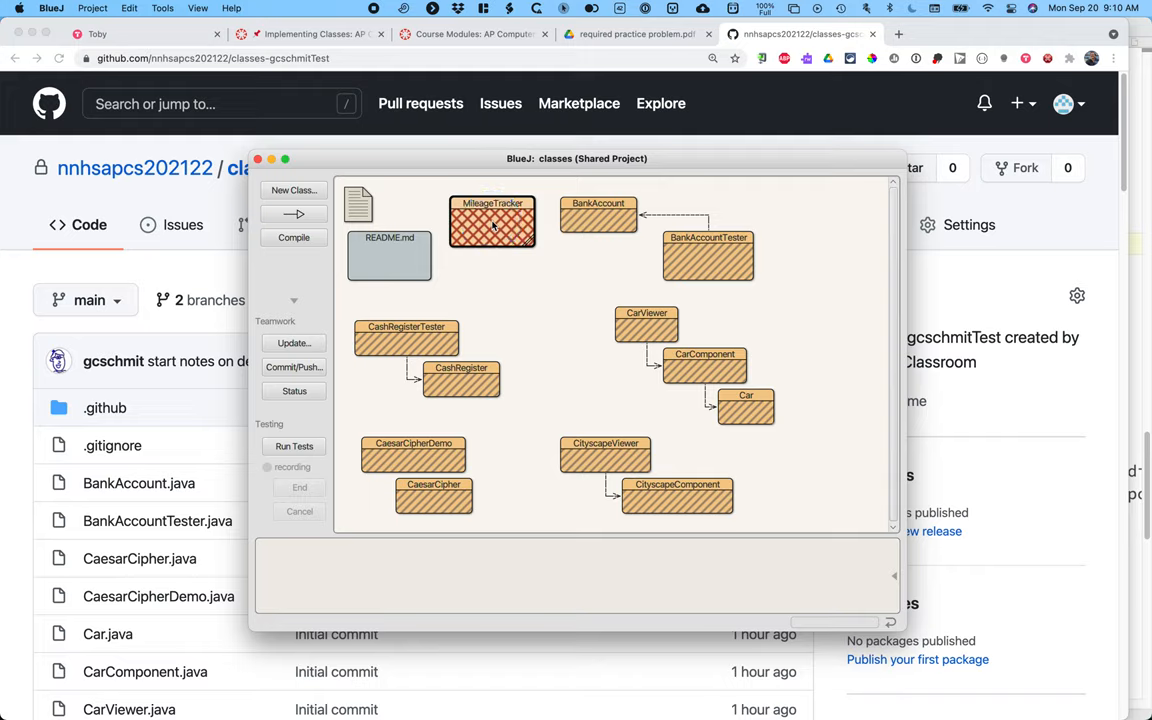
# - Open the MileageTracker class source in the editor and scroll through it
pyautogui.click(492, 221)
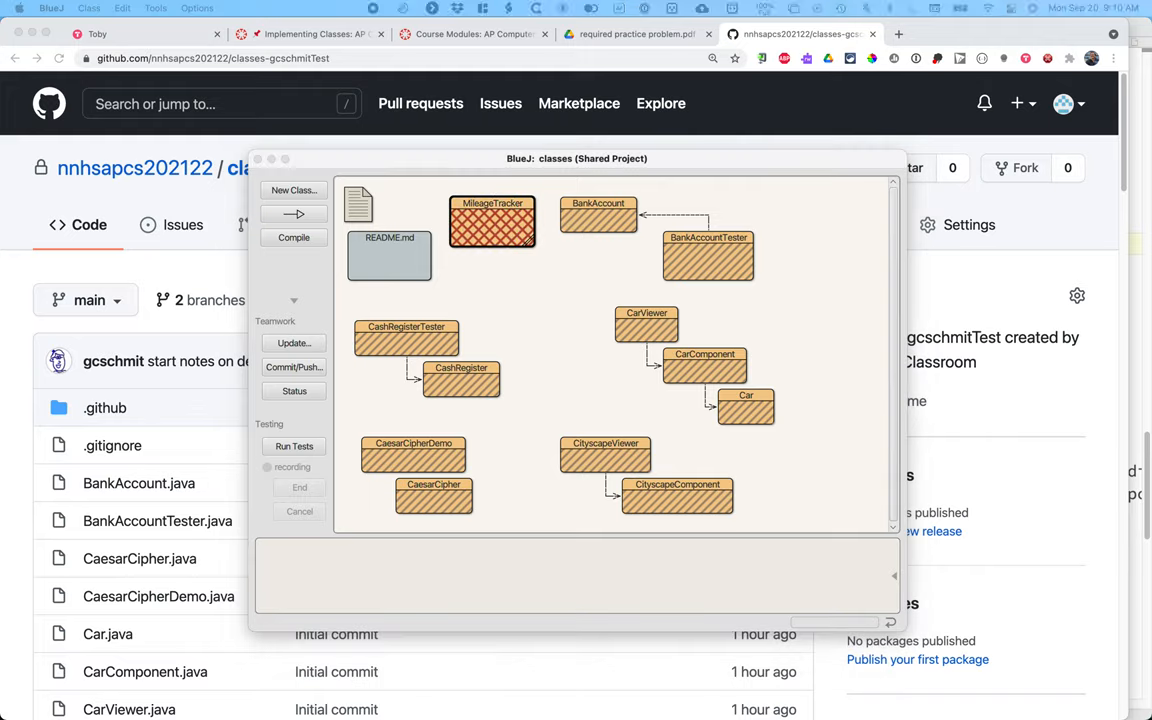
pyautogui.doubleClick(492, 221)
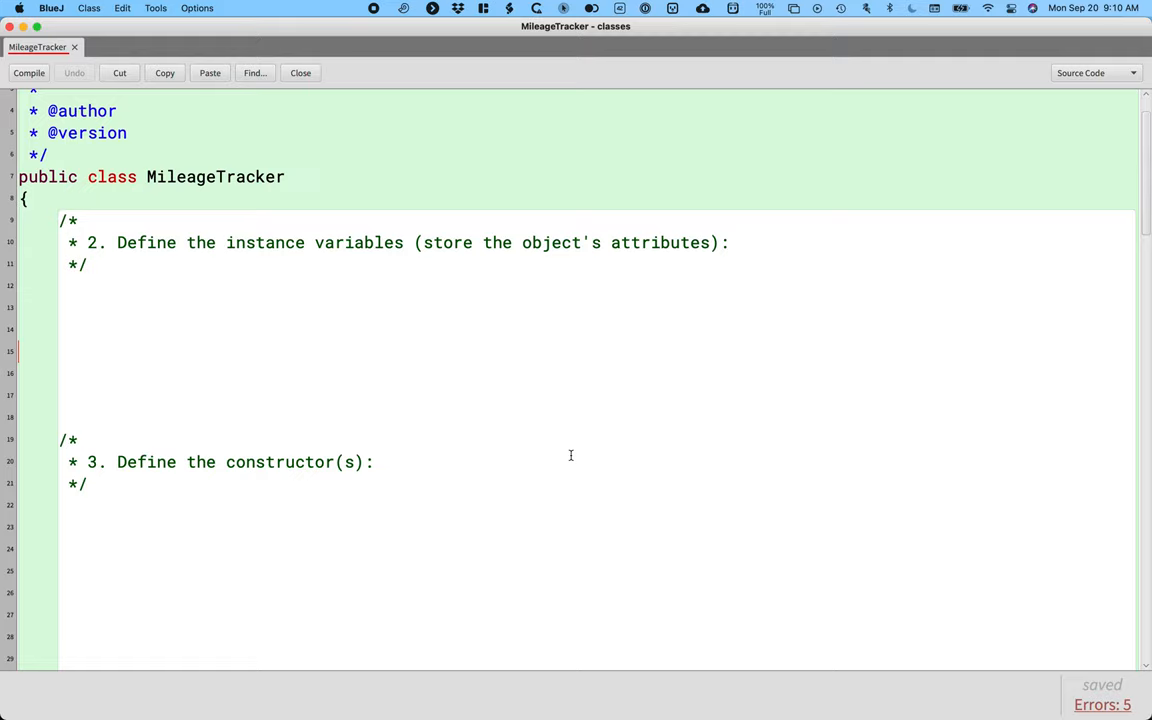
pyautogui.scroll(3)
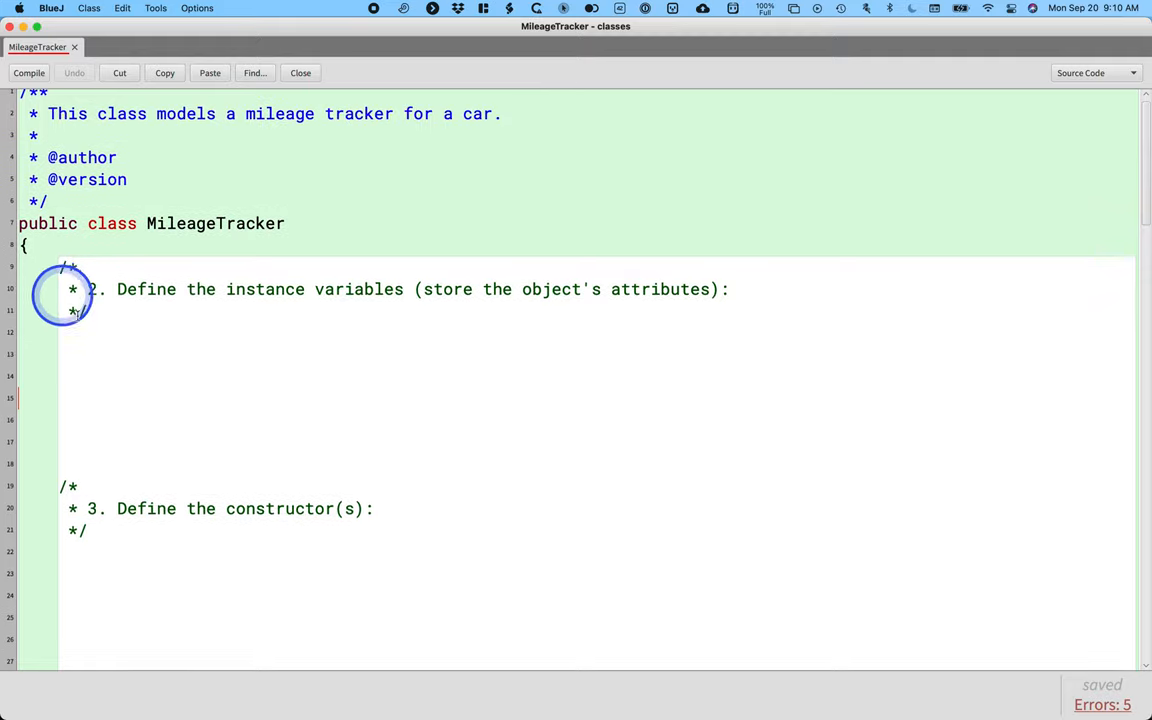
pyautogui.scroll(-3)
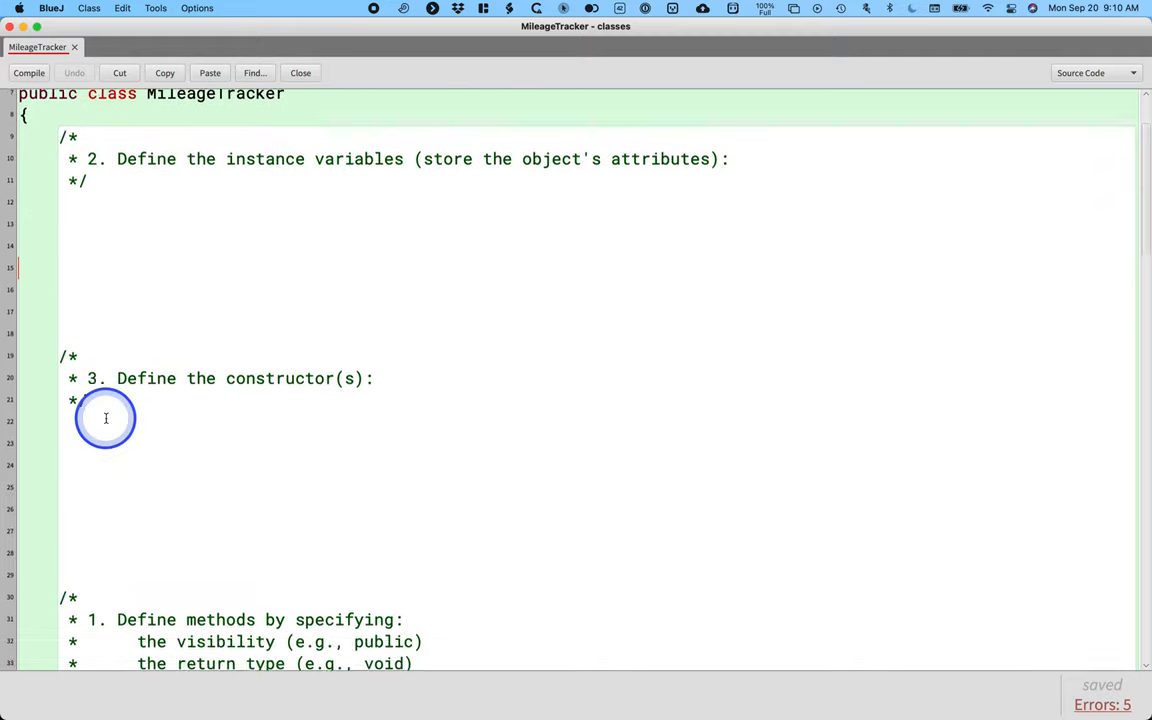
pyautogui.scroll(-3)
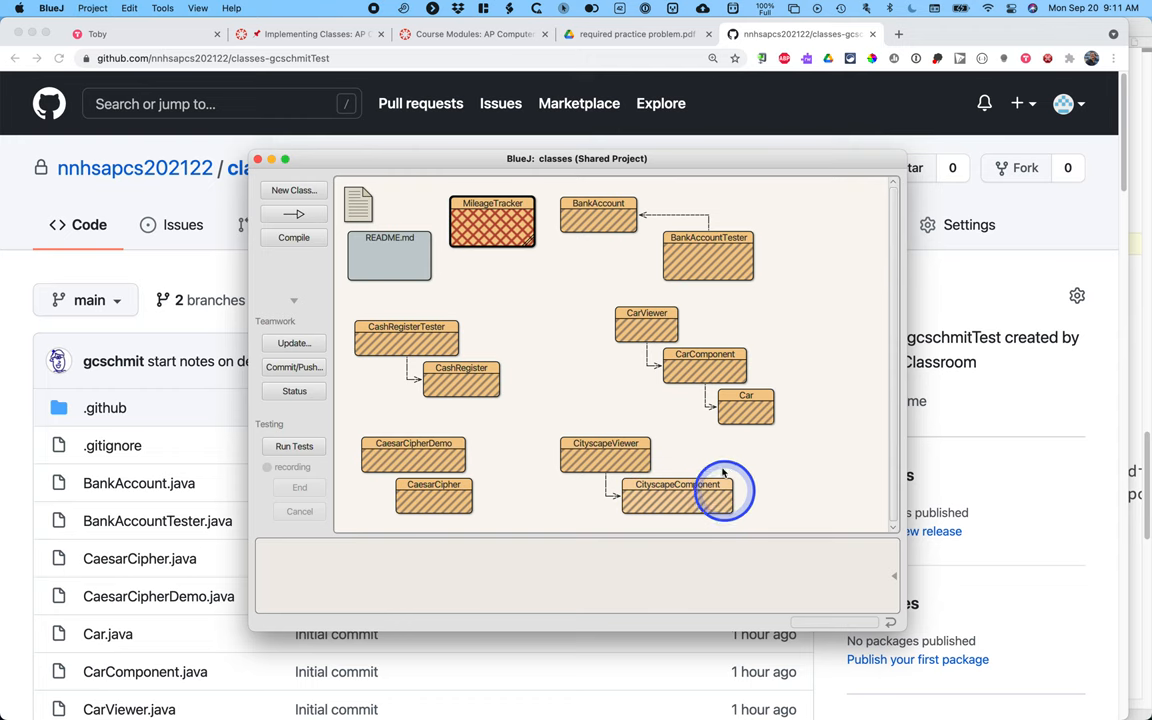
pyautogui.moveTo(685, 275)
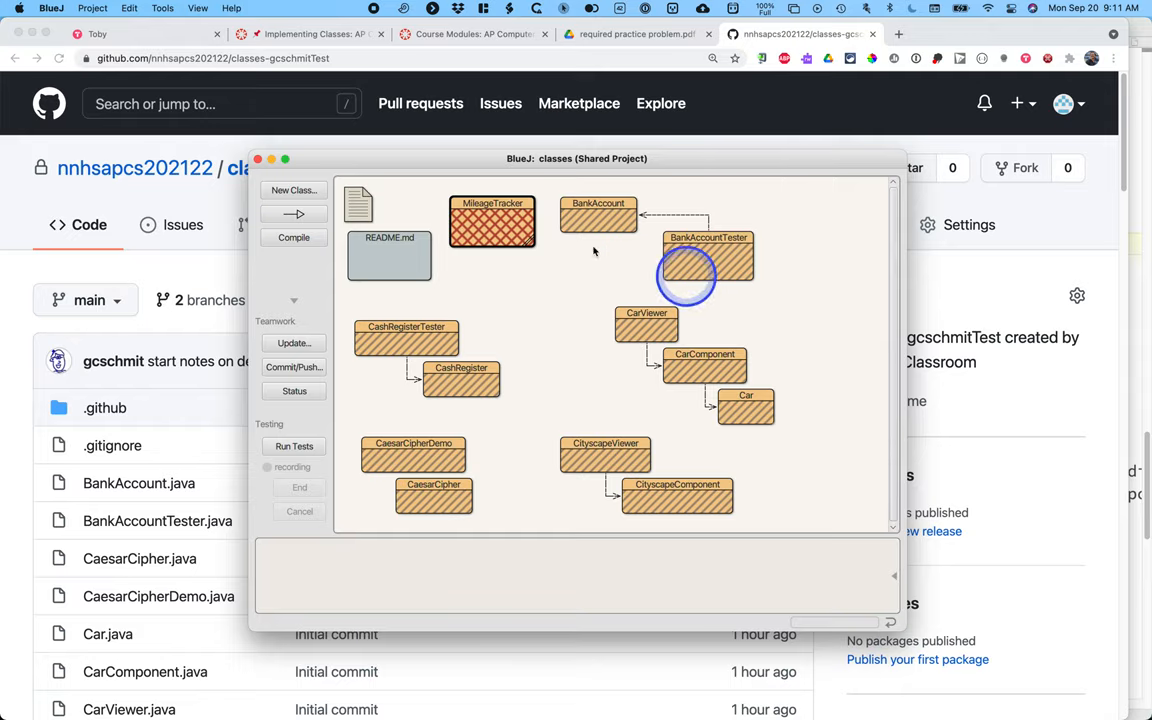
# - Reopen the MileageTracker source and scroll through its methods
pyautogui.doubleClick(491, 218)
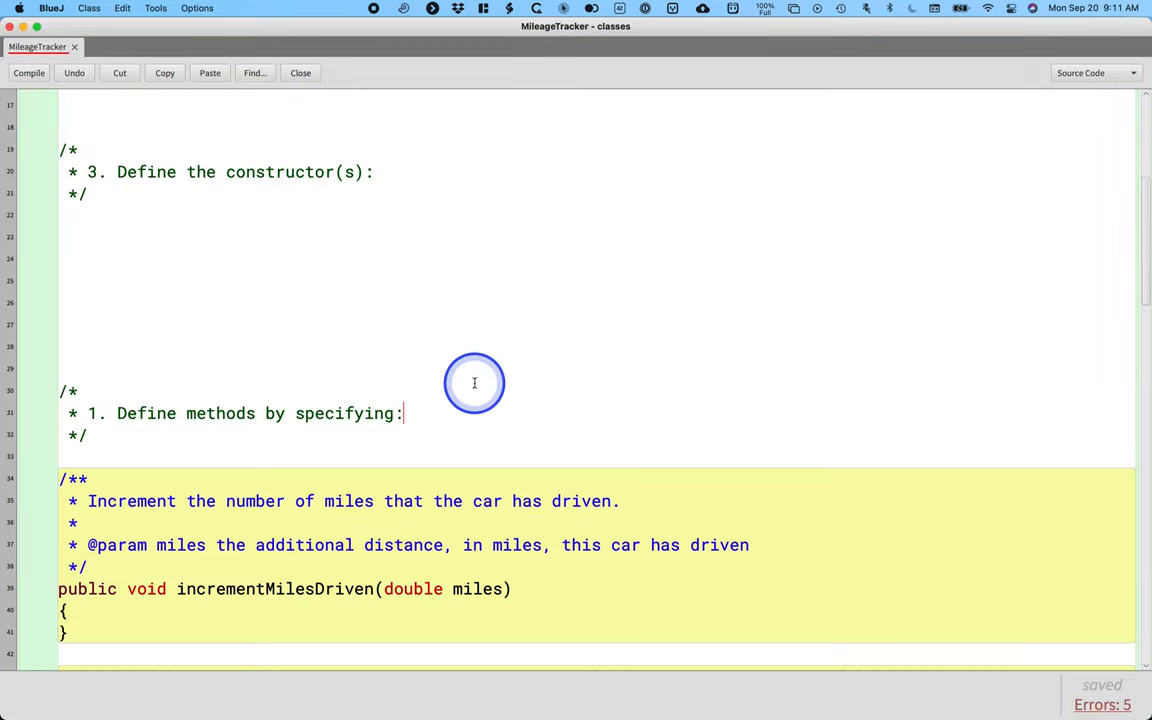
pyautogui.scroll(-3)
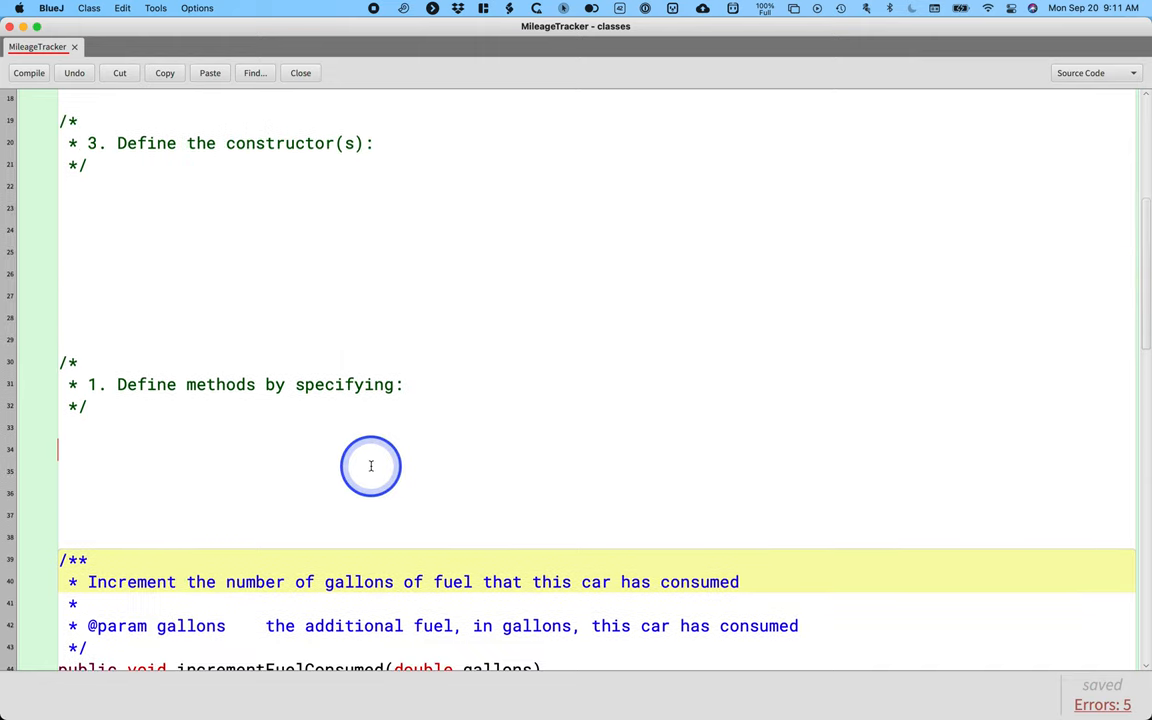
pyautogui.scroll(-3)
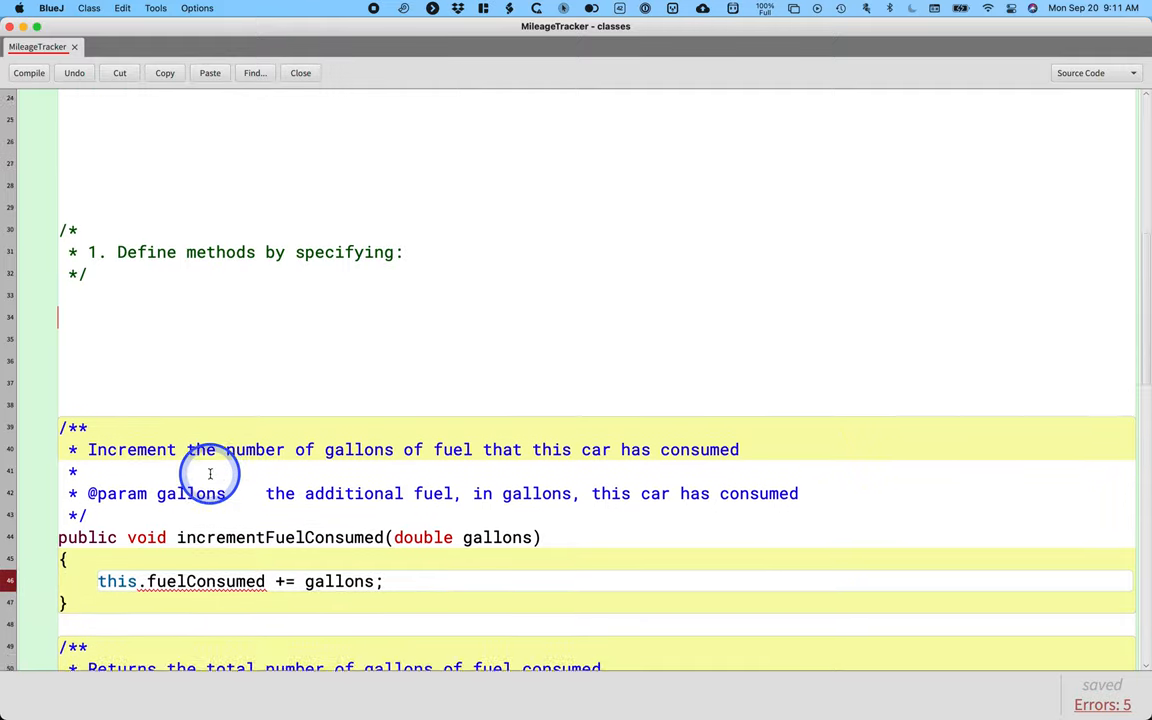
pyautogui.scroll(-3)
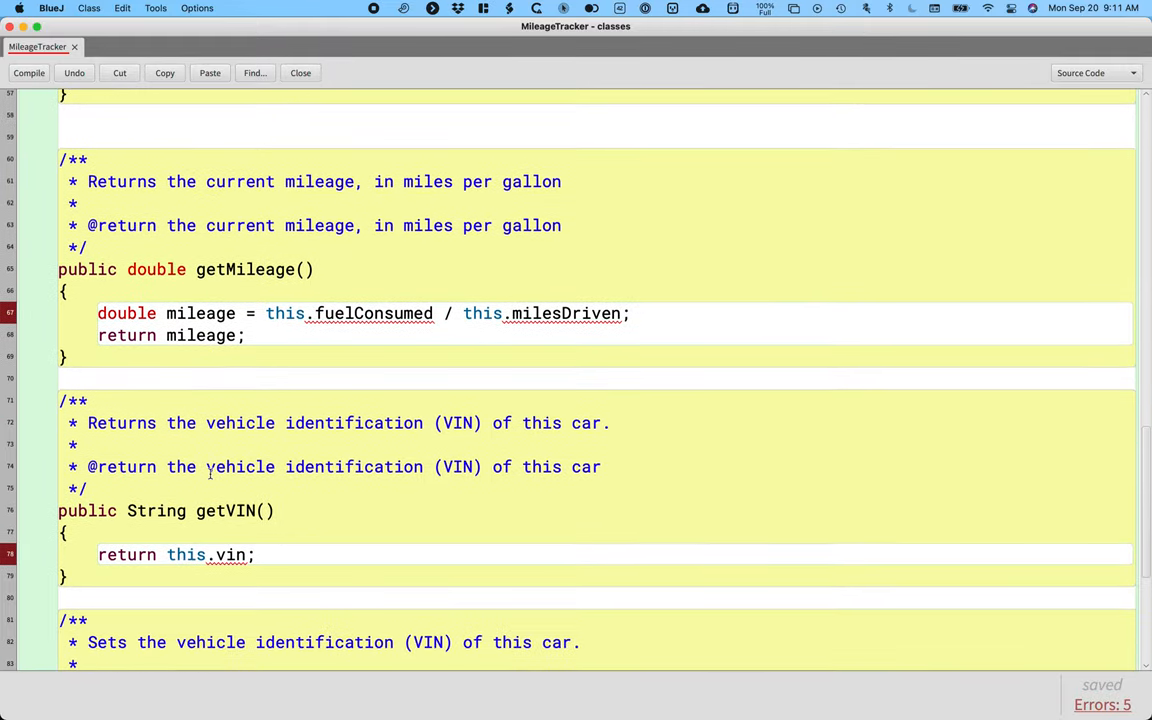
pyautogui.scroll(3)
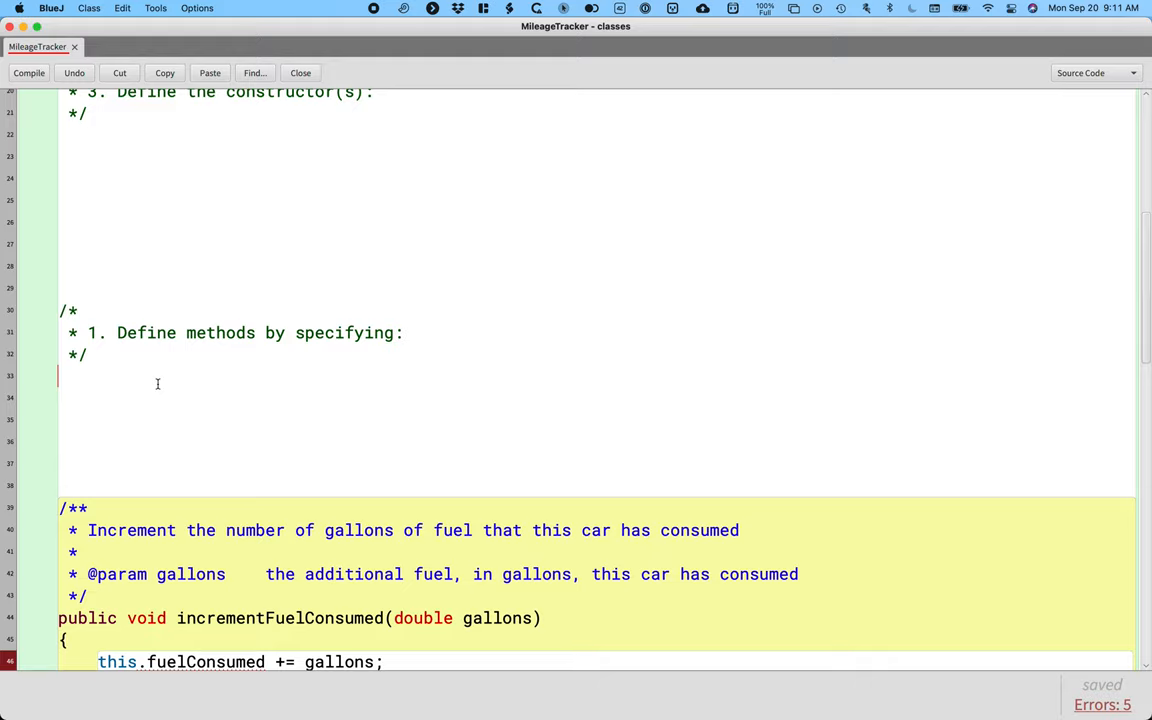
pyautogui.scroll(3)
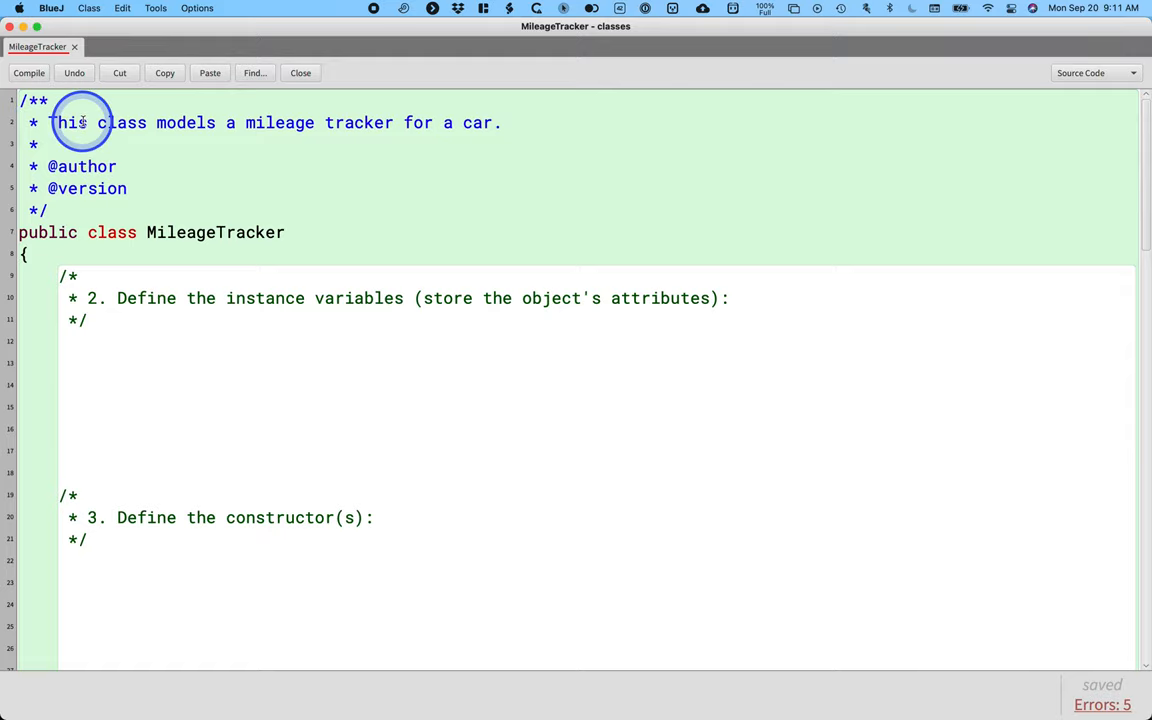
pyautogui.moveTo(347, 251)
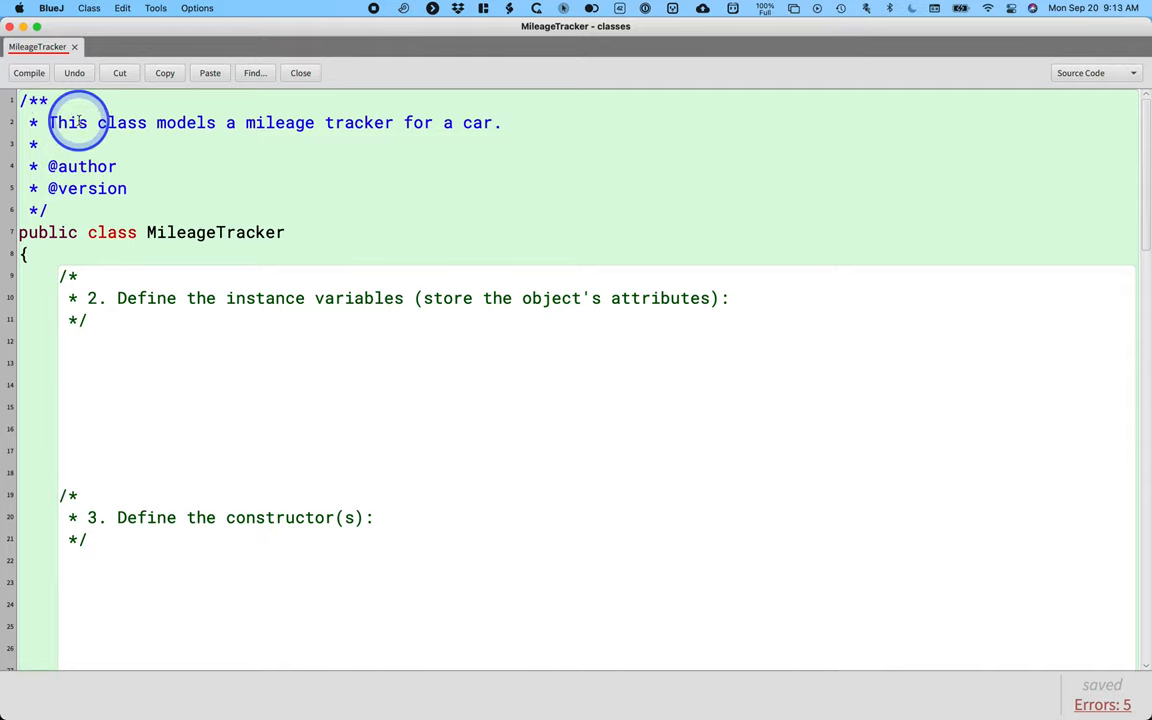
pyautogui.moveTo(337, 135)
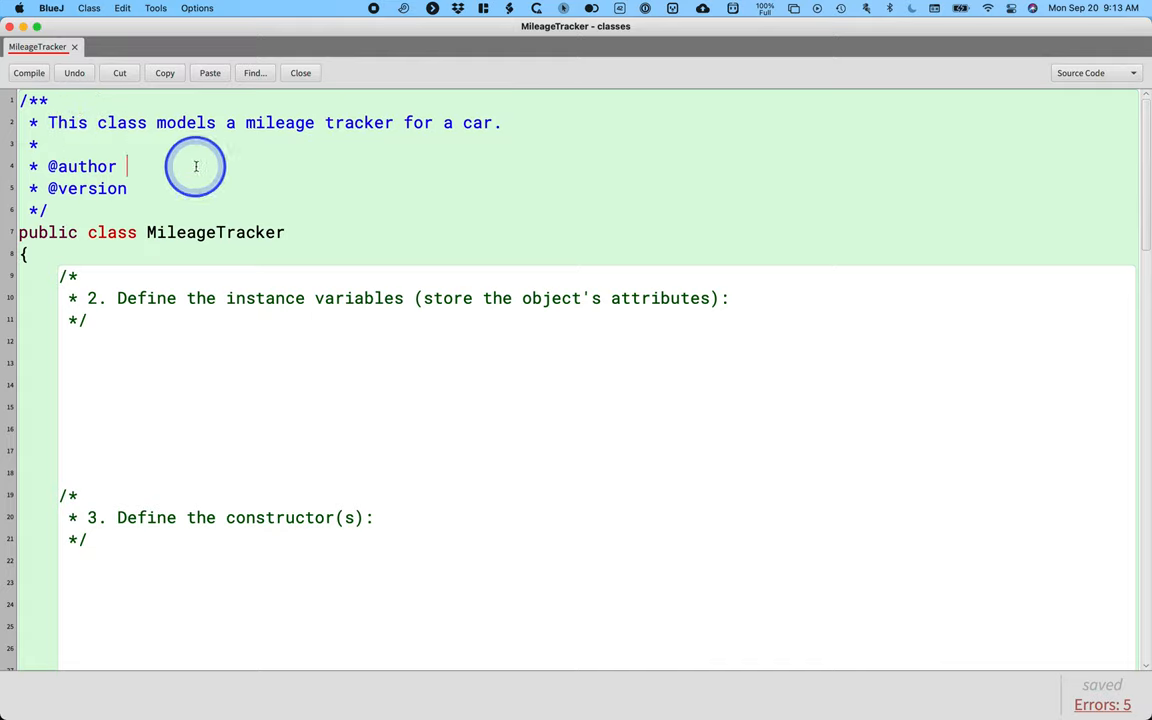
# - Fill in the class comment with author gcschmit and version 20sep2021
pyautogui.write('gcschmit')
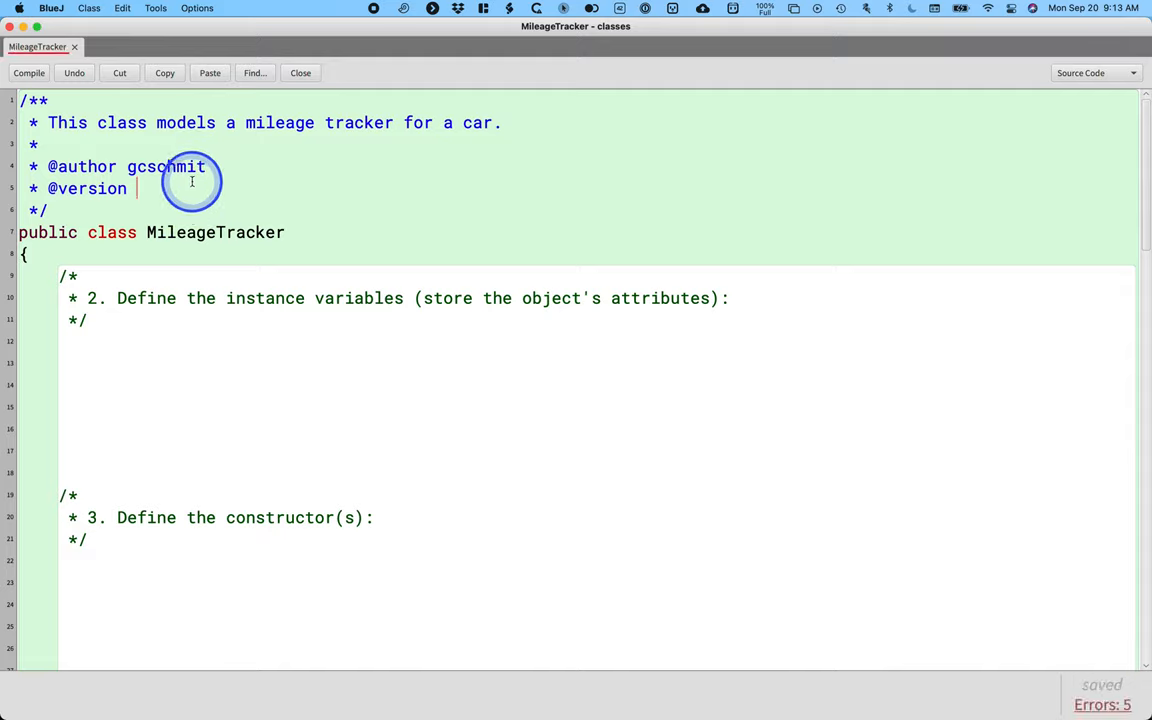
pyautogui.write('20sep2021')
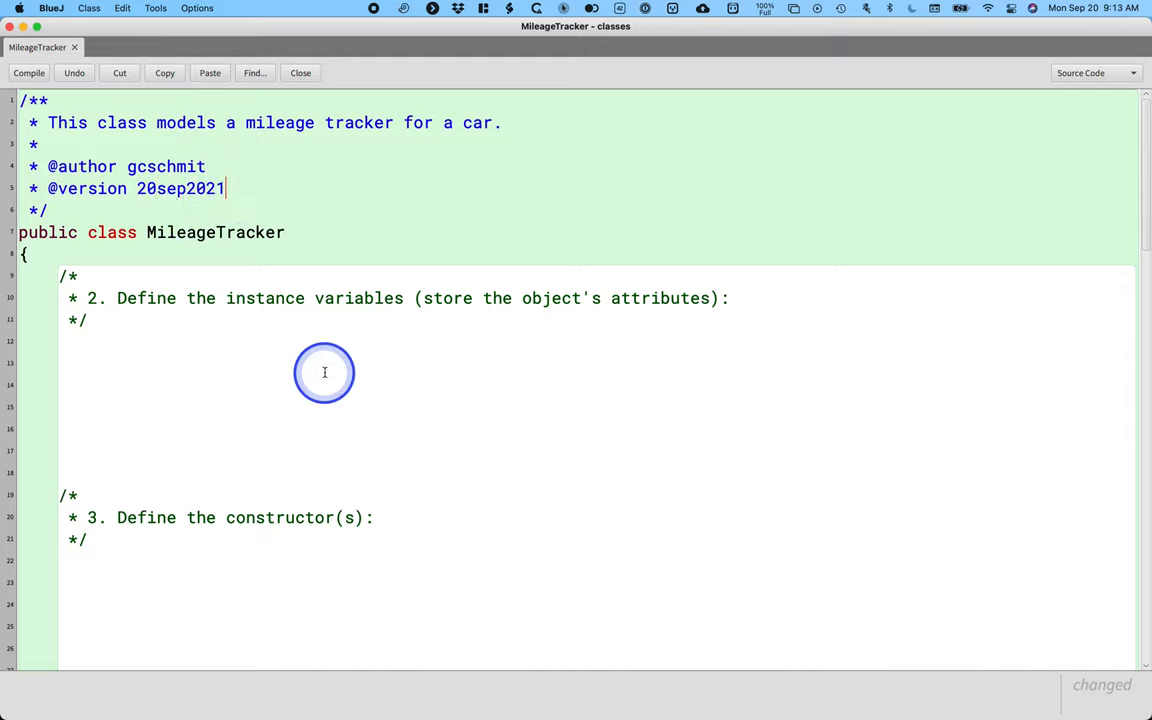
pyautogui.moveTo(418, 422)
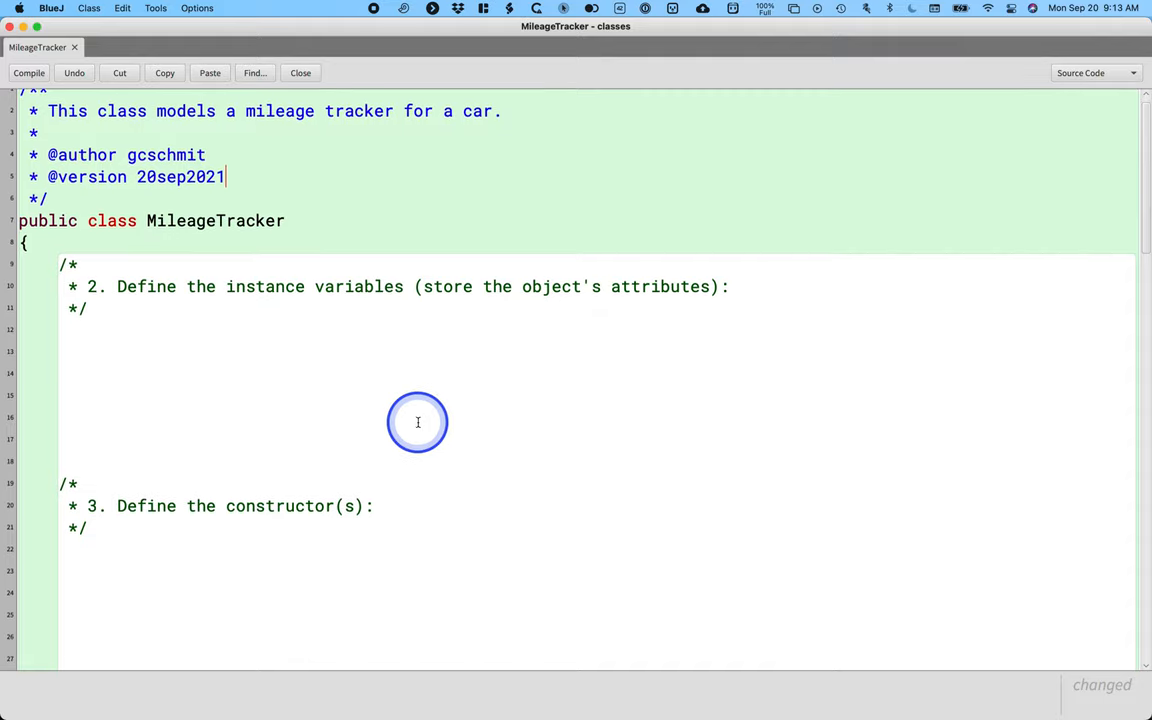
pyautogui.scroll(3)
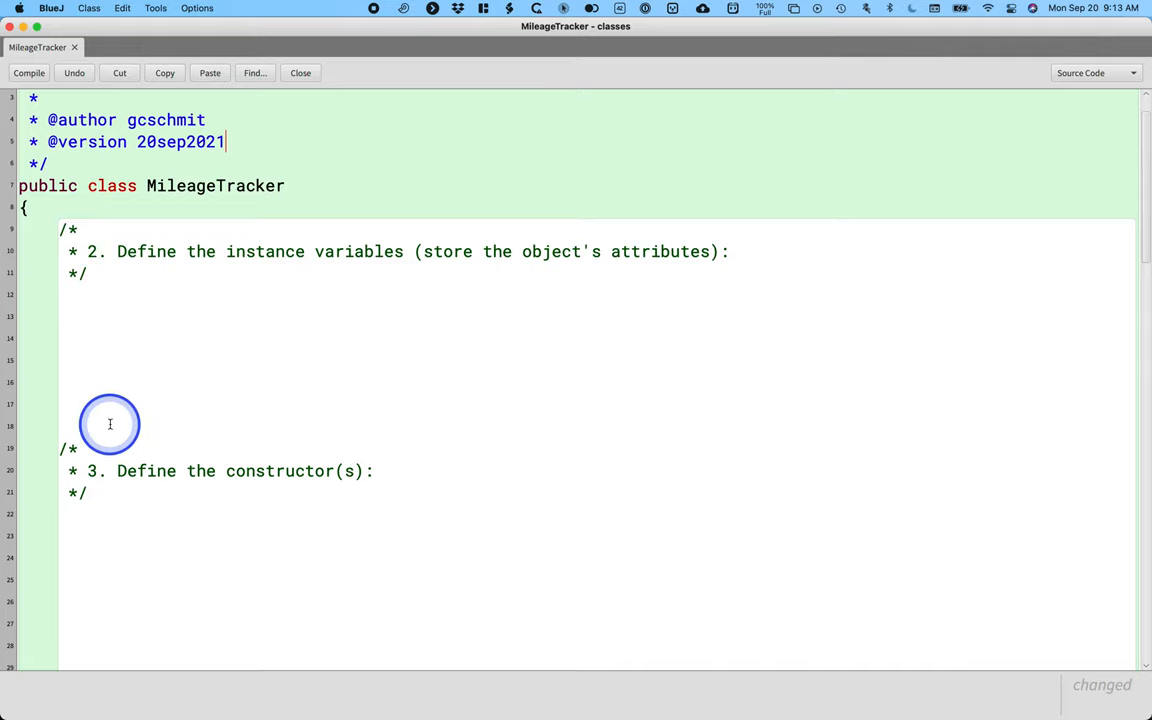
pyautogui.scroll(-3)
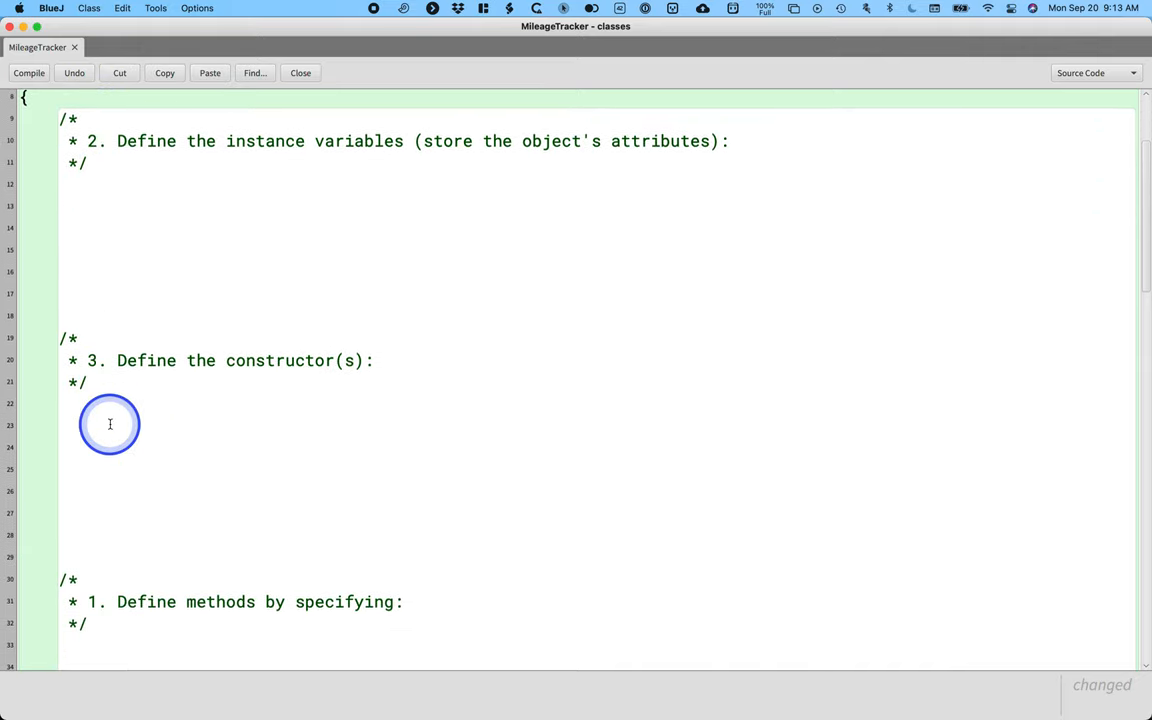
# - Scroll down to the methods comment in the MileageTracker source
pyautogui.scroll(-3)
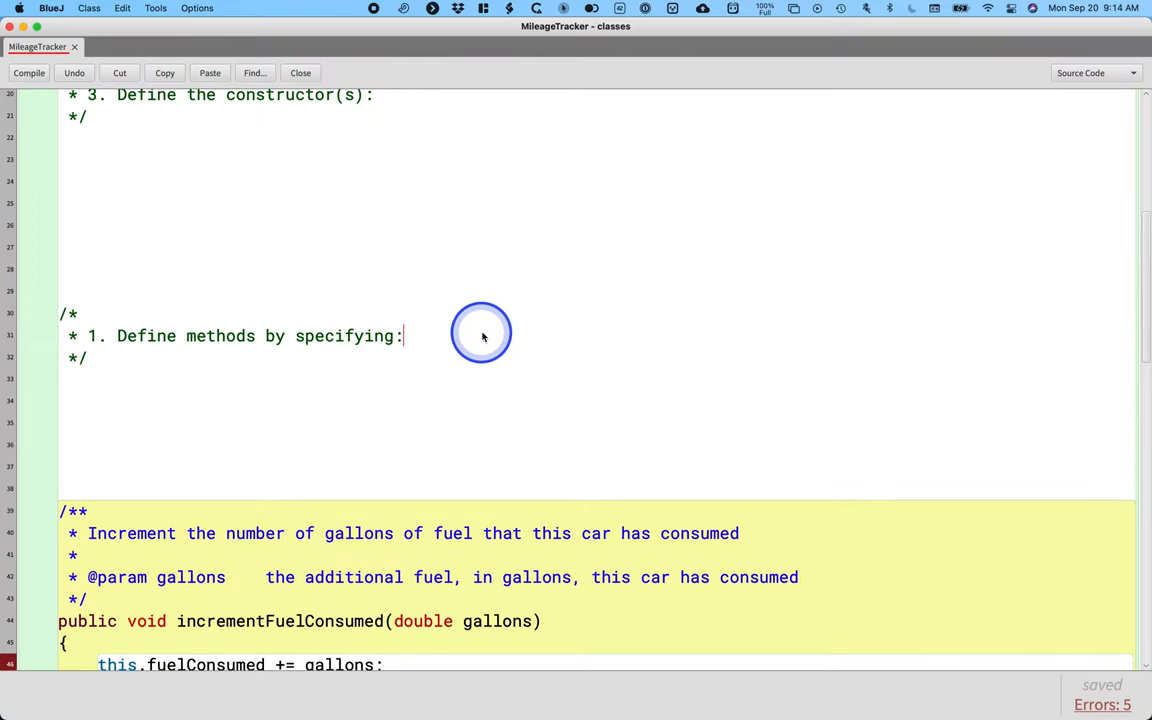
pyautogui.moveTo(15, 330)
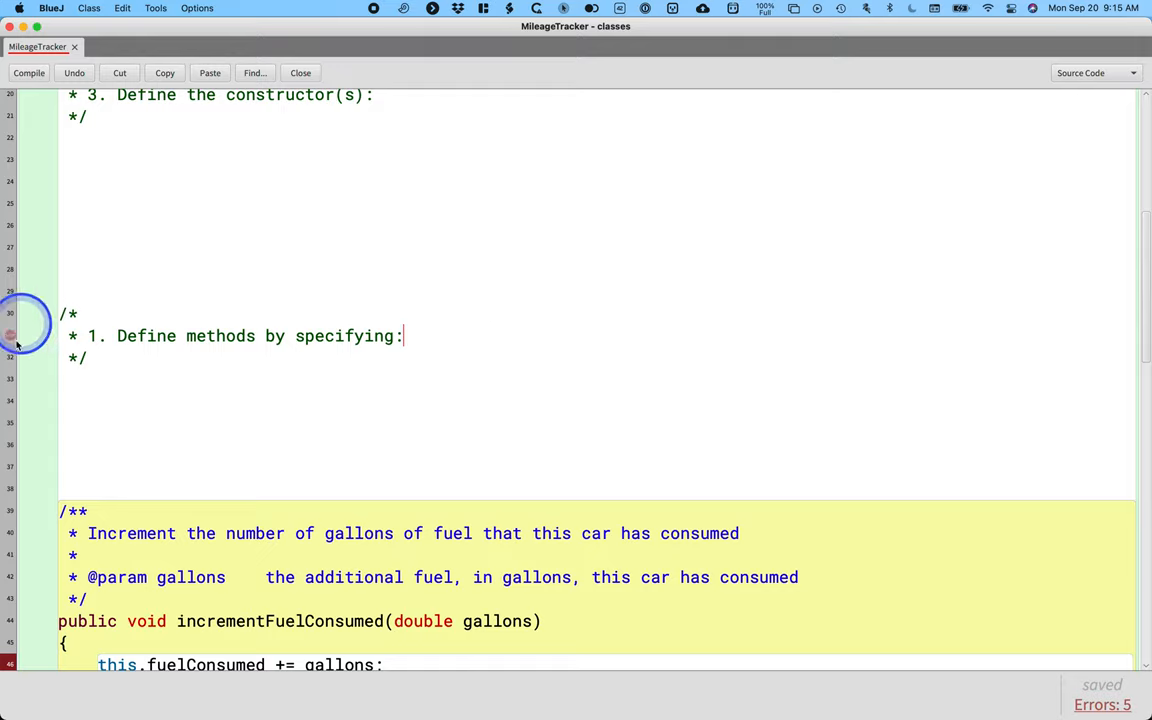
# - Add comment lines for visibility (public, private) and return type (void, double)
pyautogui.press('Return')
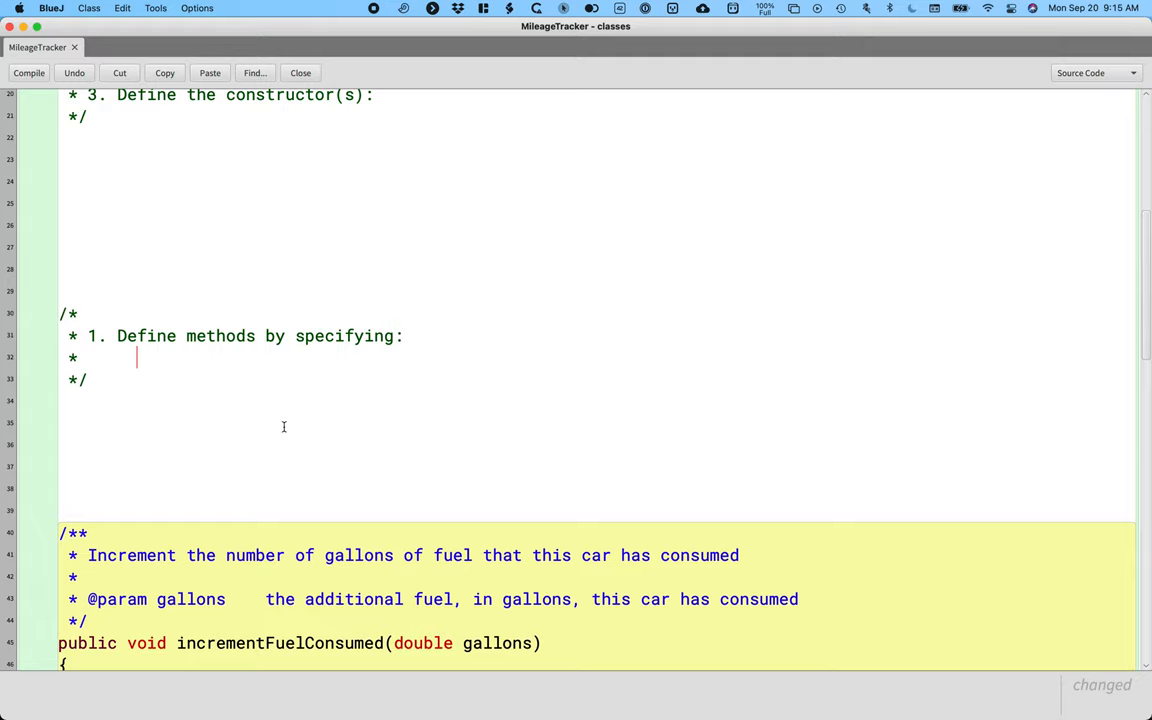
pyautogui.write('the visibility (')
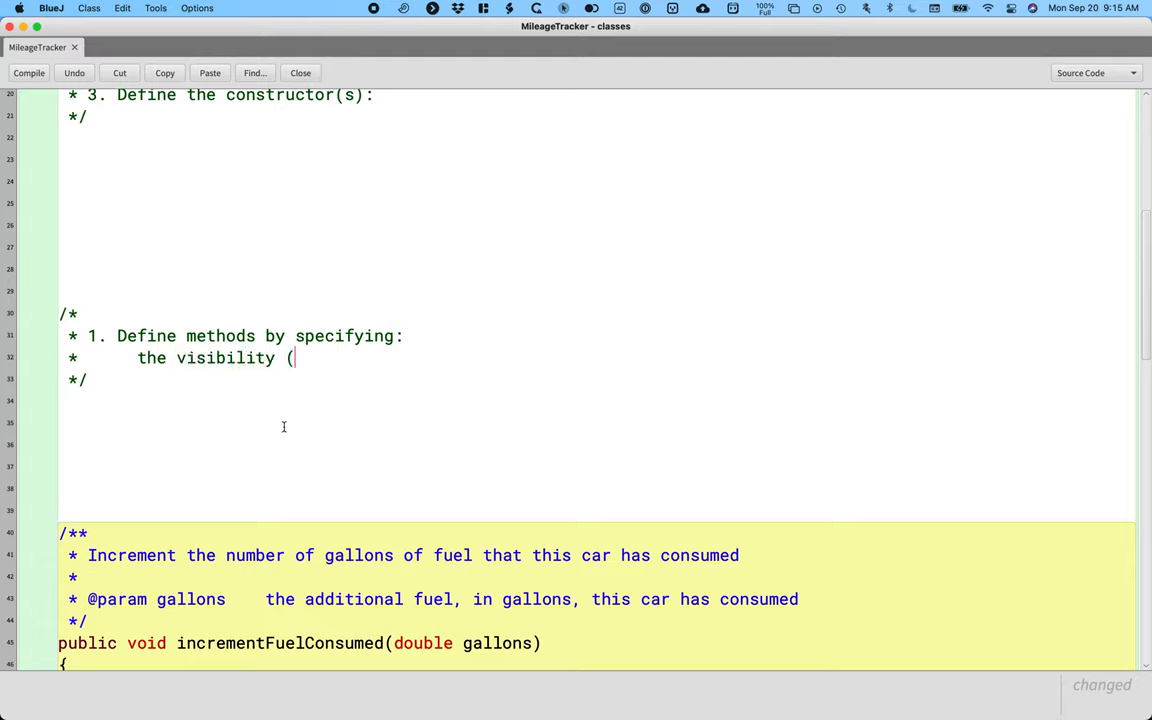
pyautogui.write('e.g.,')
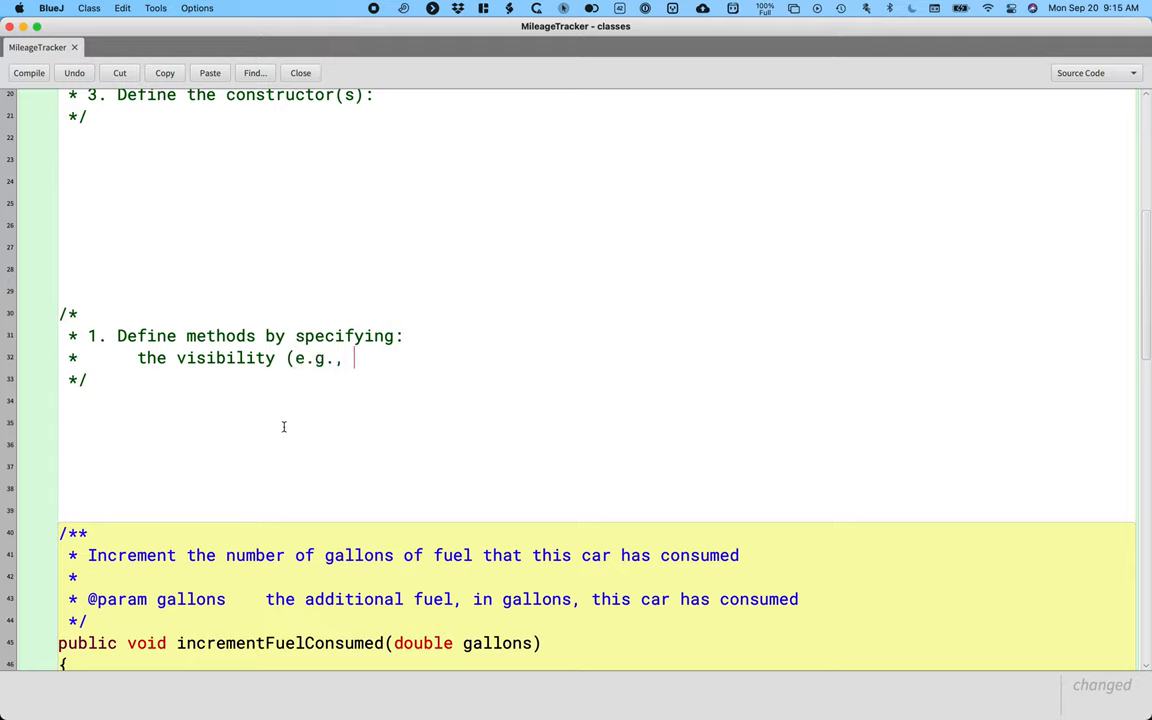
pyautogui.write('public')
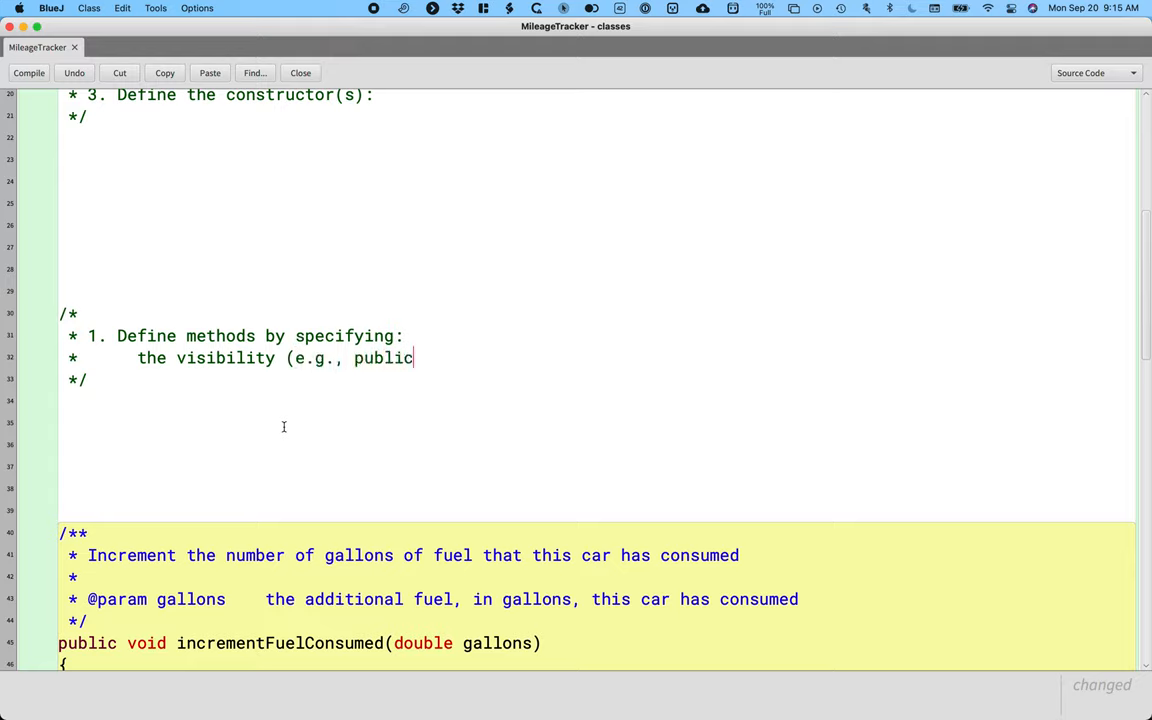
pyautogui.write(', private)')
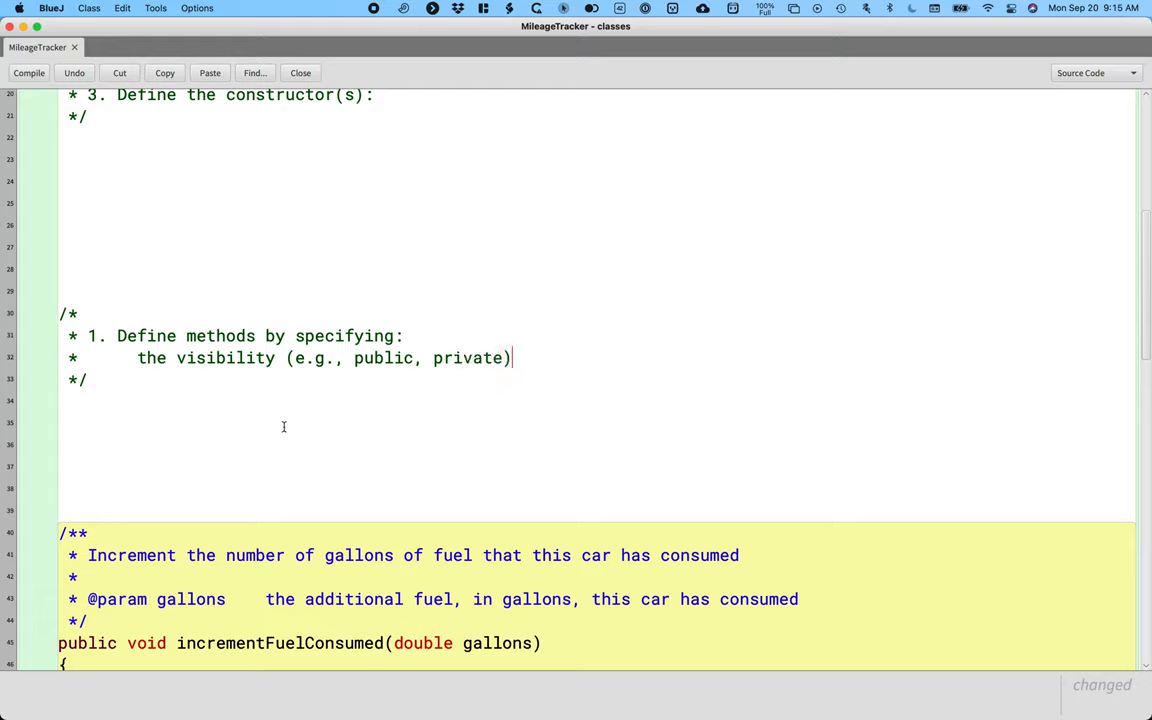
pyautogui.press('Return')
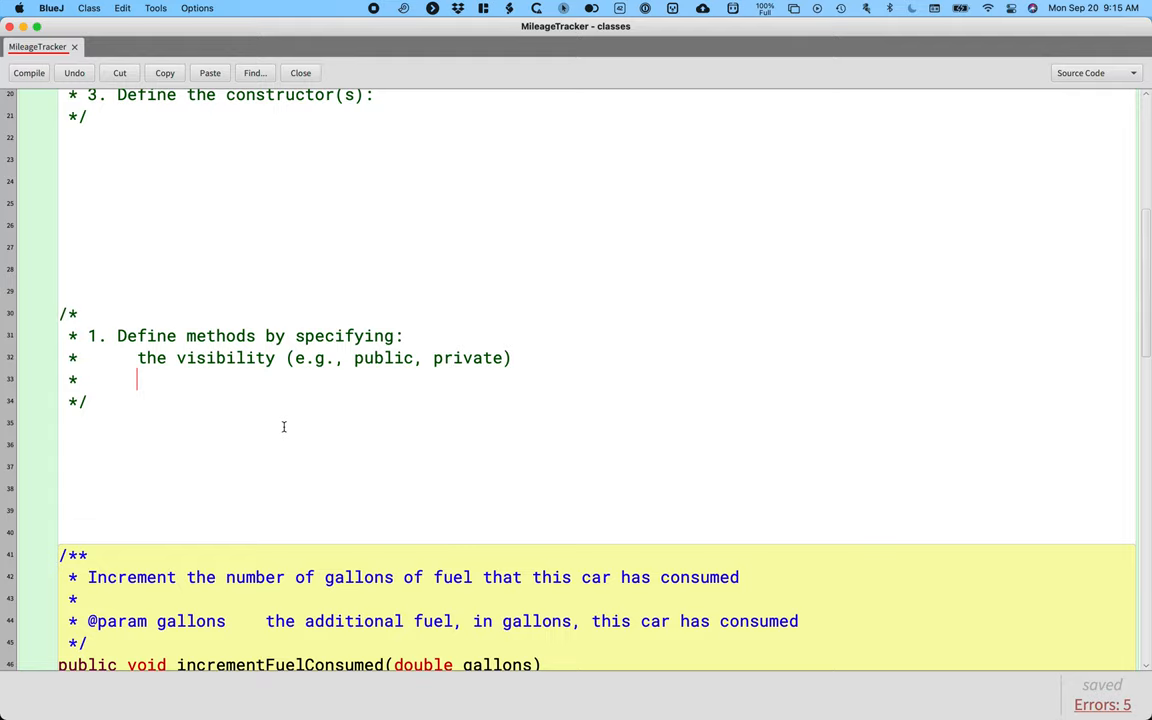
pyautogui.write('the return type (e.g.,')
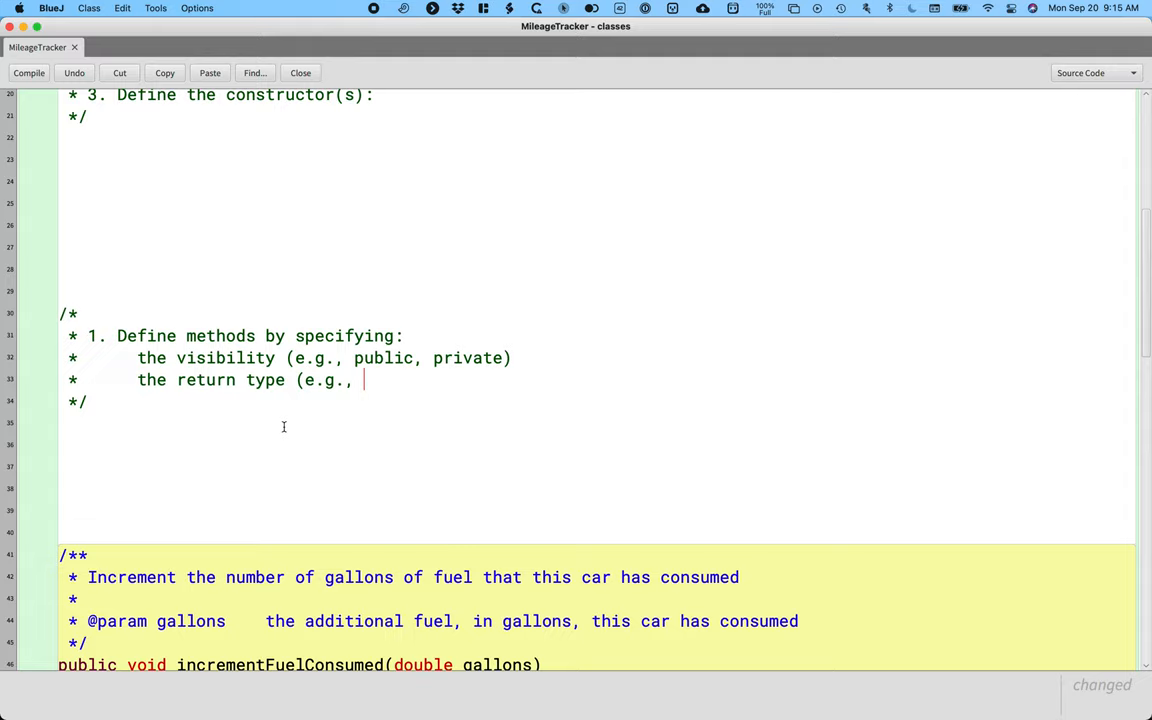
pyautogui.write('void,')
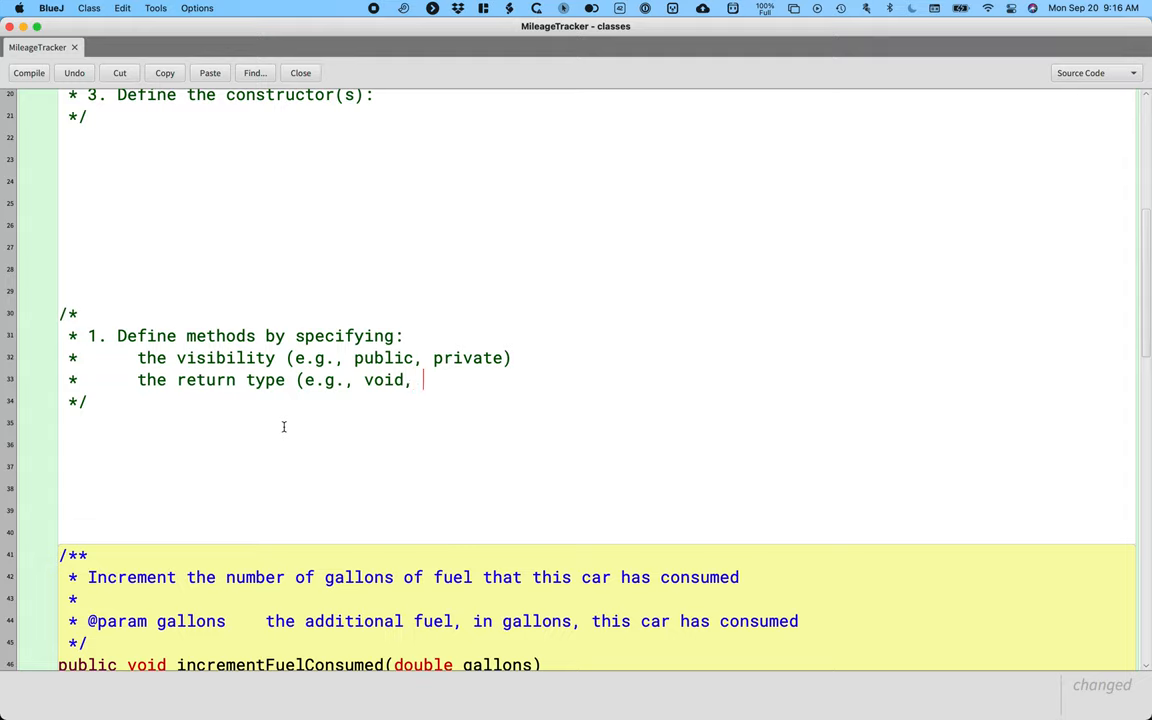
pyautogui.write('double)')
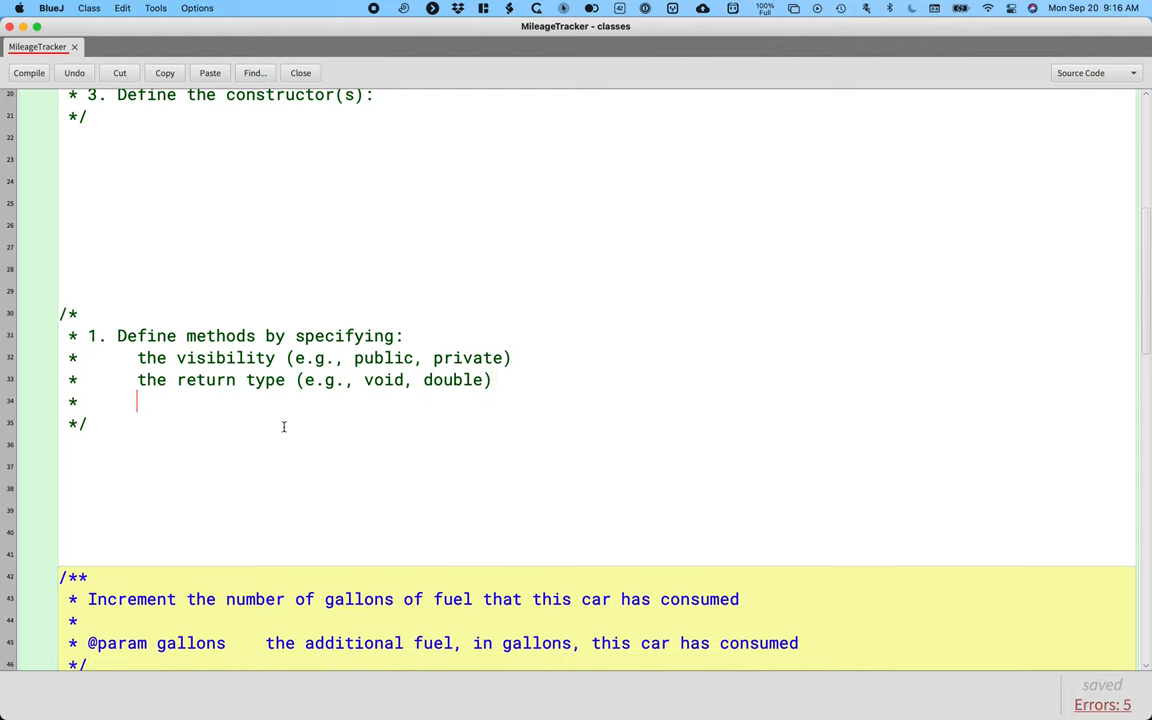
# - Add the method name line with examples incrementMilesDriven and getMilesDriven
pyautogui.write('the method')
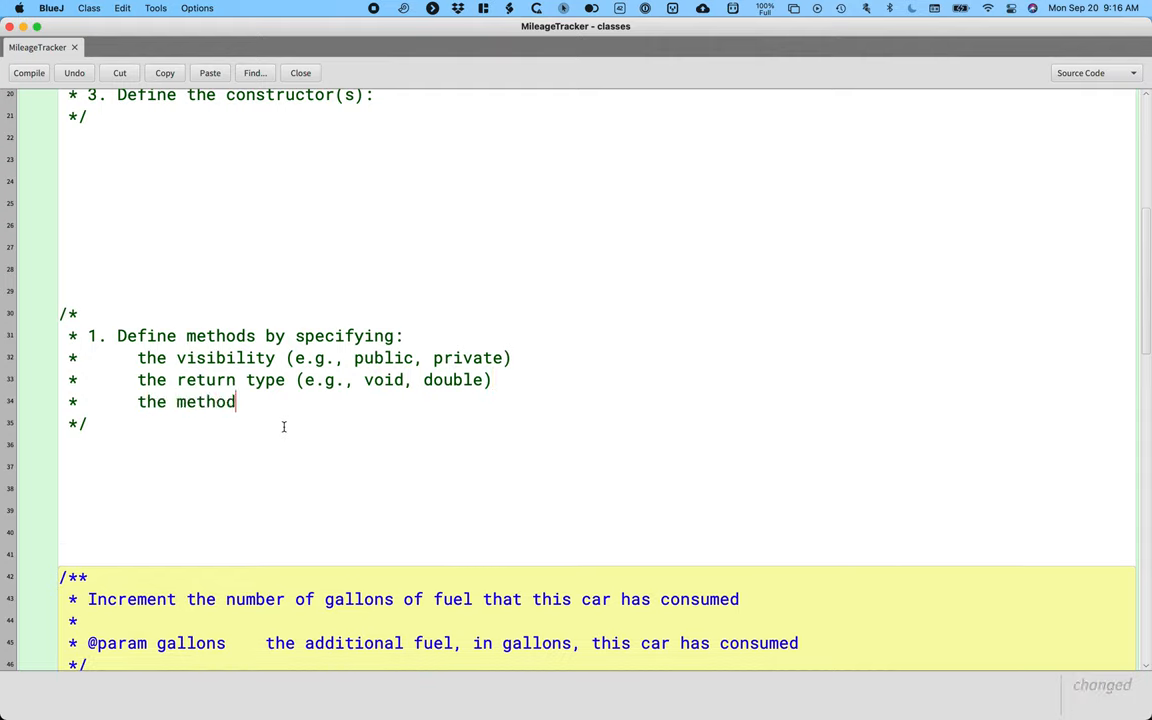
pyautogui.write('name (')
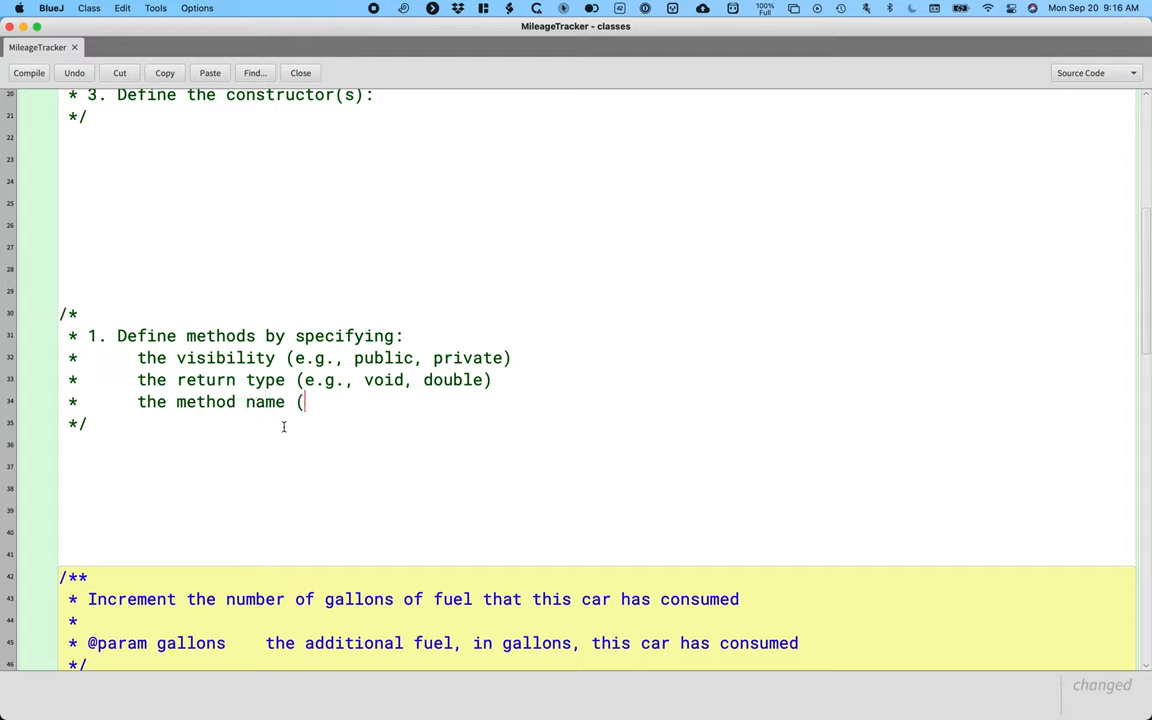
pyautogui.write('e.g.,')
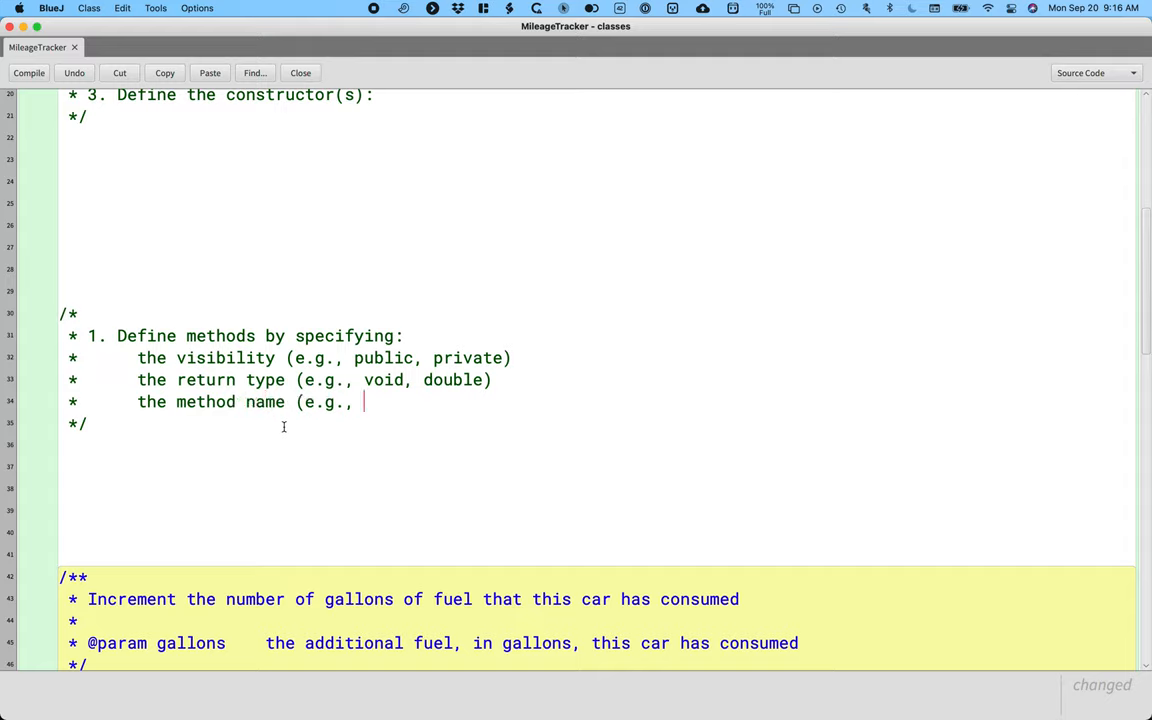
pyautogui.write('incrementMilesDriven')
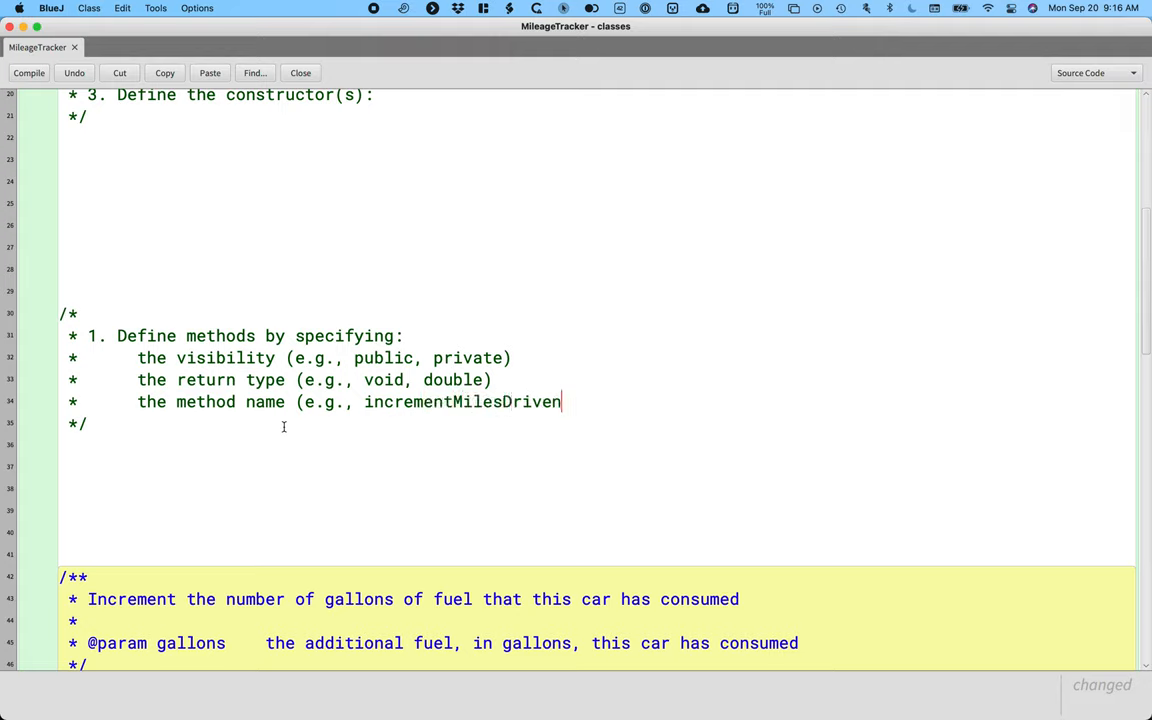
pyautogui.write(',')
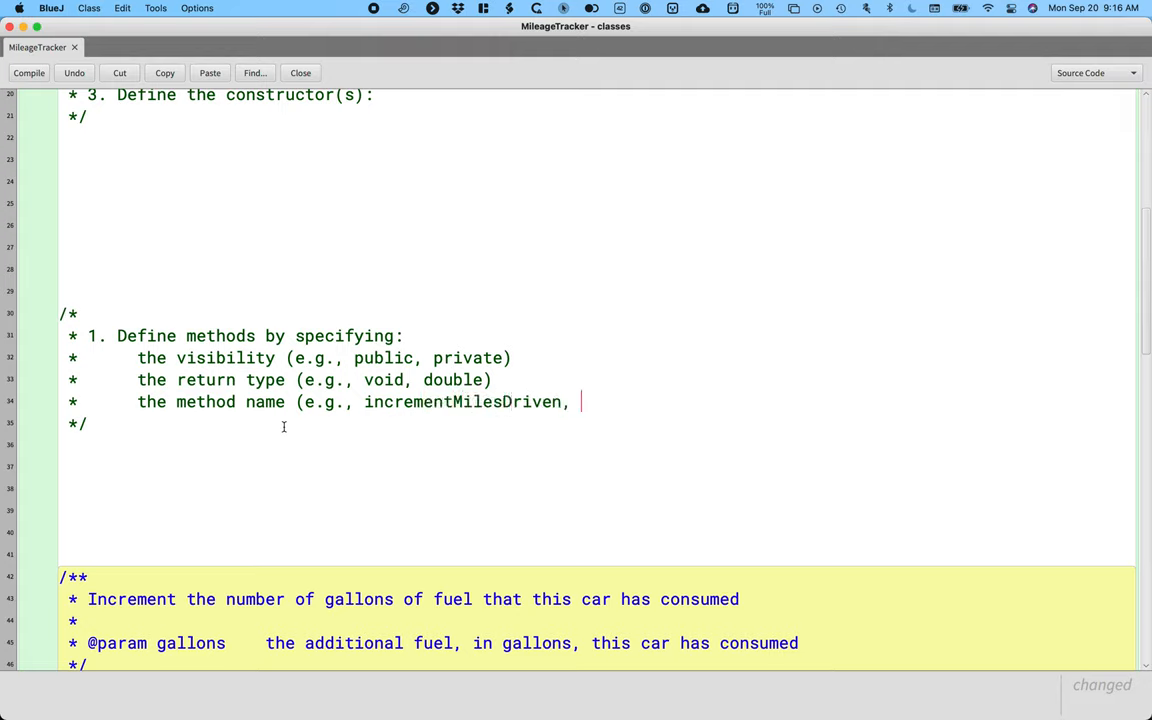
pyautogui.write('getMilesDriven')
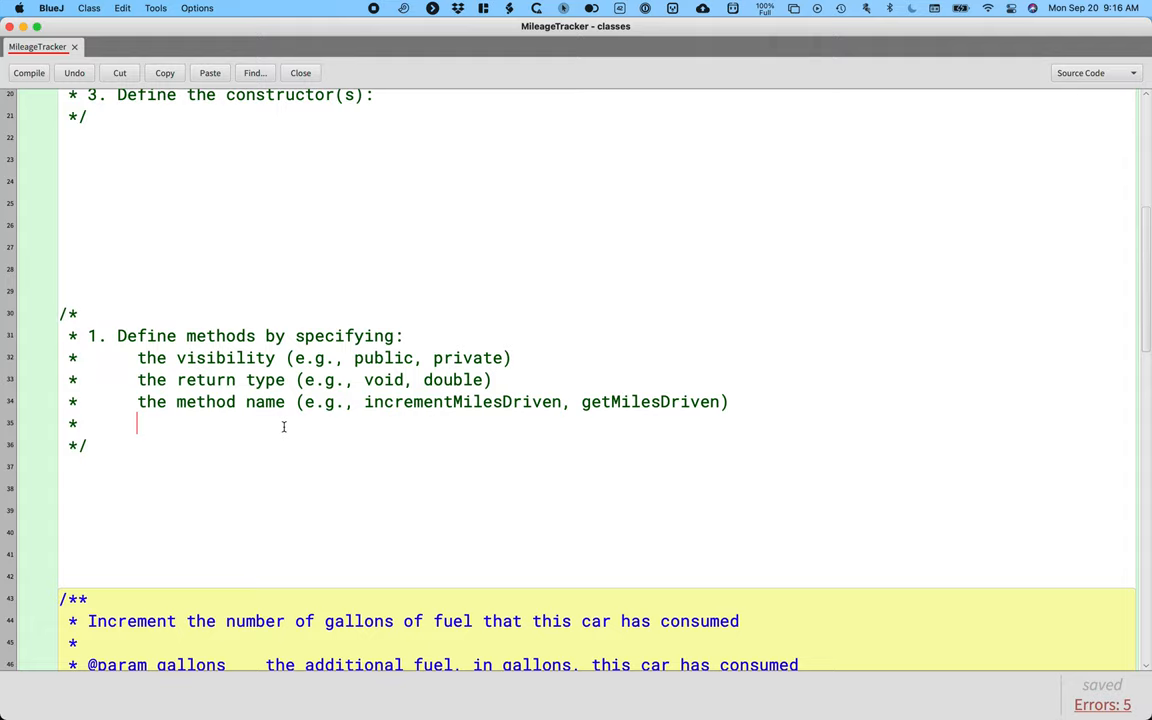
# - Add the parameters and types line, using miles of type double as the example
pyautogui.write('the parameter')
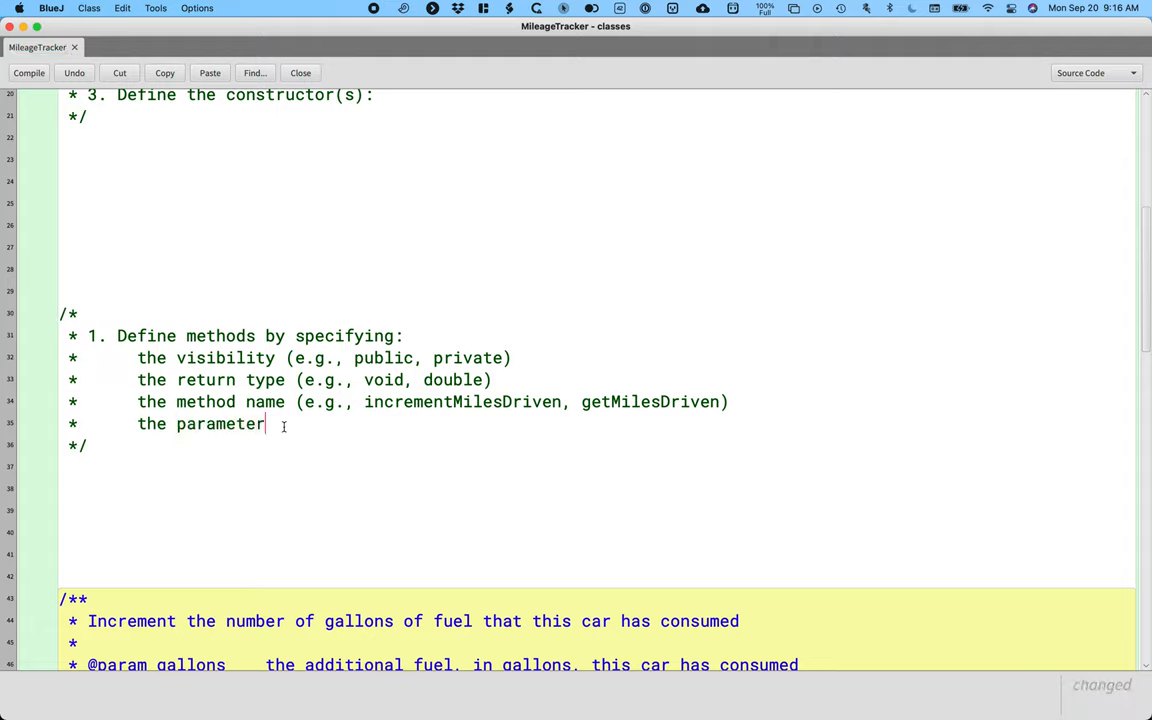
pyautogui.write('s and their types (e.g.')
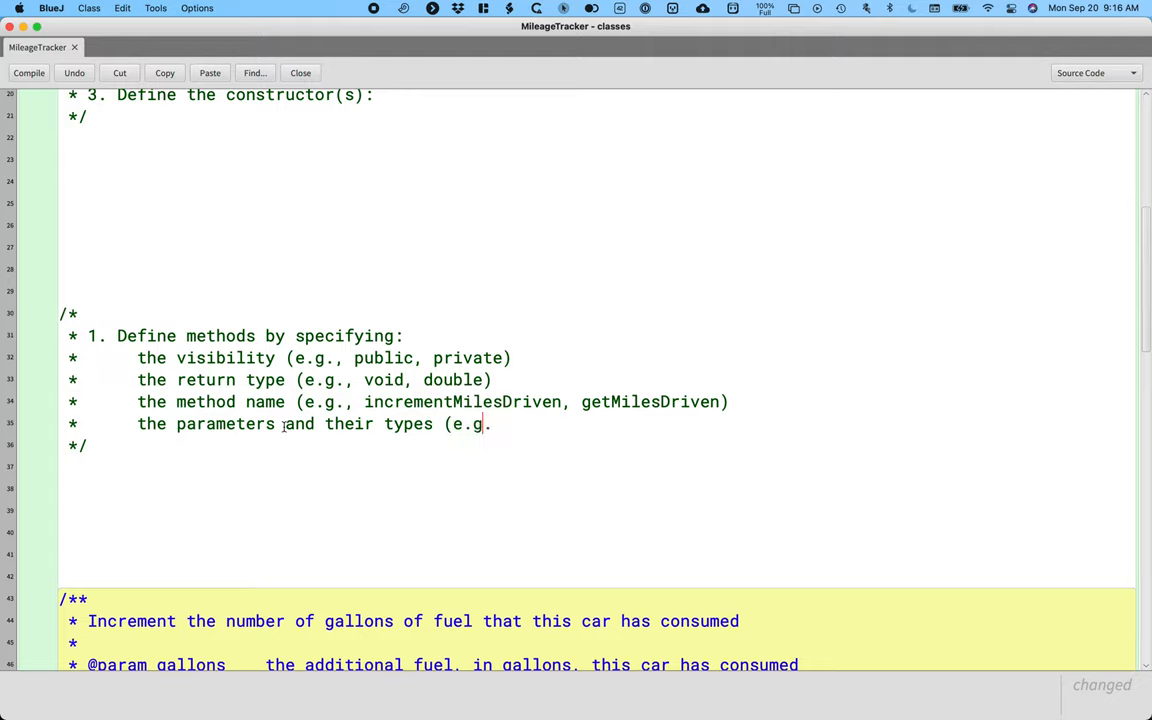
pyautogui.write(',')
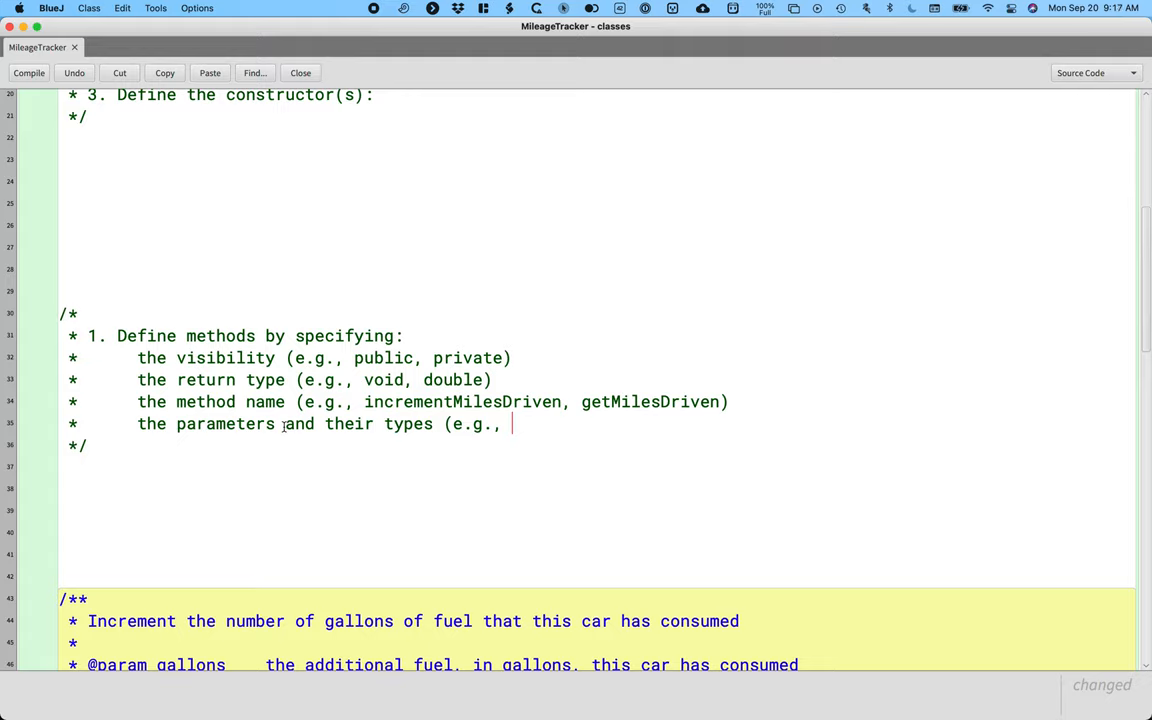
pyautogui.write('miles')
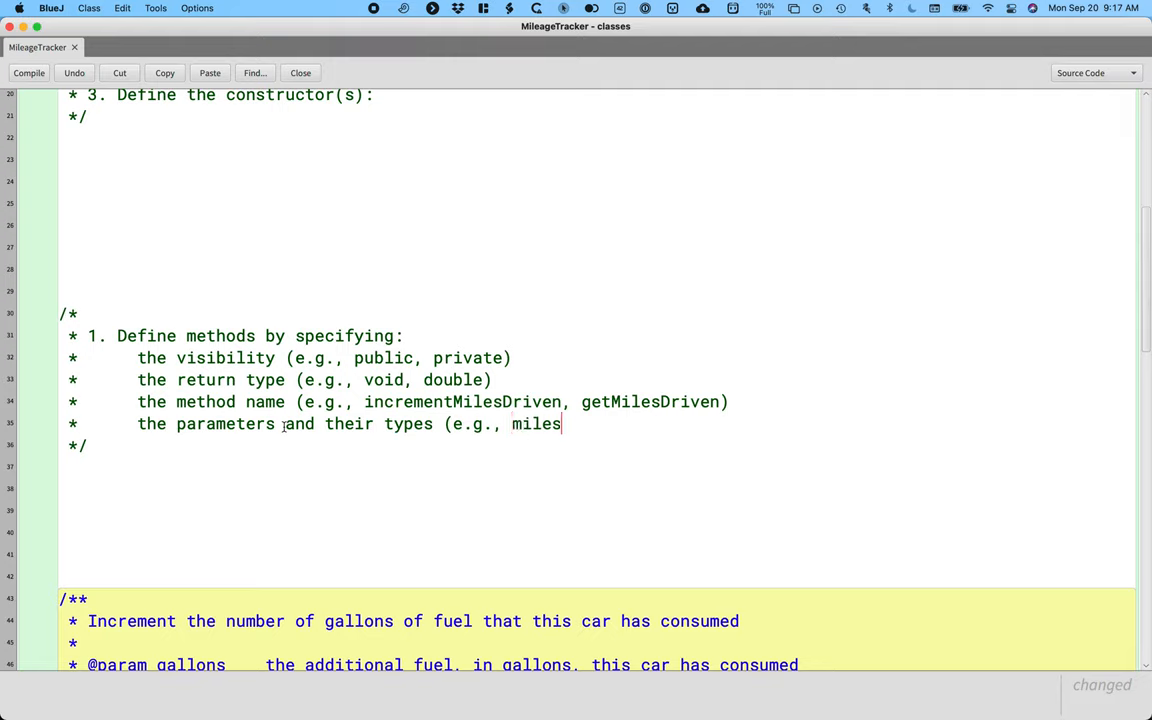
pyautogui.write('of type doubl')
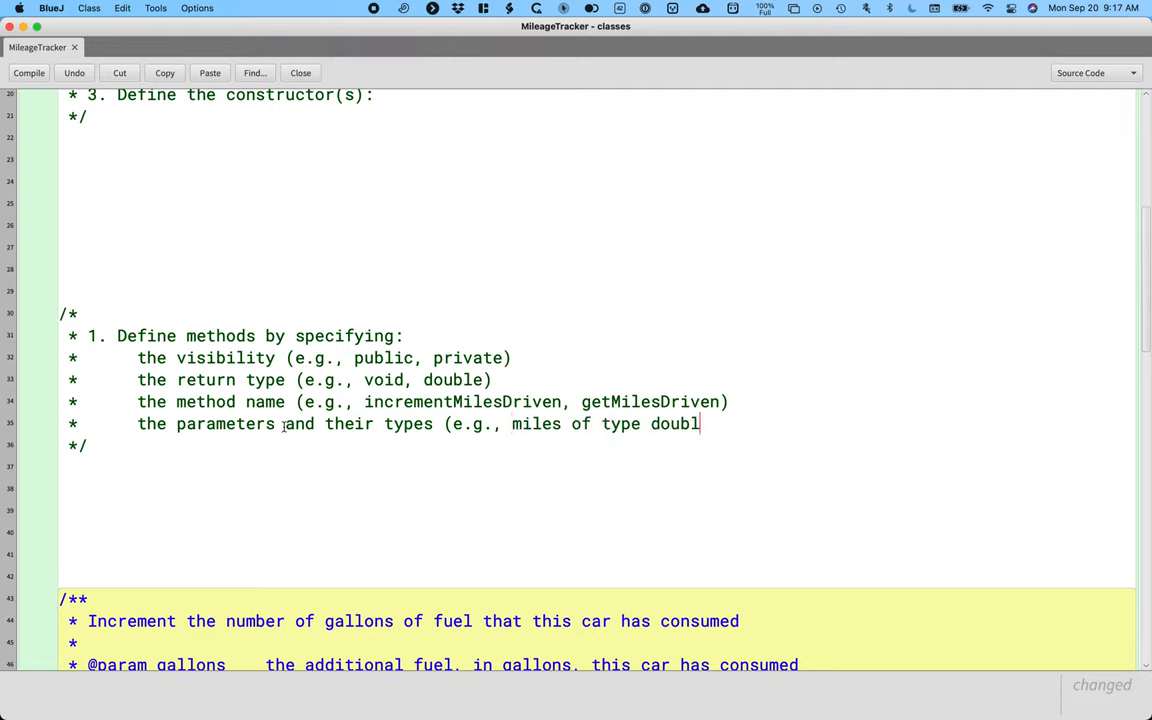
pyautogui.write('e)')
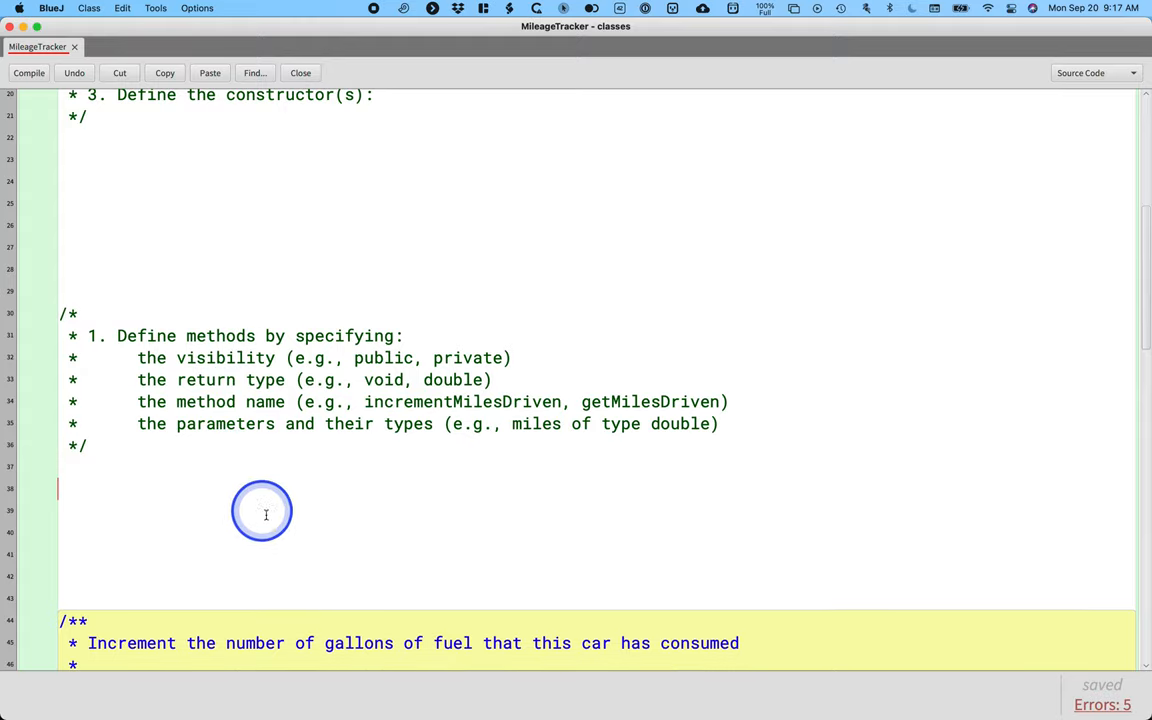
pyautogui.scroll(-3)
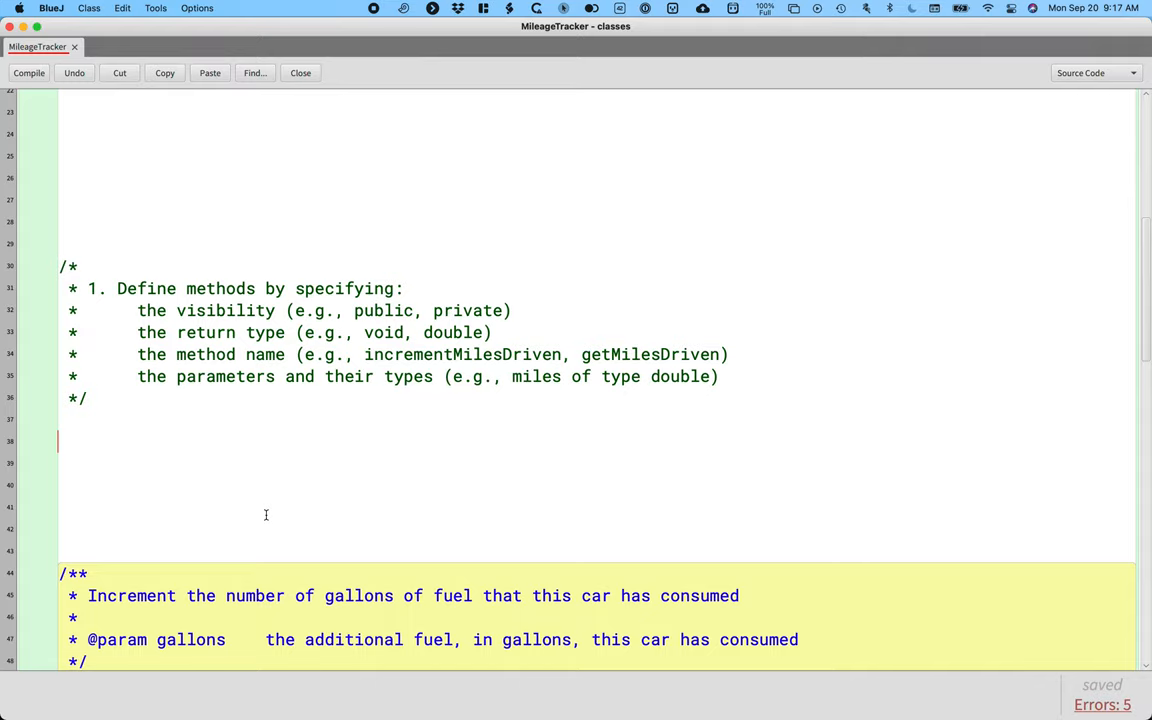
# - Type the header public void incrementMilesDrive(double miles) below the methods comment
pyautogui.write('public')
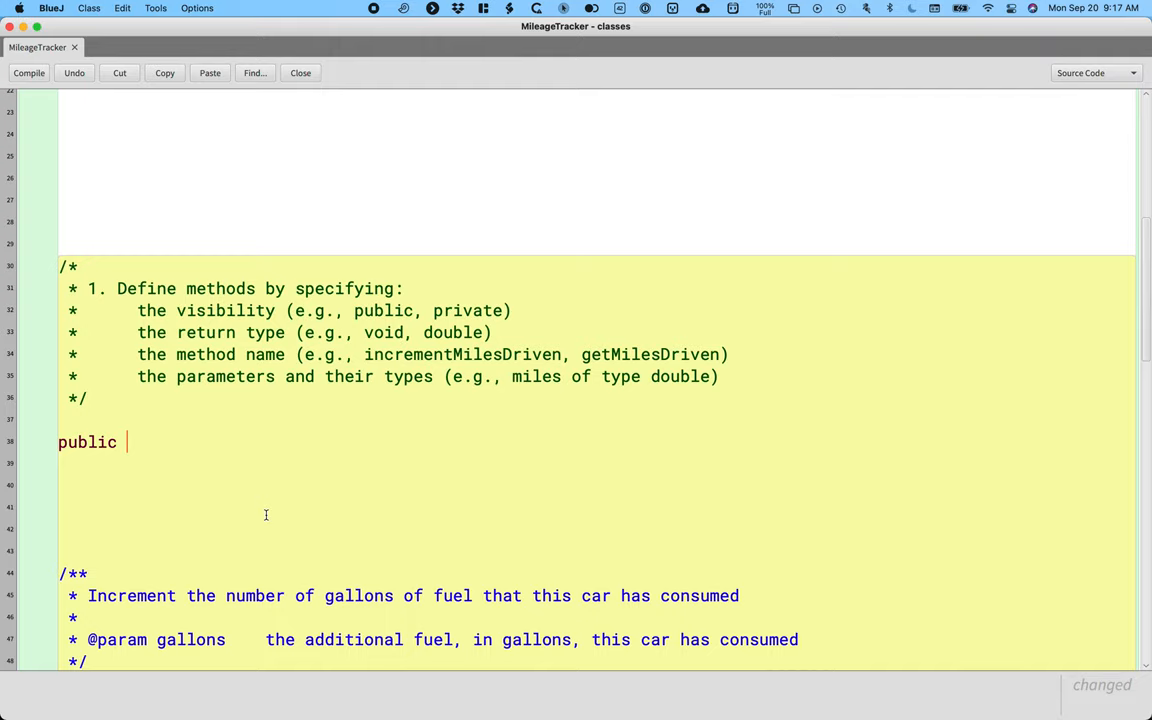
pyautogui.write('vo')
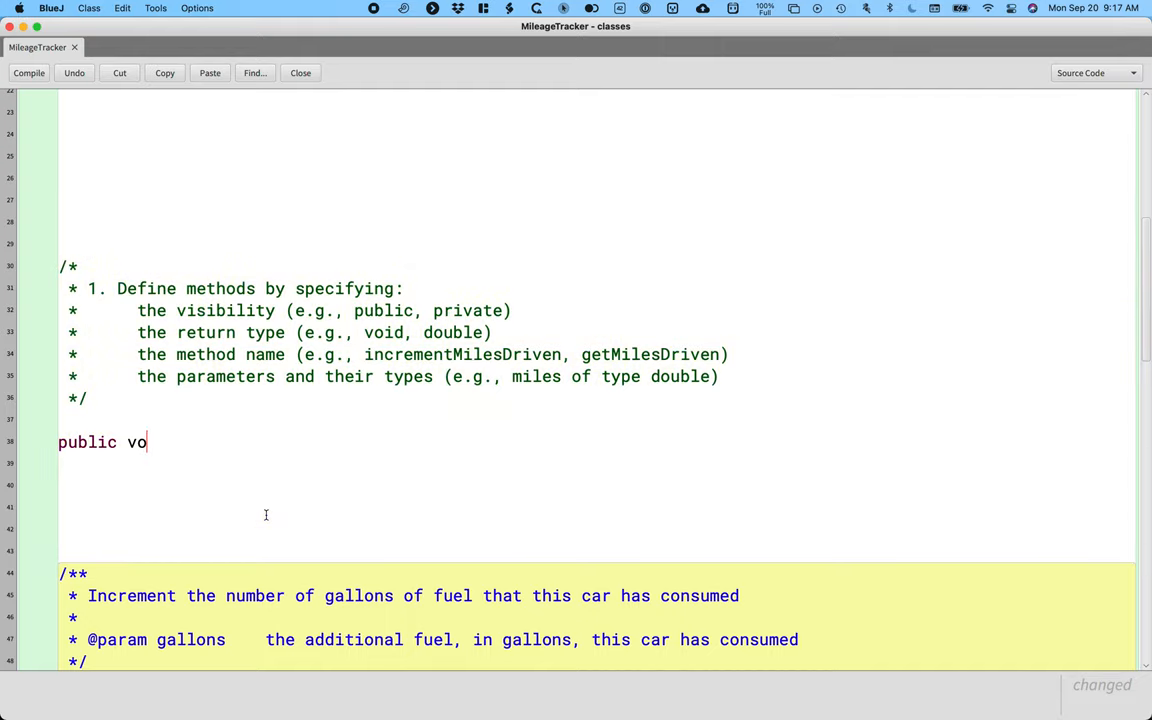
pyautogui.write('id')
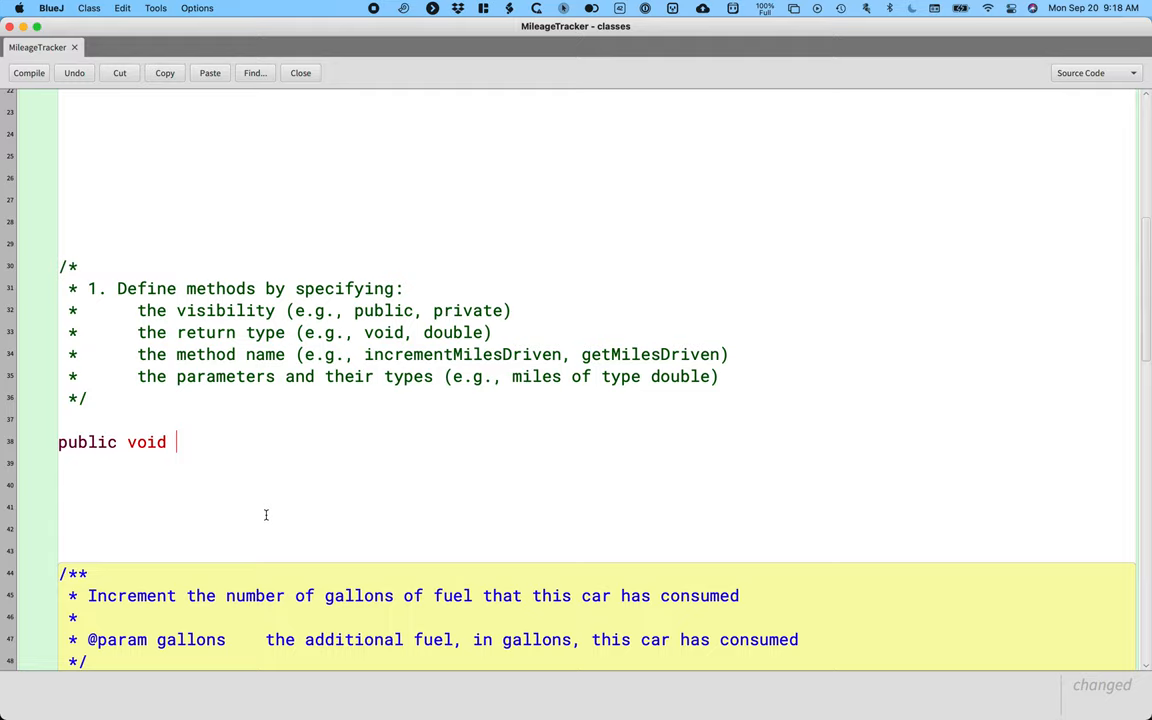
pyautogui.write('incrementMilesD')
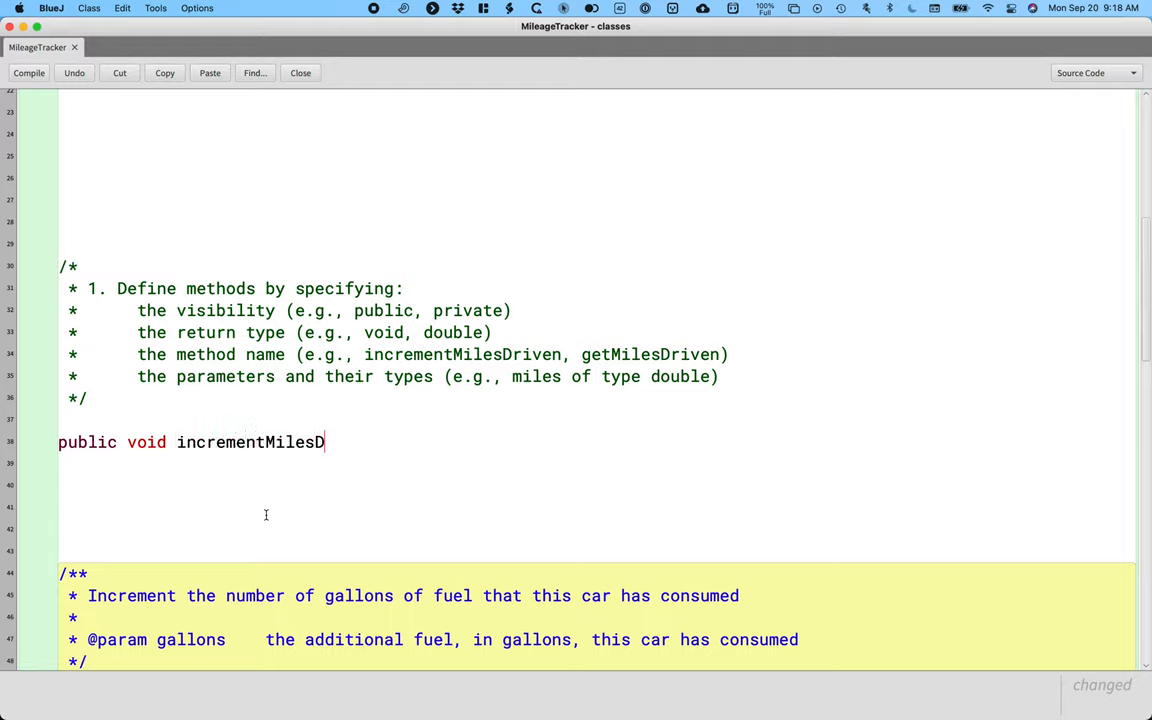
pyautogui.write('rive')
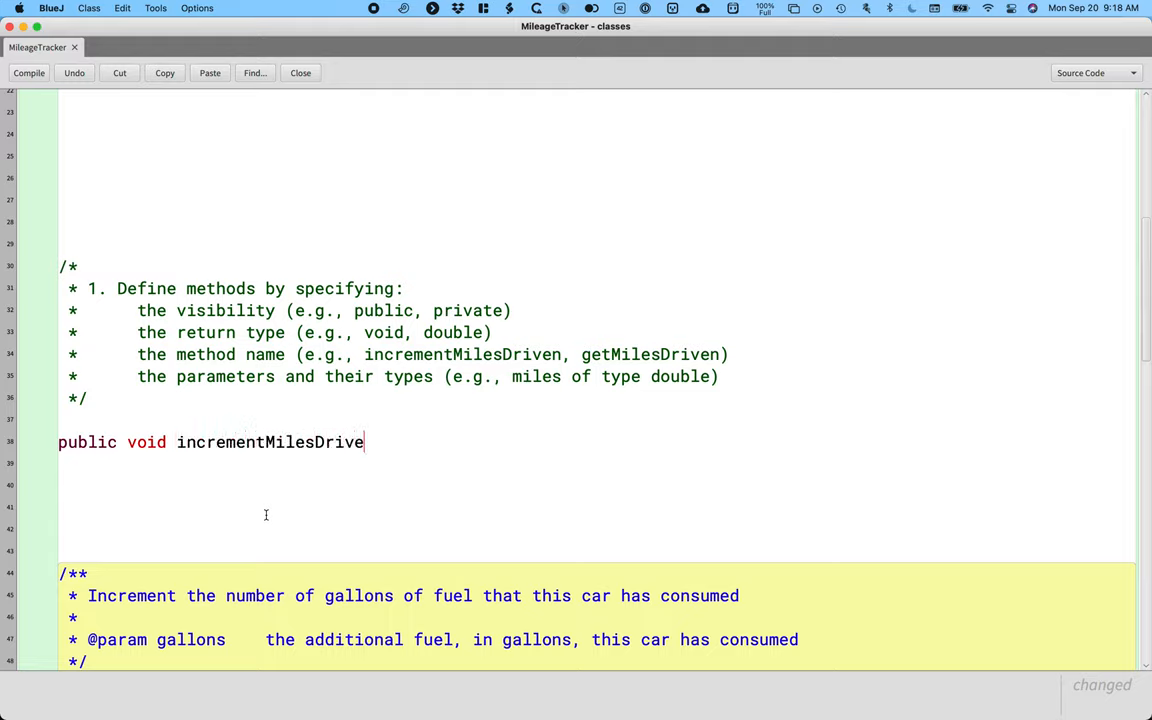
pyautogui.write('()')
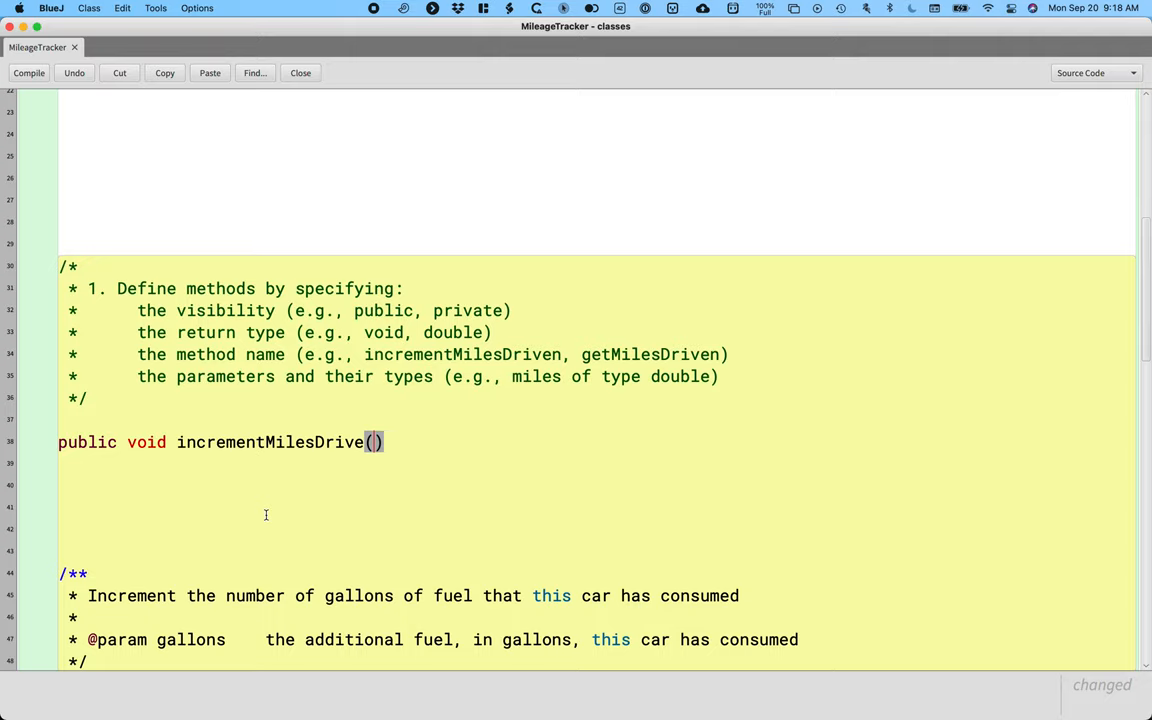
pyautogui.write('doub')
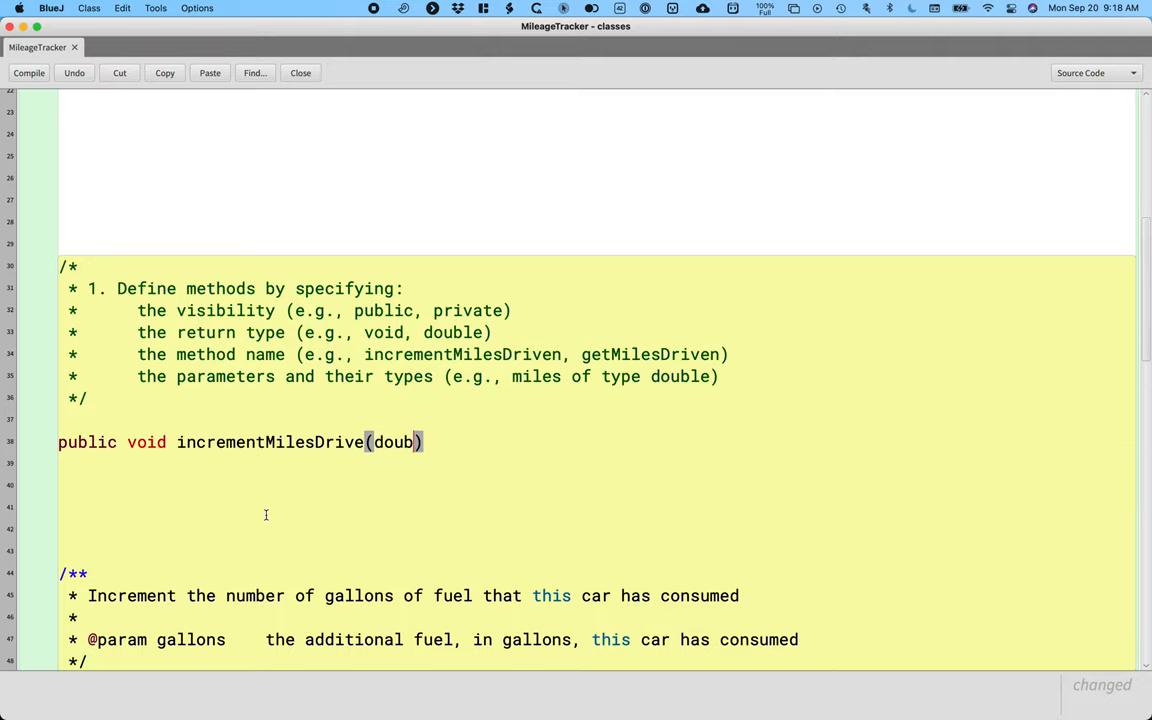
pyautogui.write('le miles')
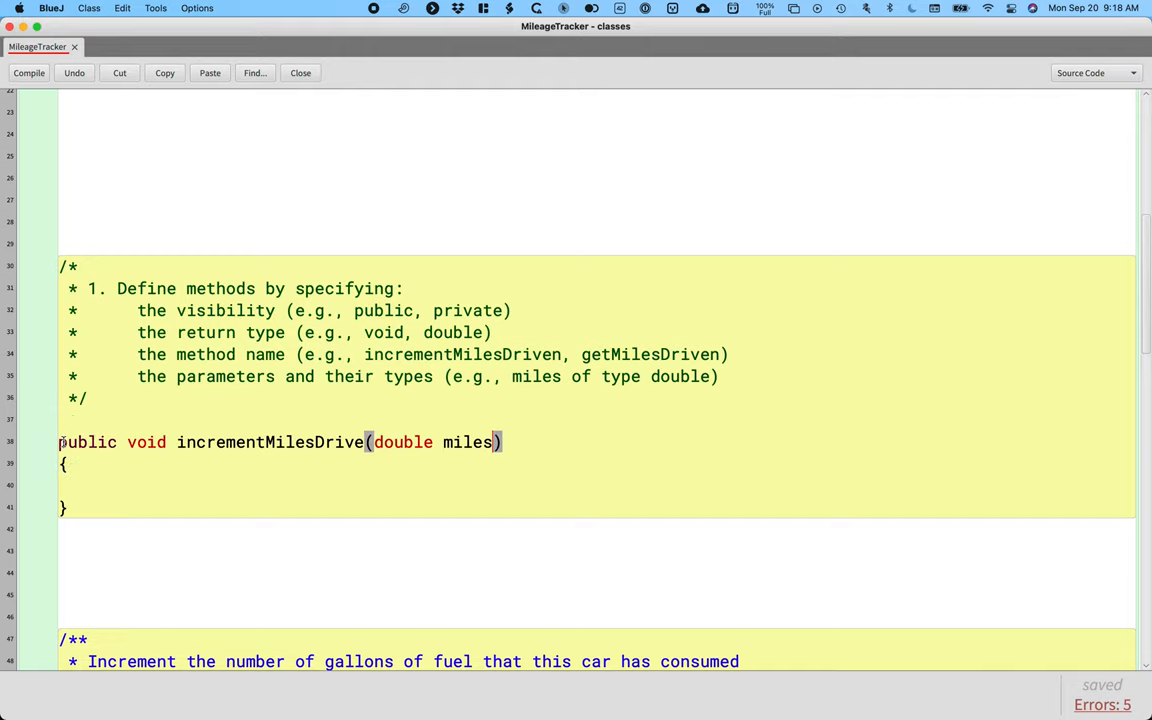
pyautogui.click(96, 485)
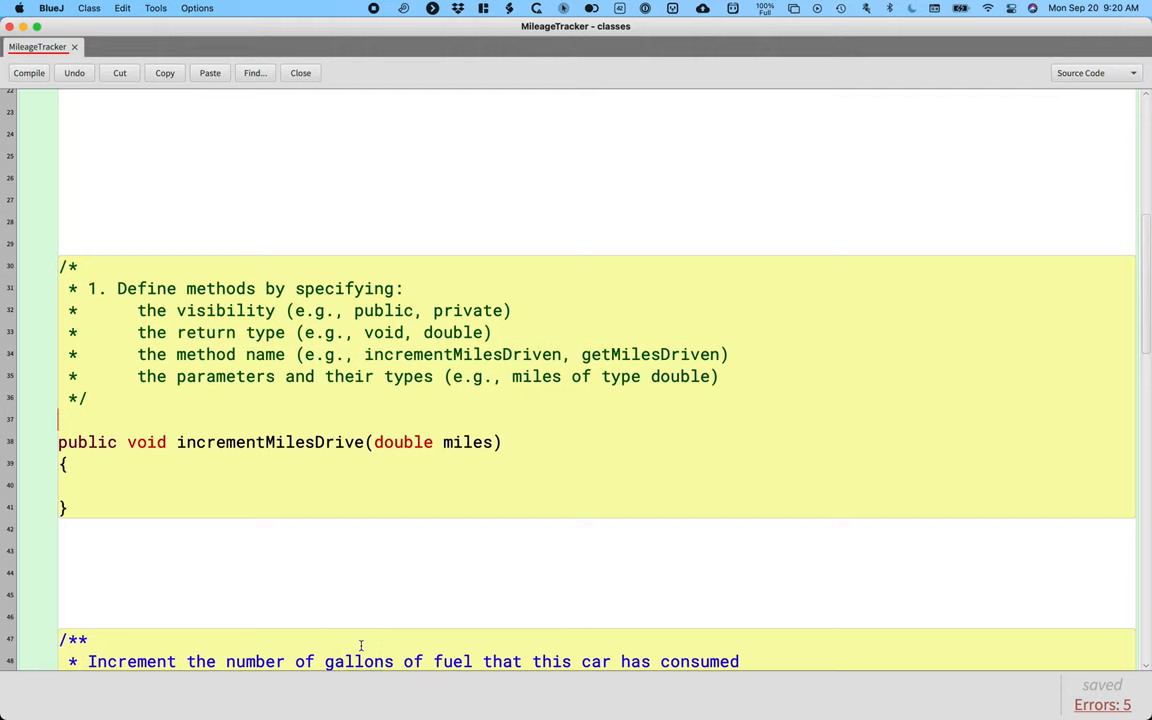
# - Insert a blank line above the incrementMilesDrive method header
pyautogui.press('Return')
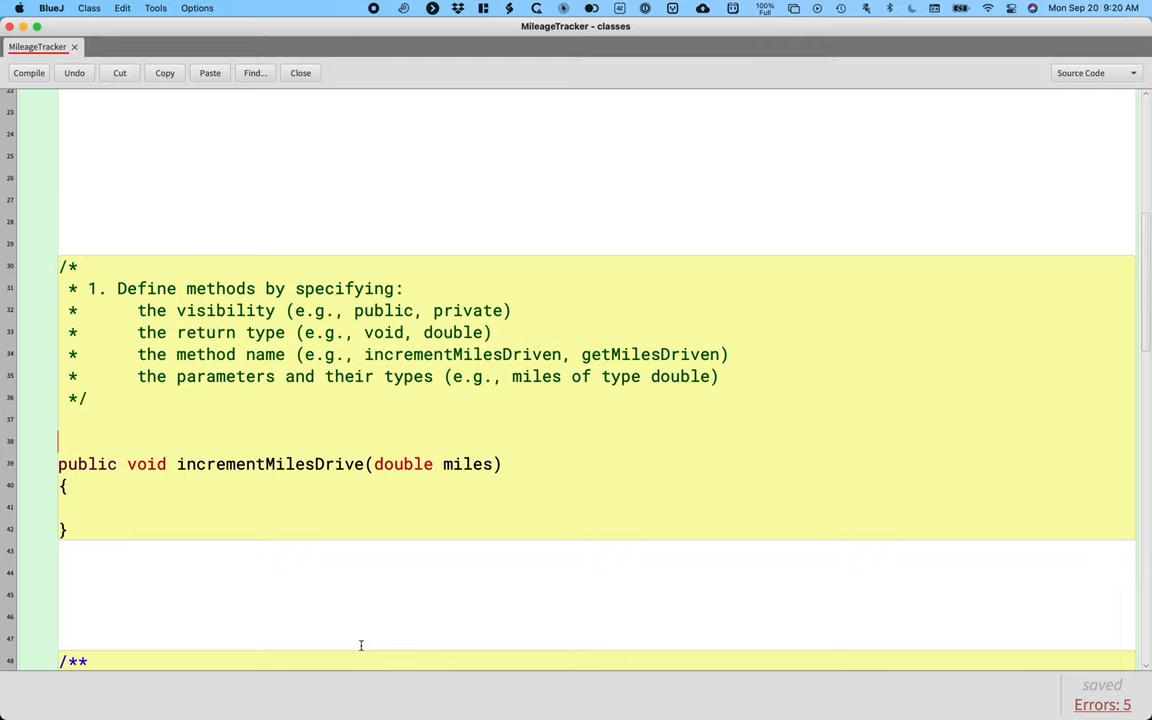
# - Start a Javadoc comment: 'Increments the number of miles that the car has driven.'
pyautogui.write('/*')
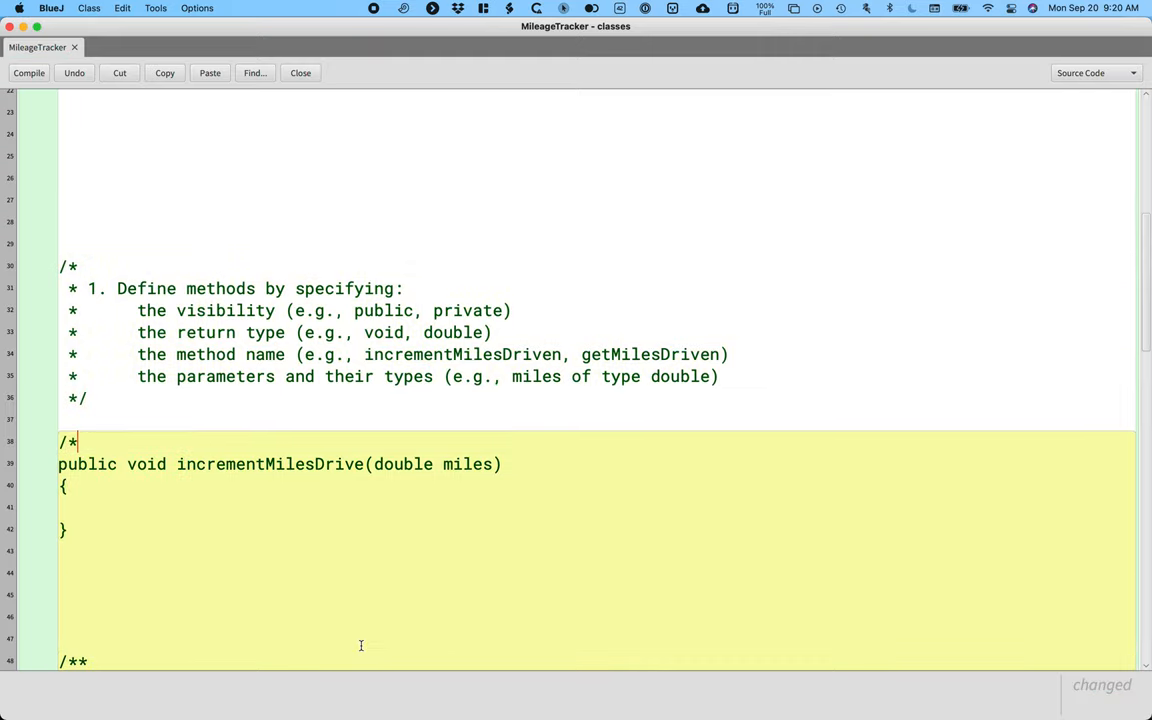
pyautogui.write('*')
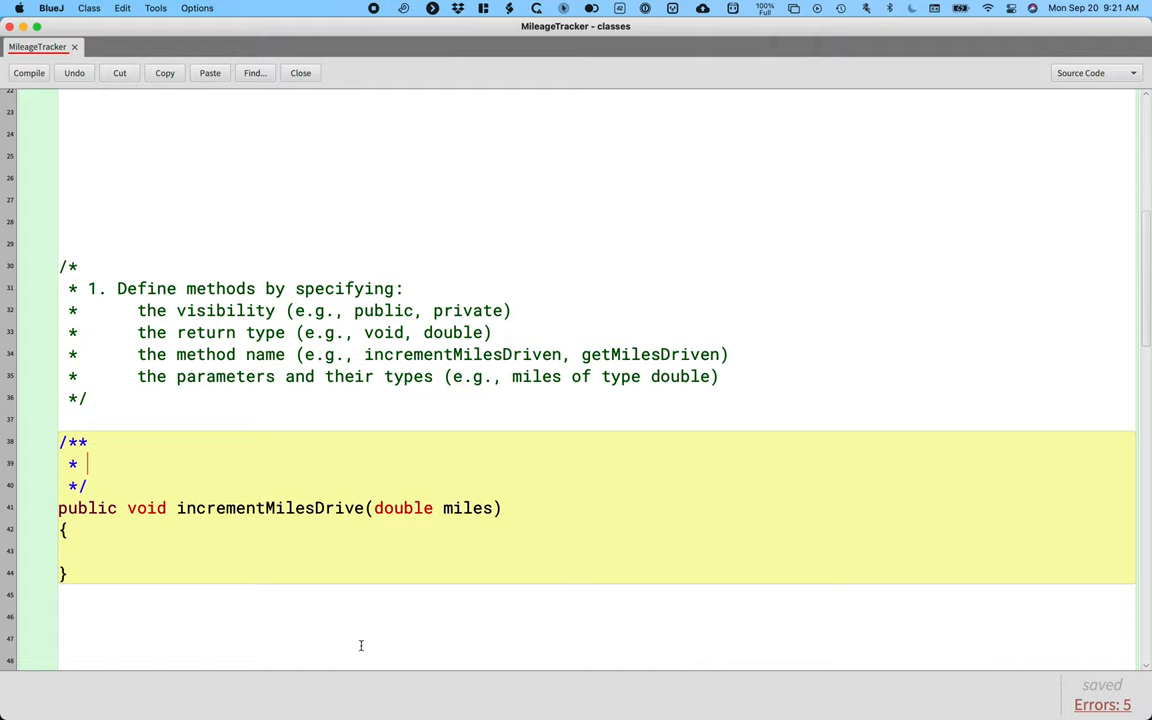
pyautogui.write('Increment')
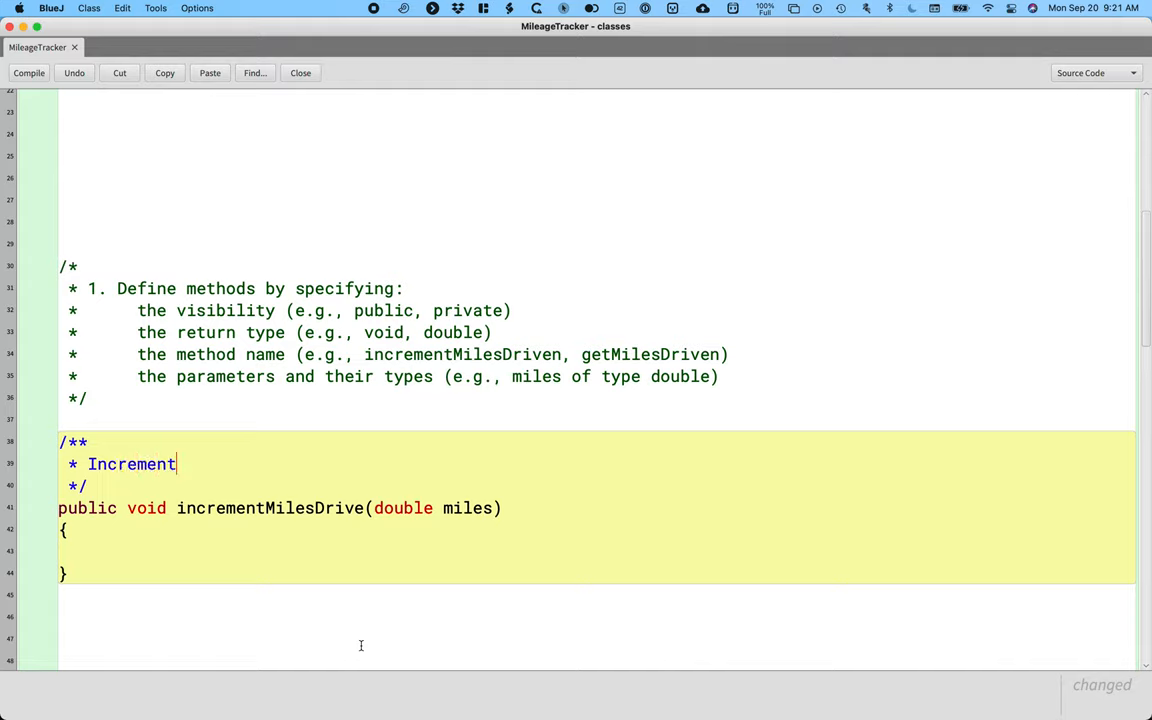
pyautogui.write('s the number o')
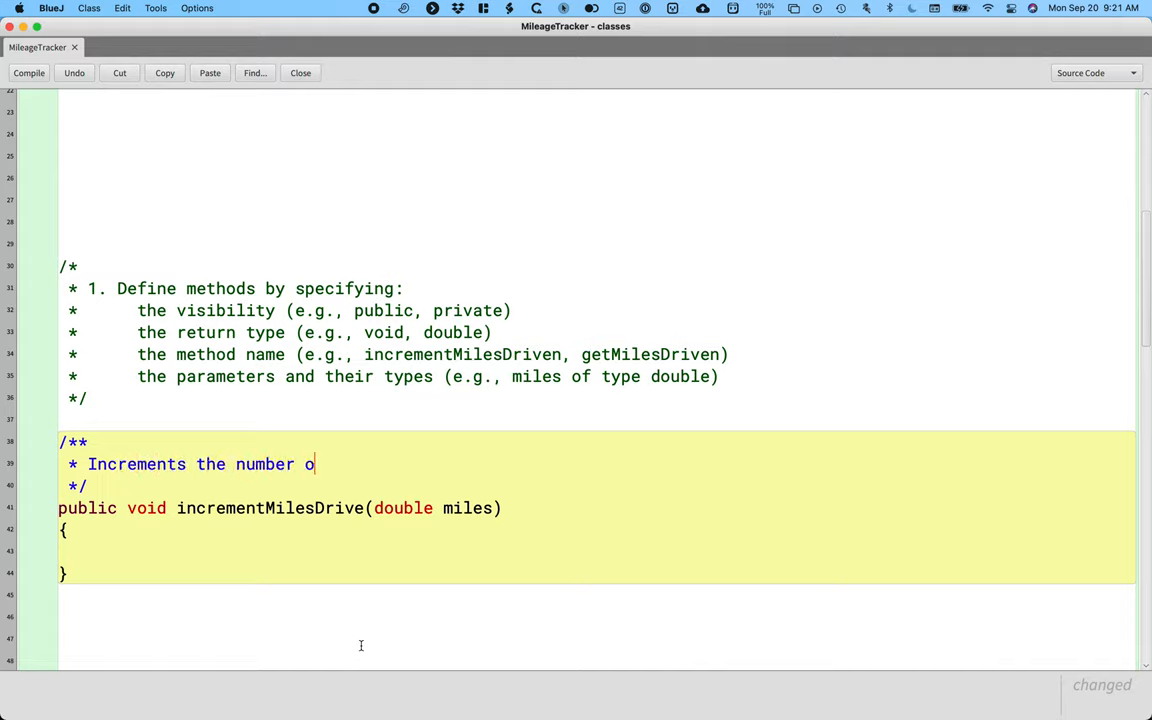
pyautogui.write('f miles that the')
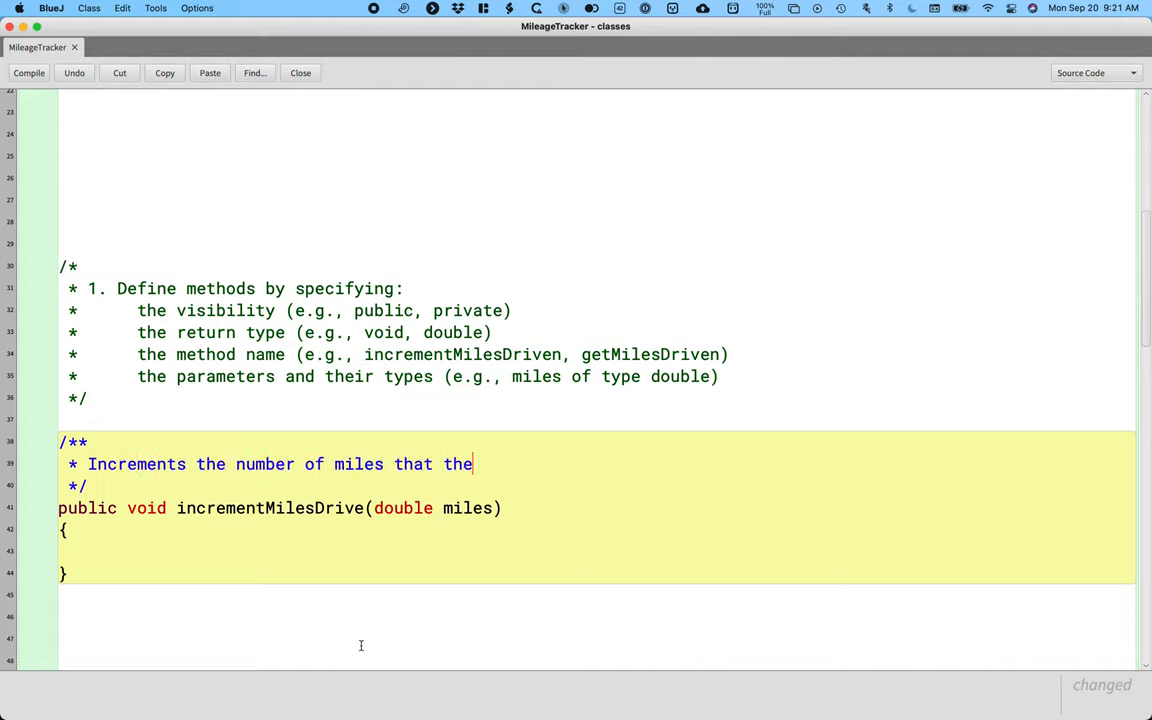
pyautogui.write('car has driven.')
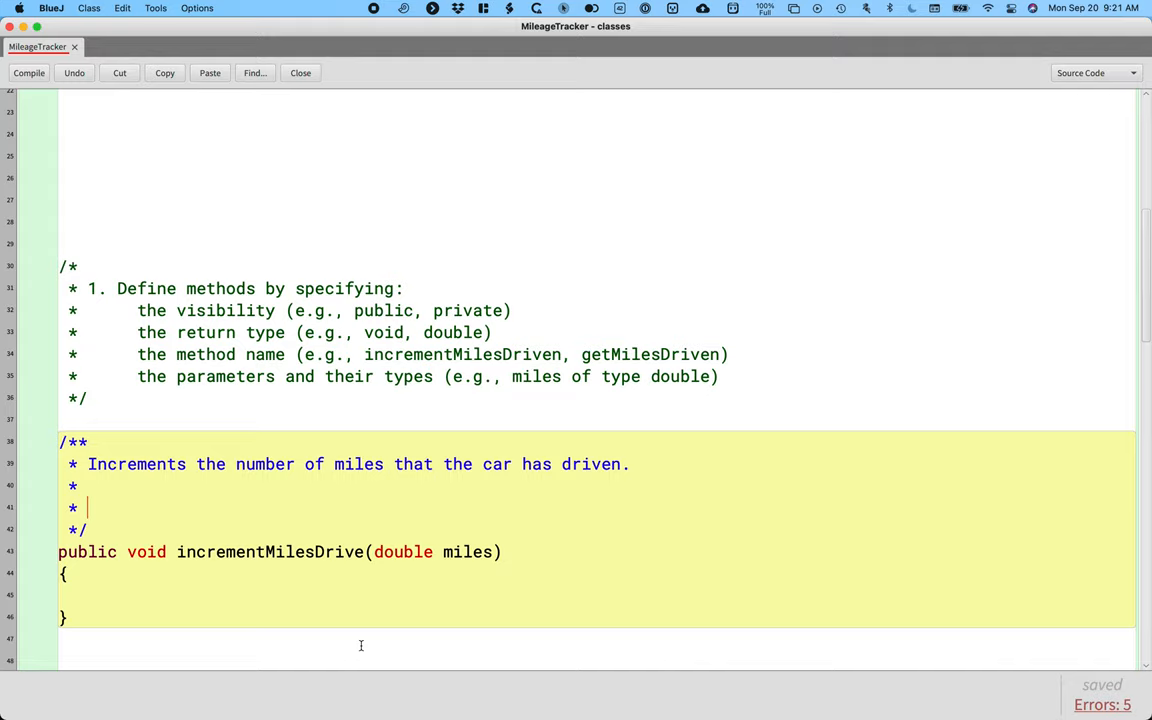
pyautogui.write('@')
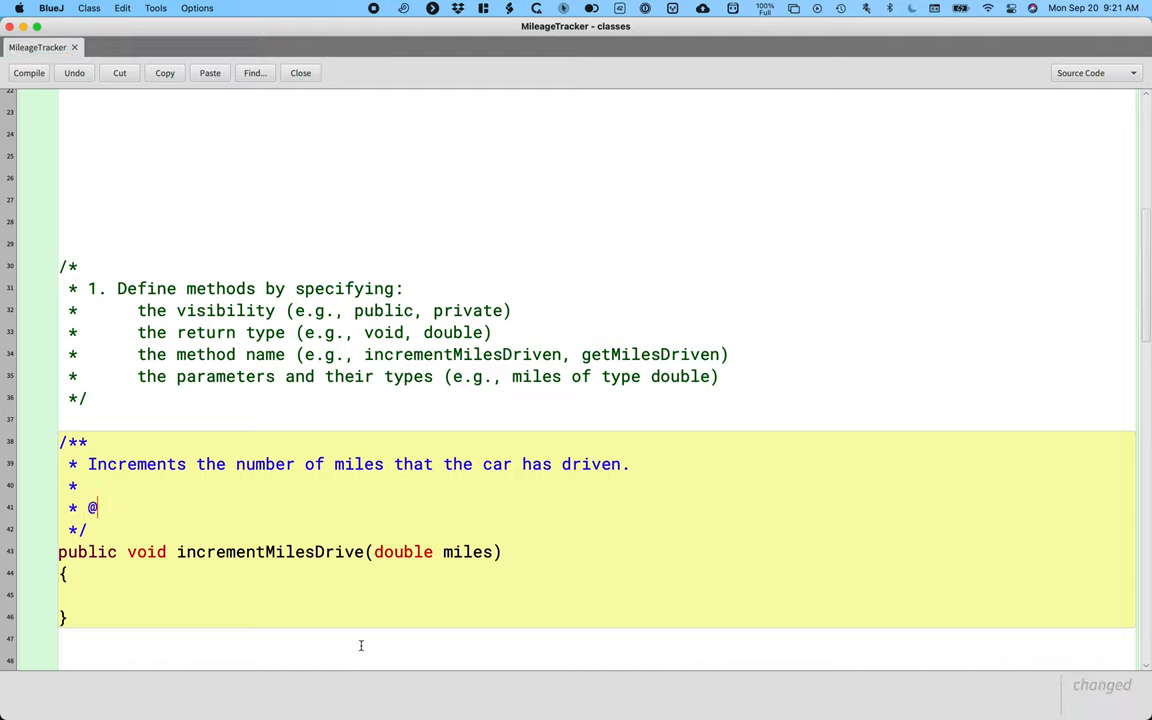
pyautogui.write('param')
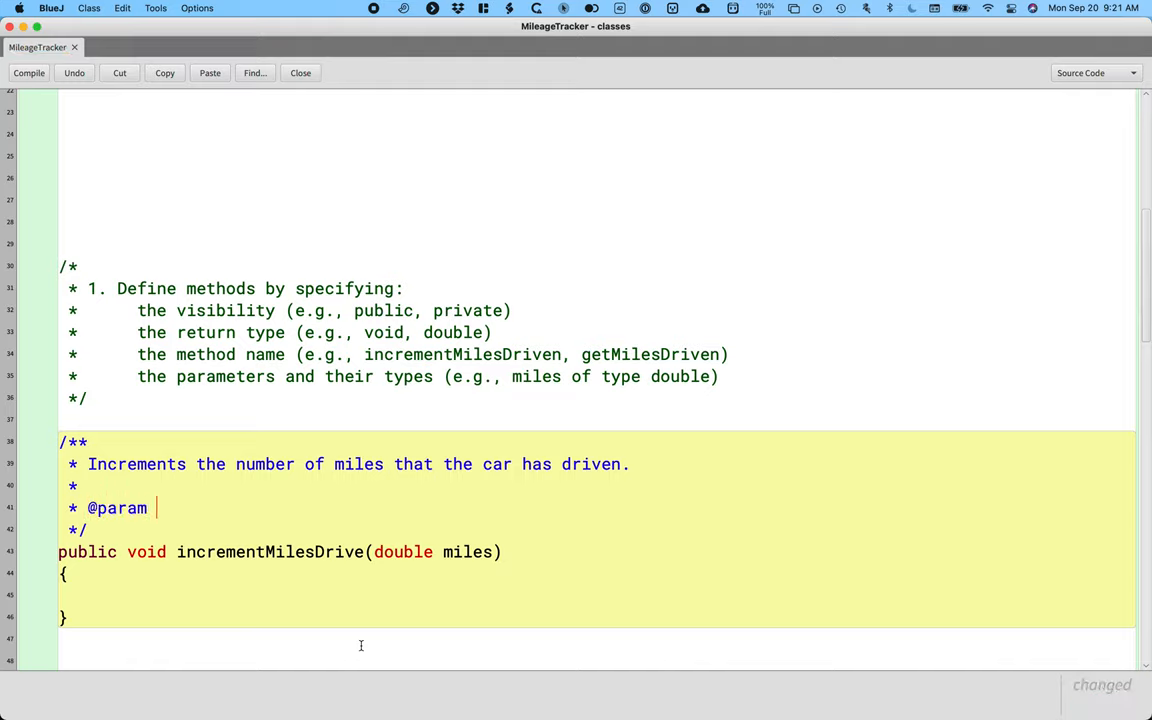
pyautogui.write('mi')
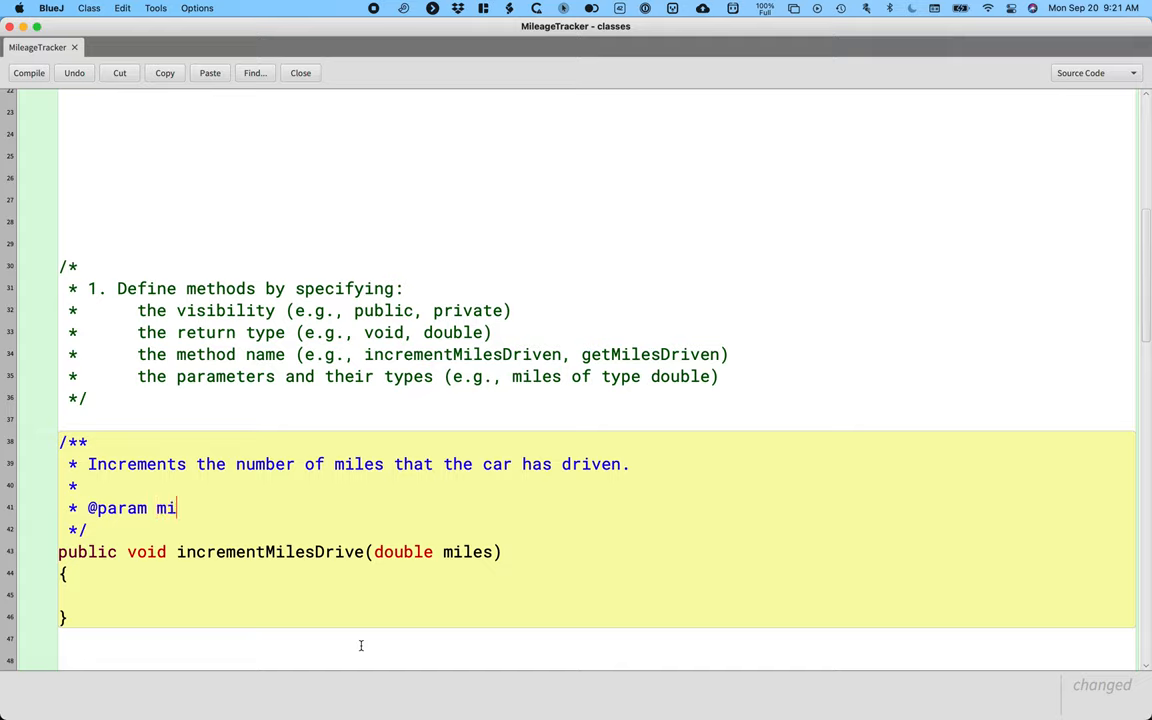
pyautogui.write('les')
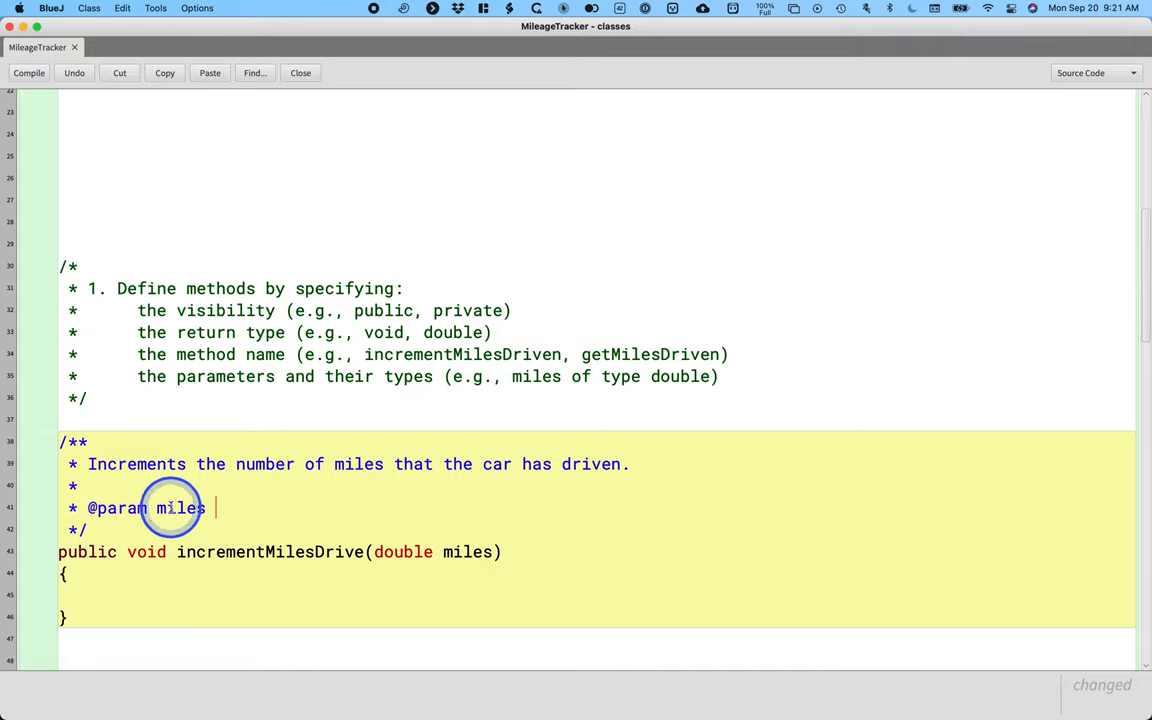
pyautogui.moveTo(499, 523)
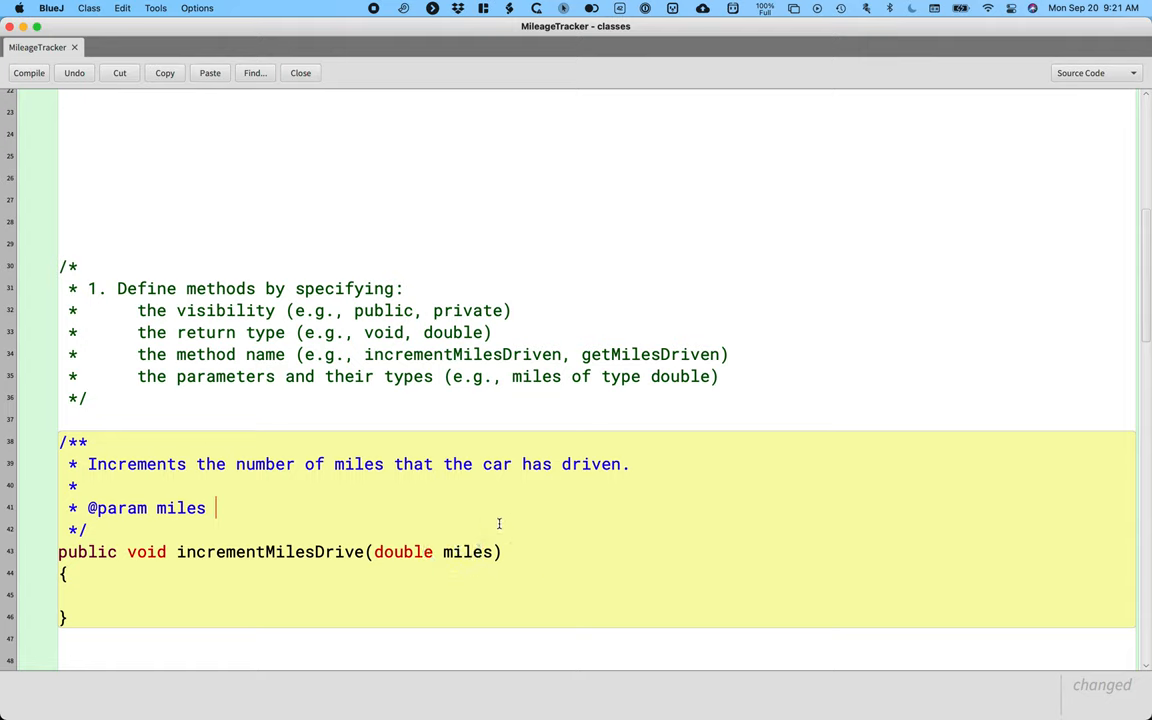
pyautogui.write('the addi')
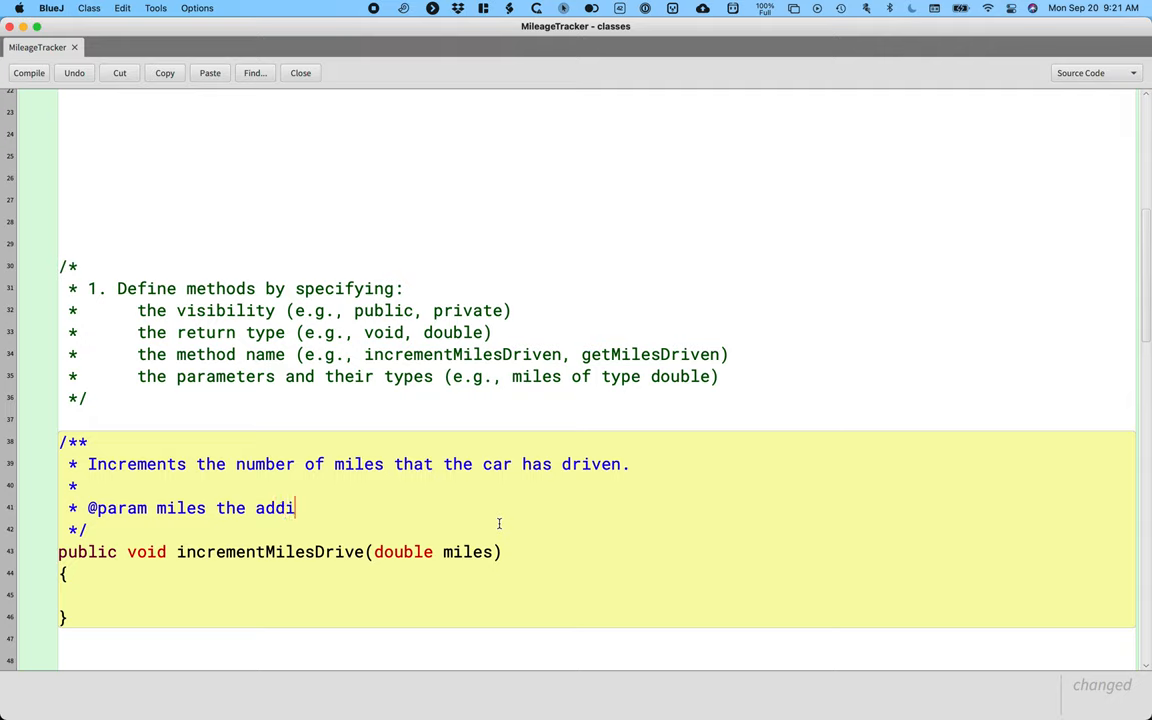
pyautogui.write('tional dis')
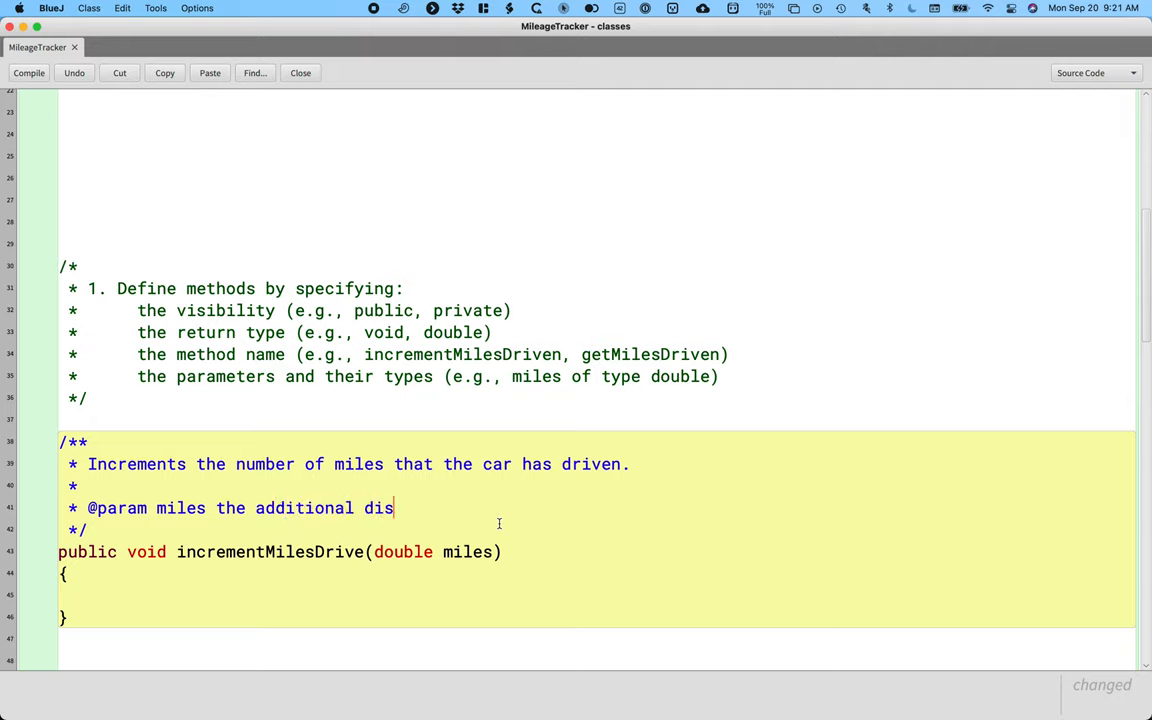
pyautogui.write('tance, in miles')
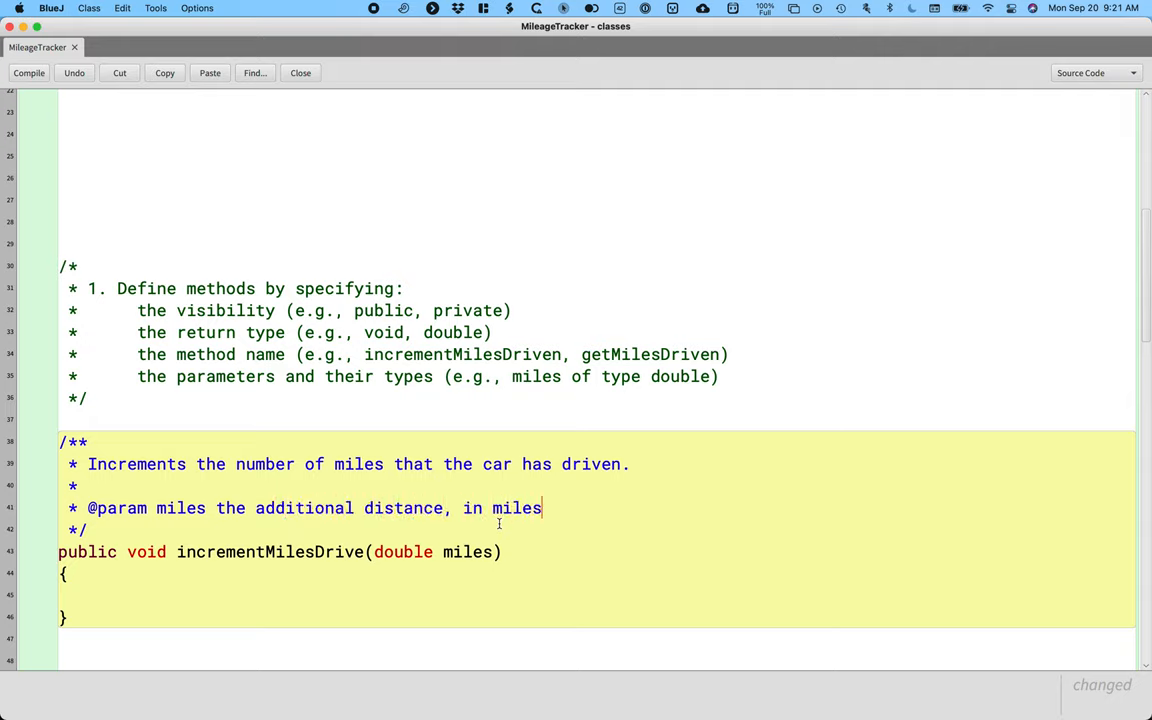
pyautogui.write(', this car')
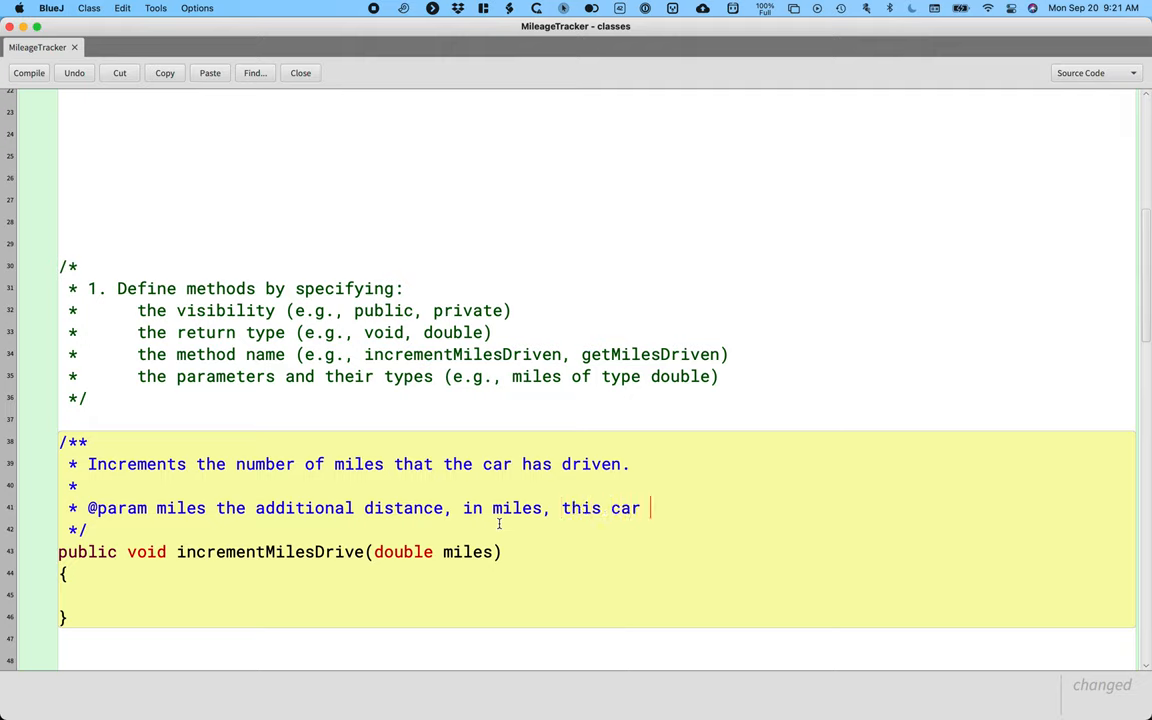
pyautogui.write('has driven')
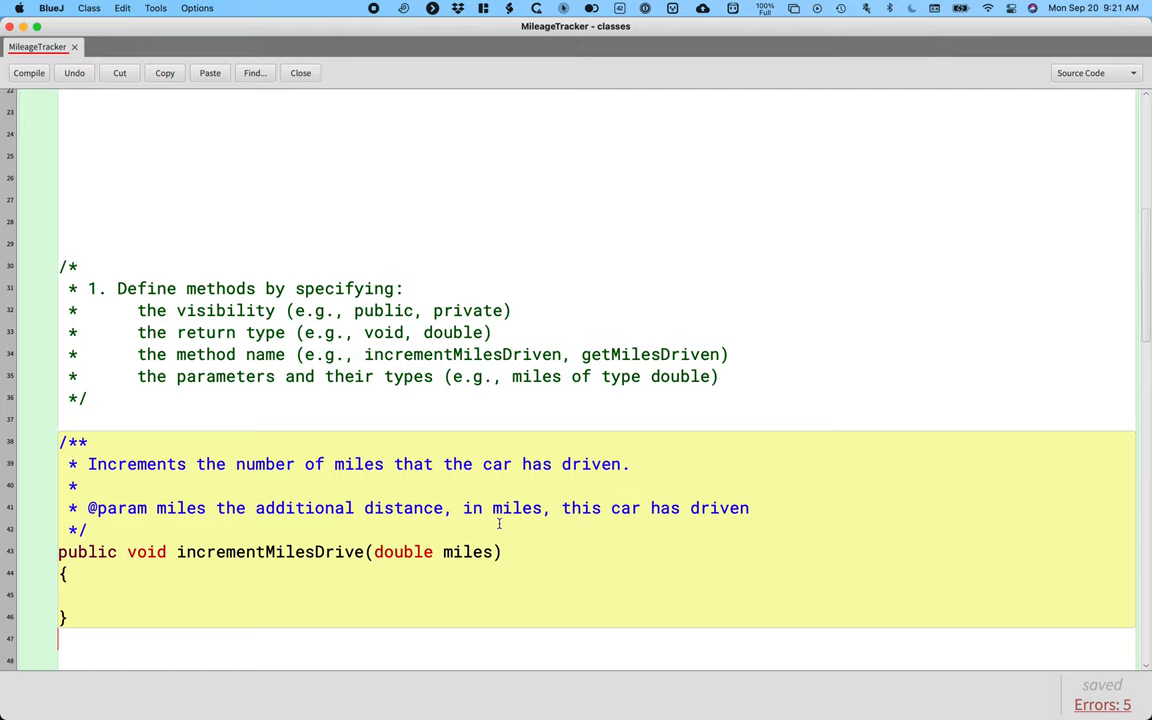
pyautogui.scroll(-3)
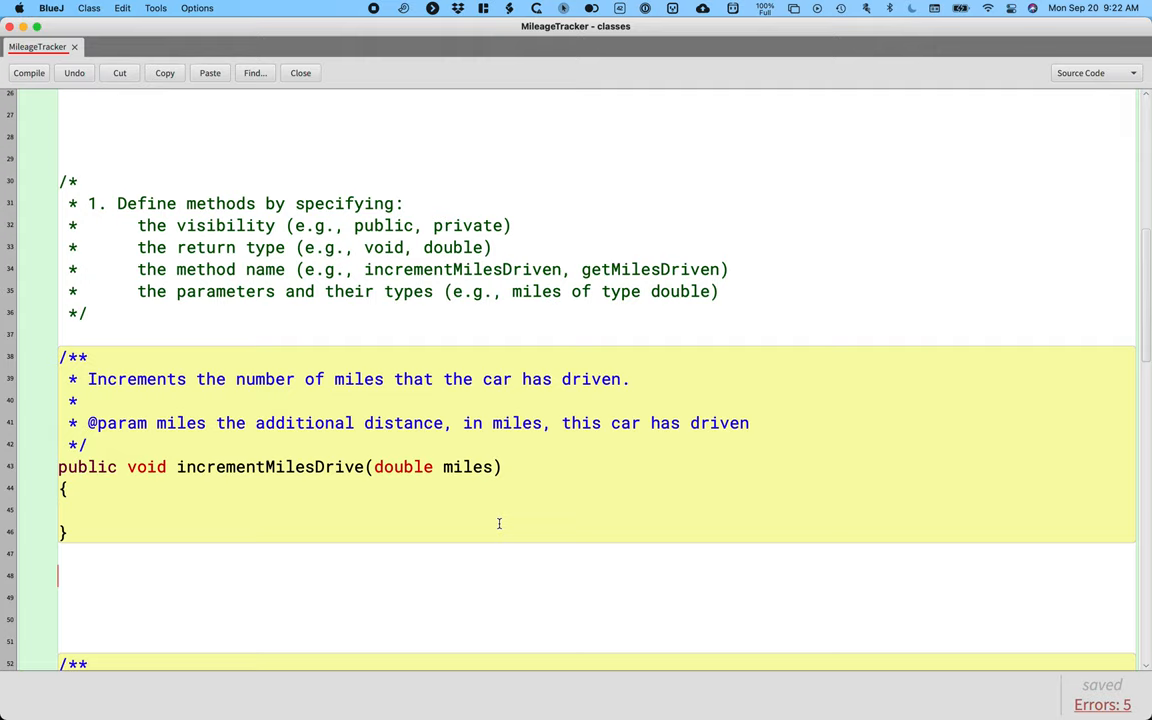
pyautogui.moveTo(400, 432)
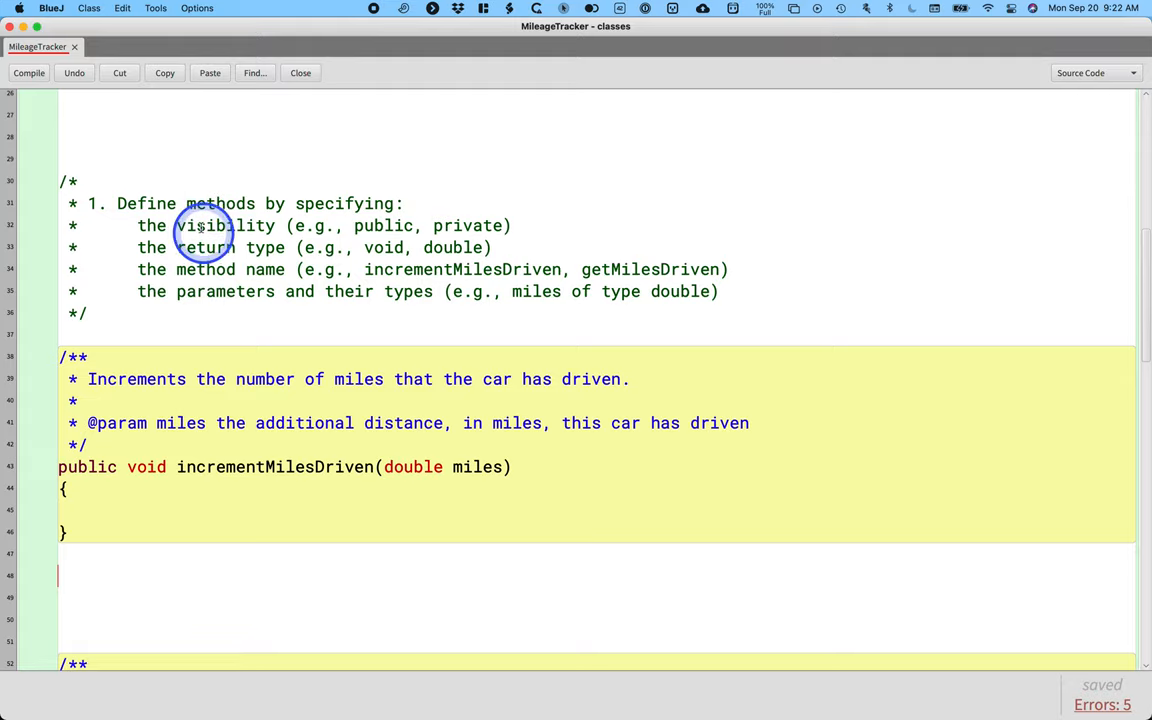
# - Write public double getMilesDriven() below incrementMilesDriven with a body of return 0.0;
pyautogui.moveTo(200, 225); pyautogui.dragTo(214, 315)
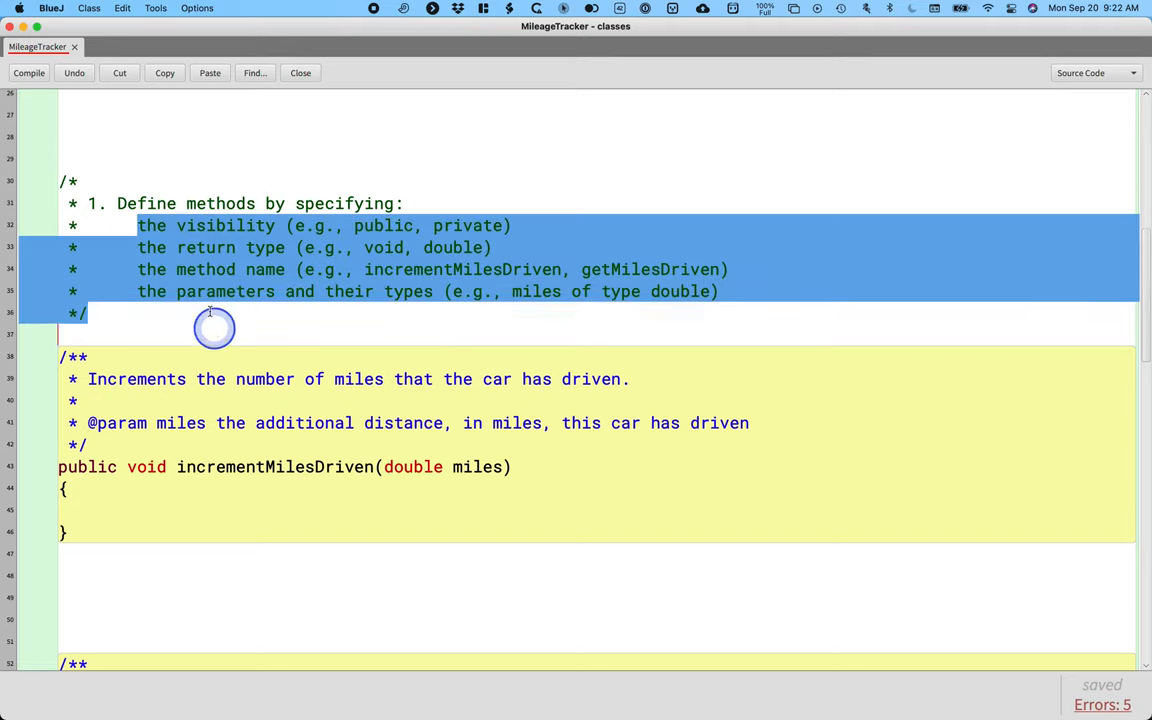
pyautogui.click(96, 574)
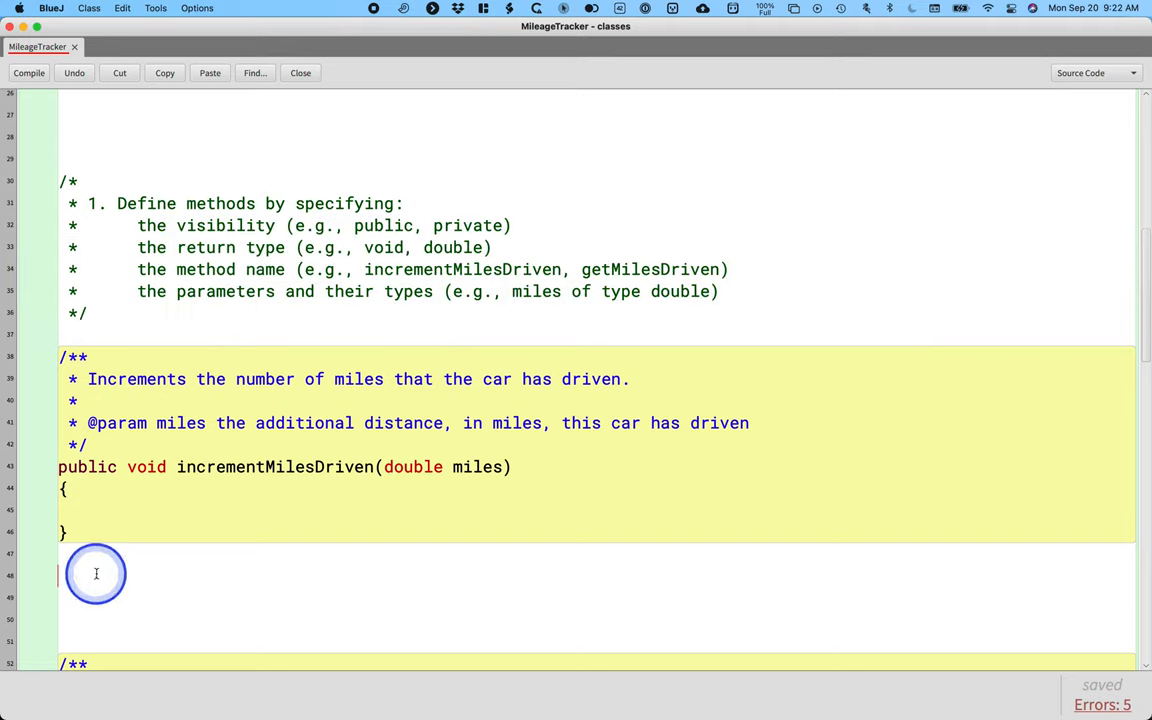
pyautogui.write('public')
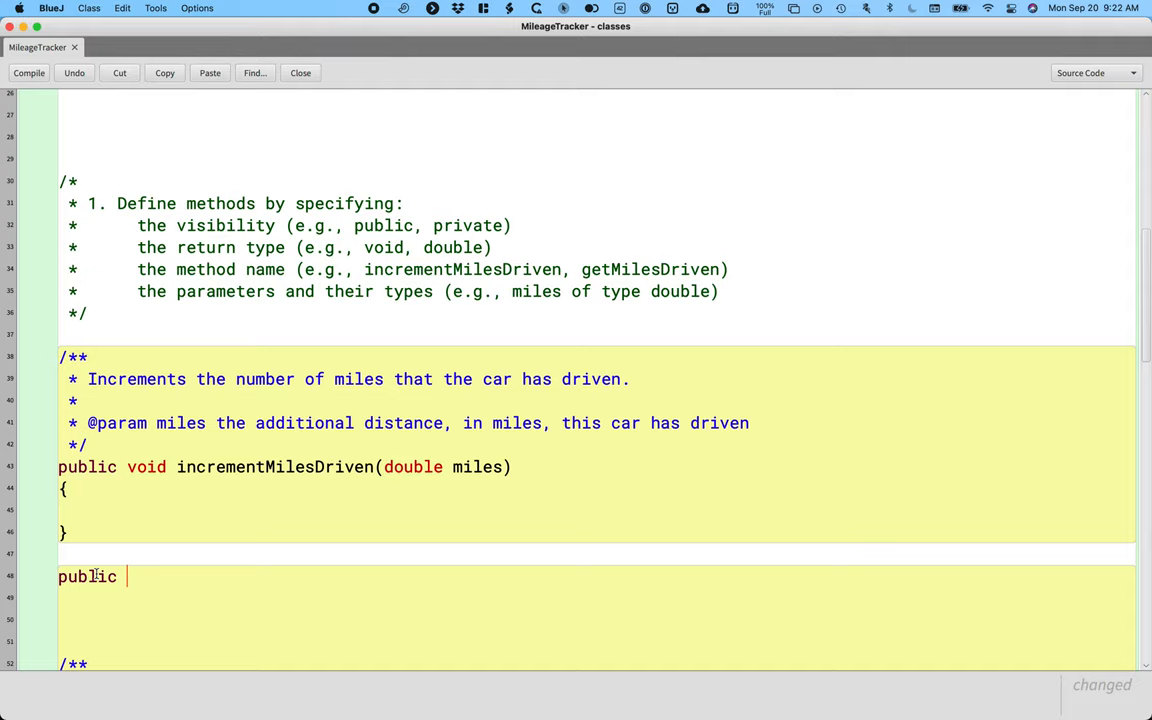
pyautogui.write('double')
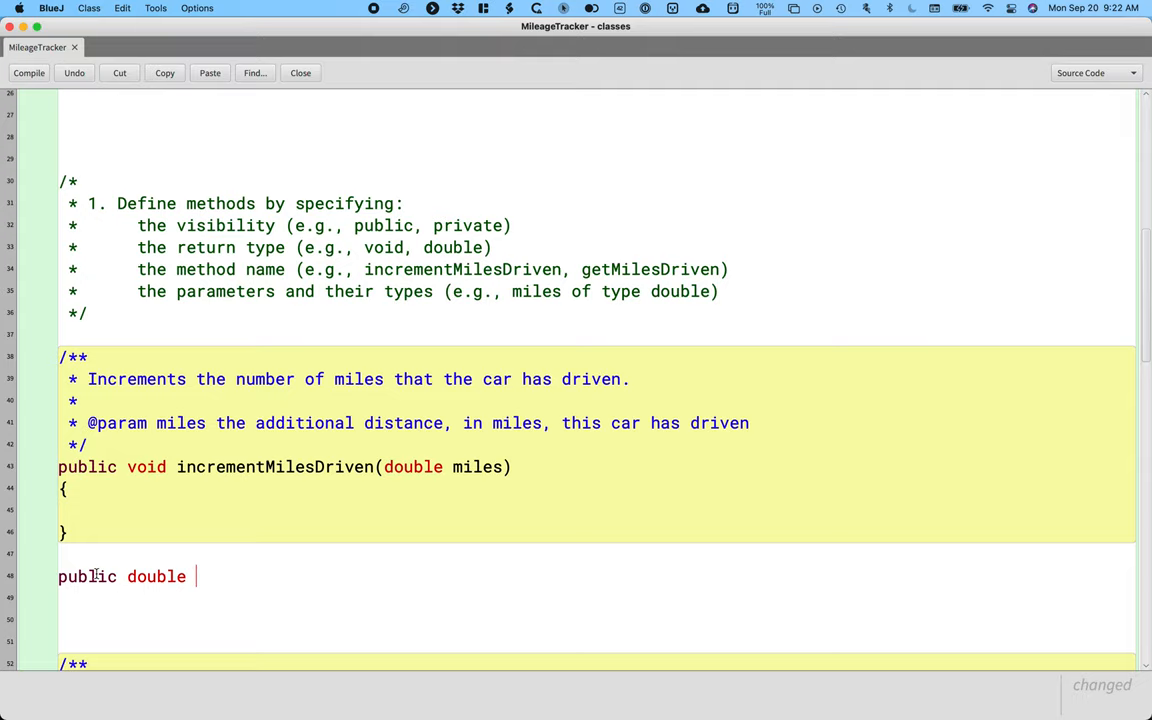
pyautogui.write('getMile')
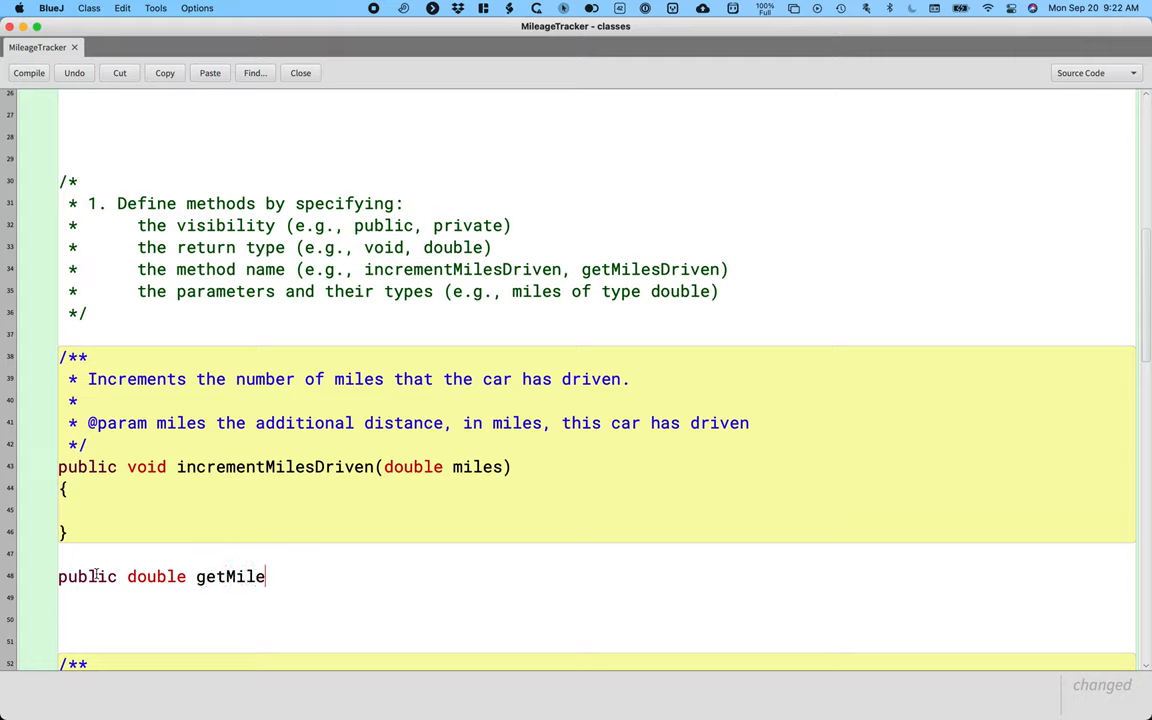
pyautogui.write('sDriven()')
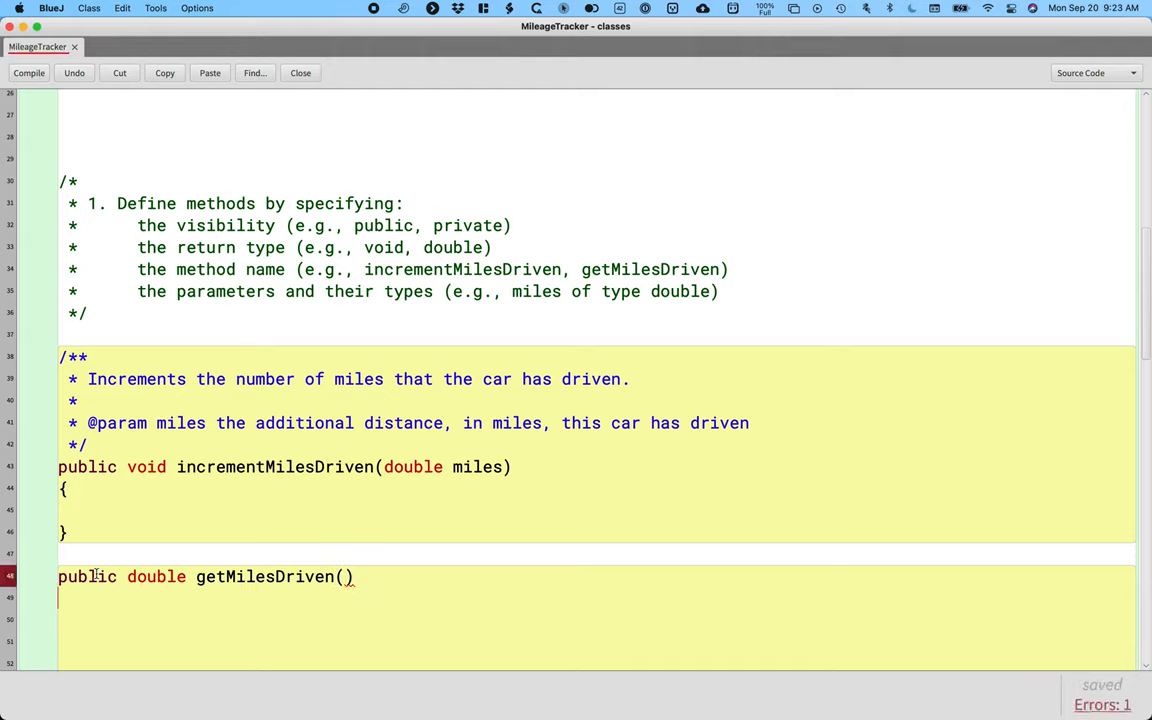
pyautogui.press('Return')
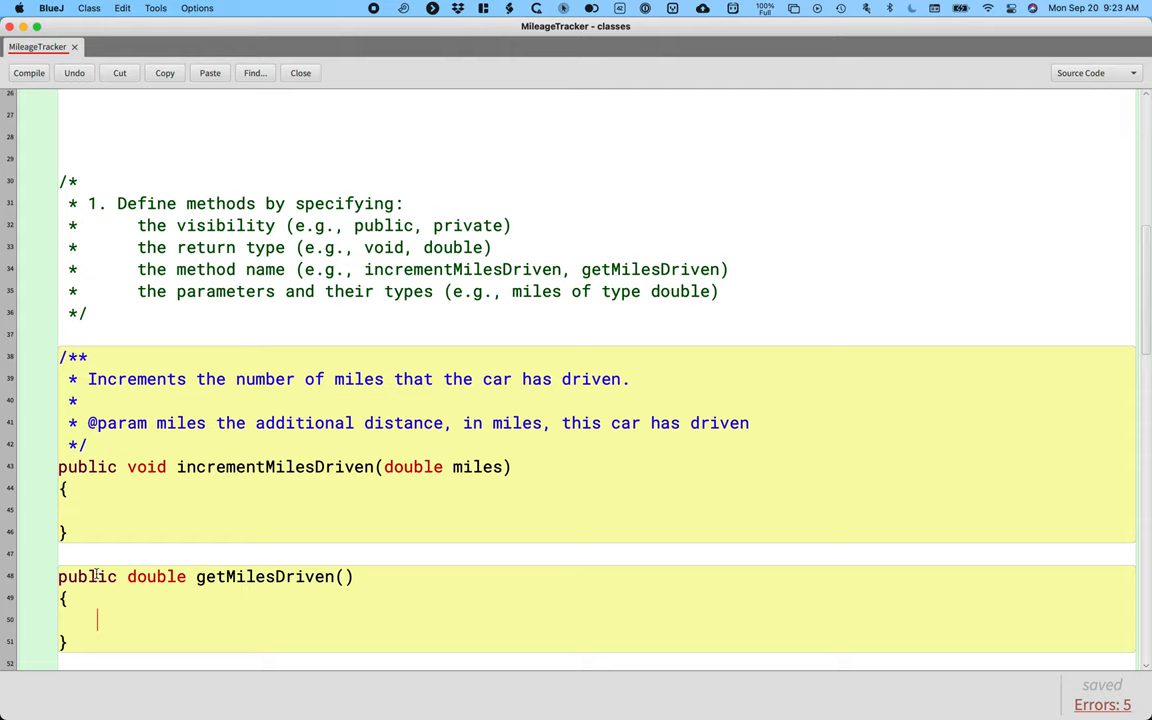
pyautogui.doubleClick(87, 576)
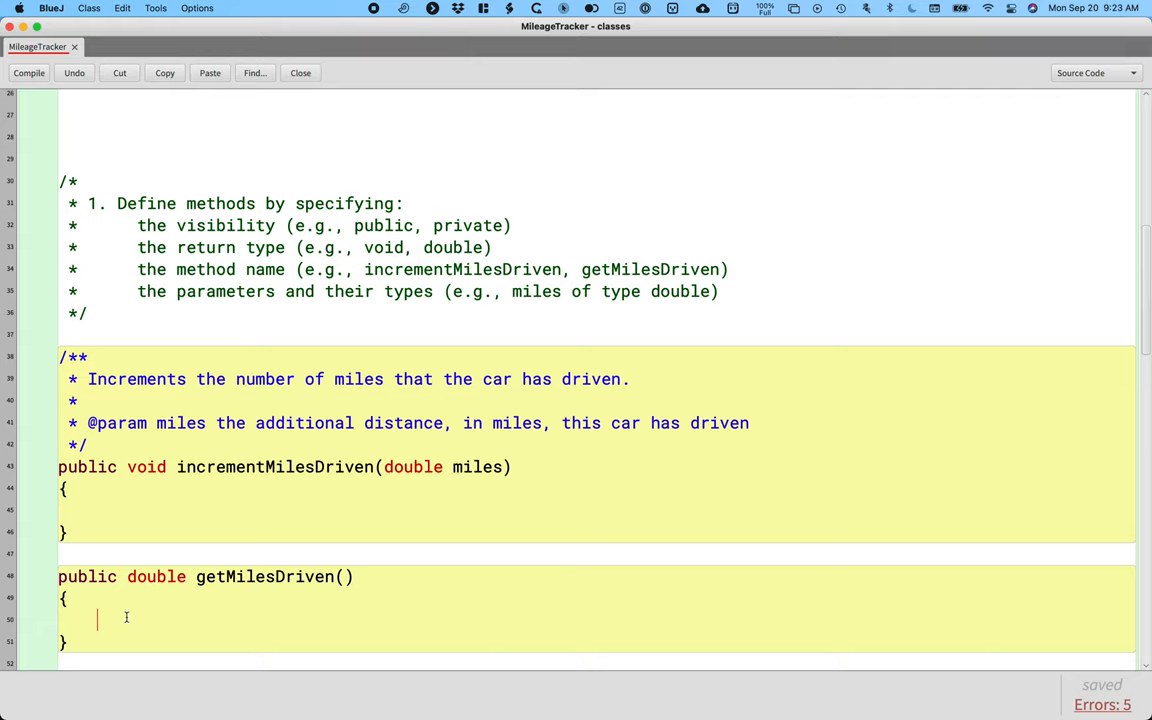
pyautogui.write('return 0.')
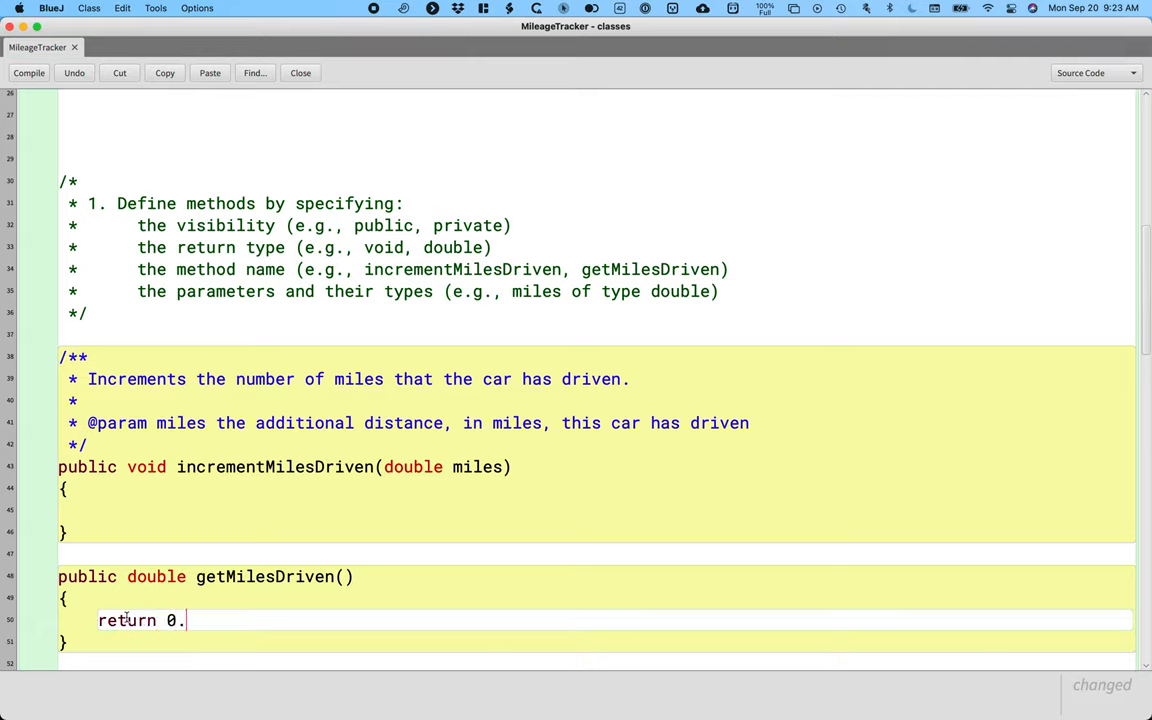
pyautogui.write('0;')
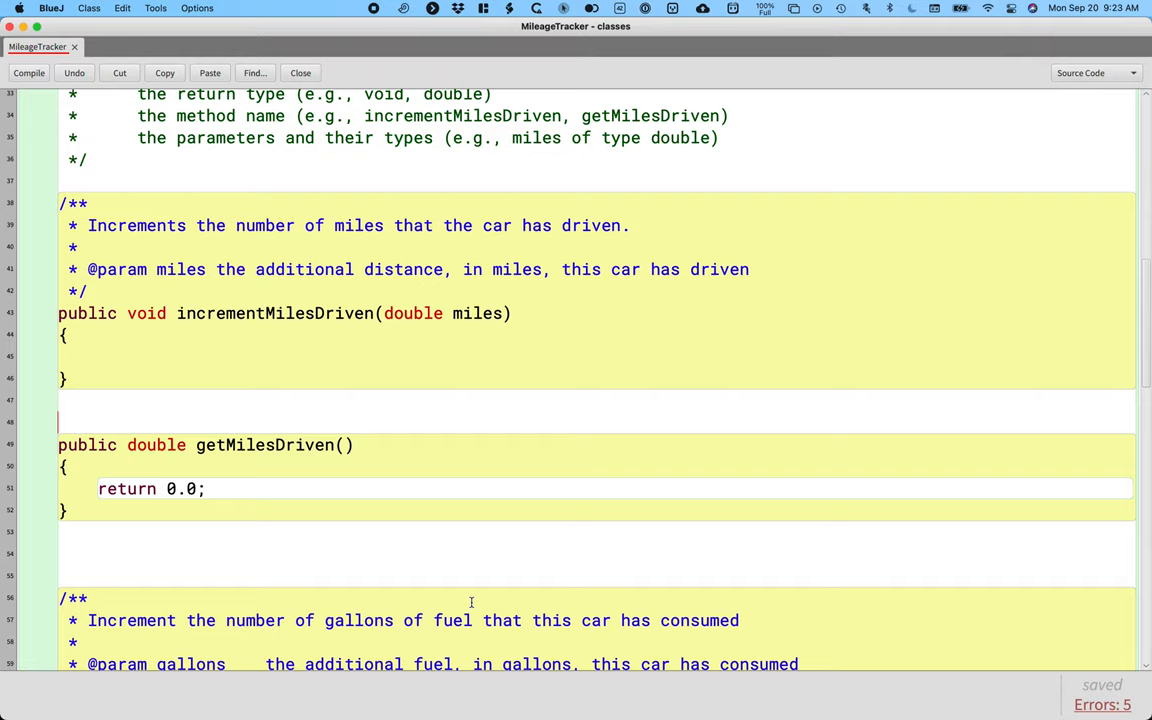
# - Add a /** comment above getMilesDriven: 'Returns the total number of miles driven.'
pyautogui.write('/**')
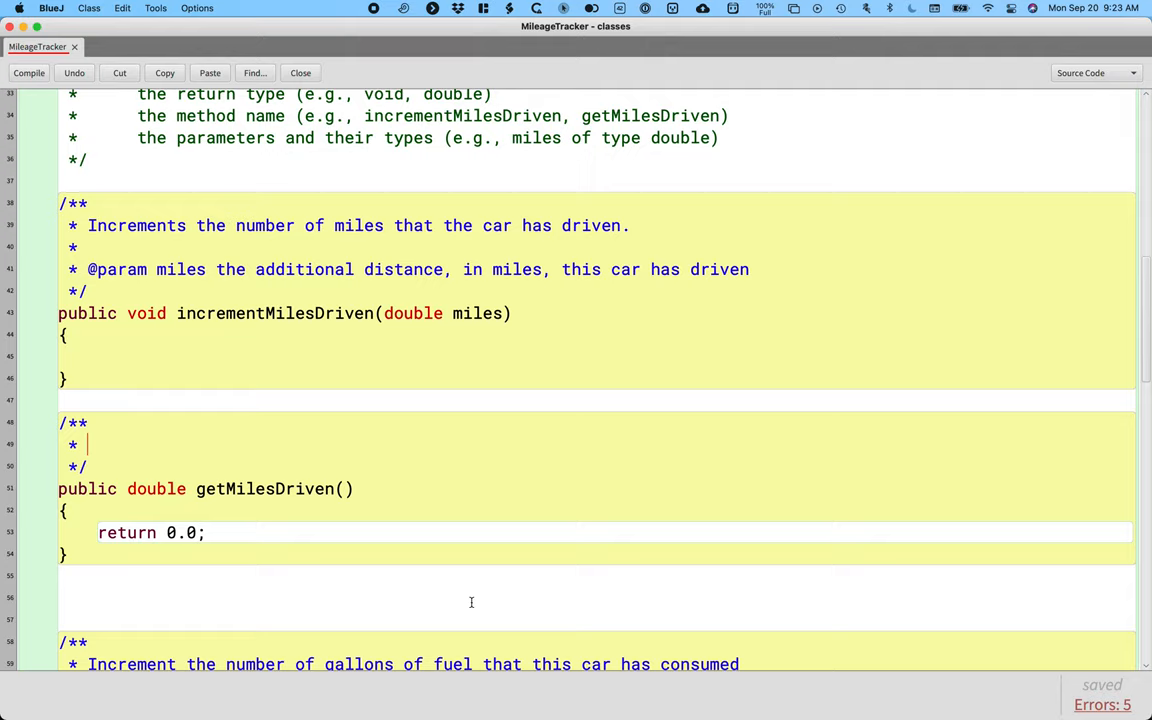
pyautogui.write('Returns the total')
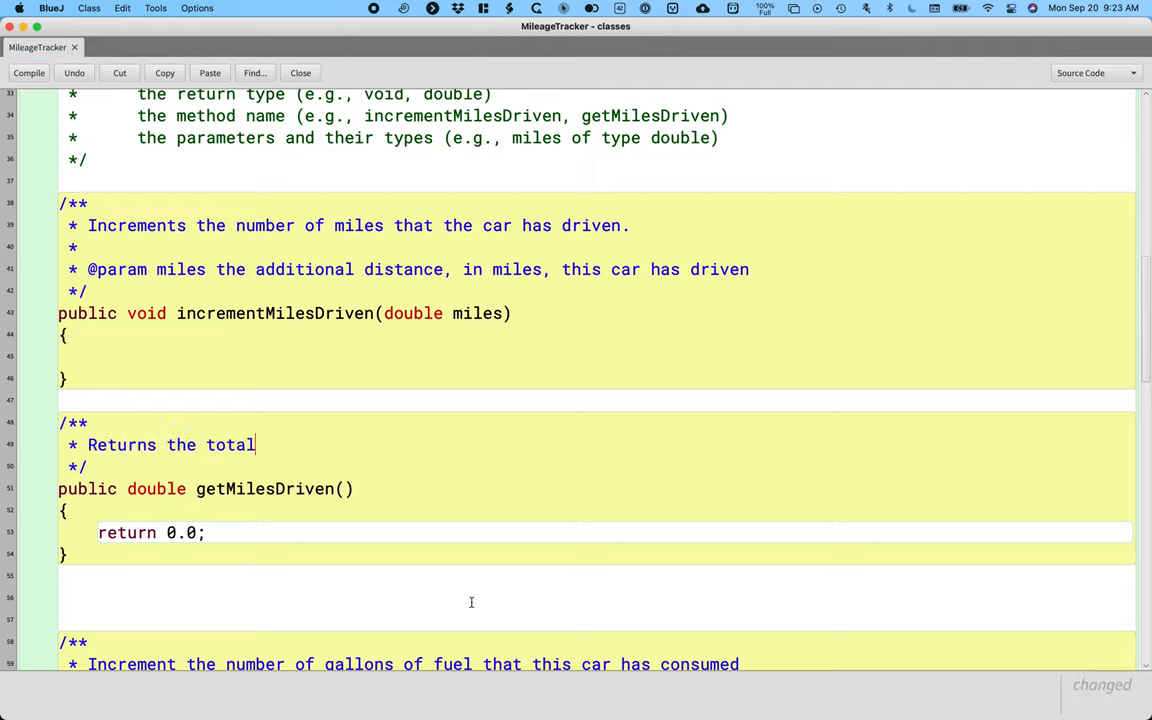
pyautogui.write('number of miles driven')
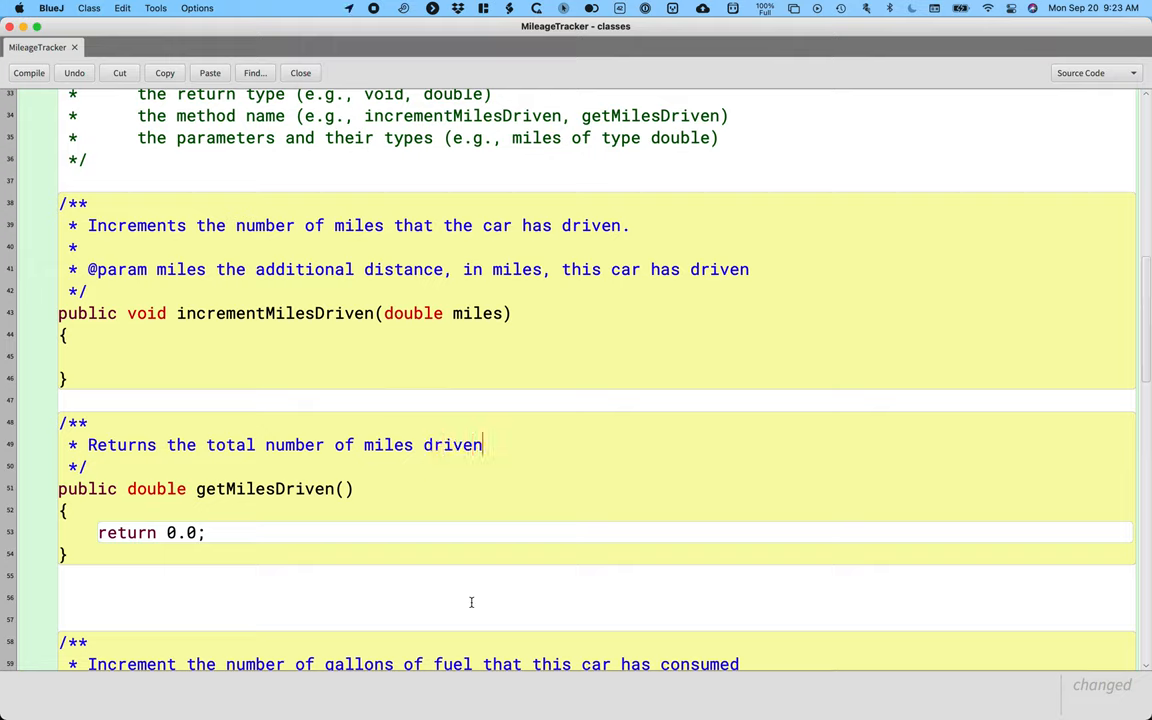
pyautogui.write('.')
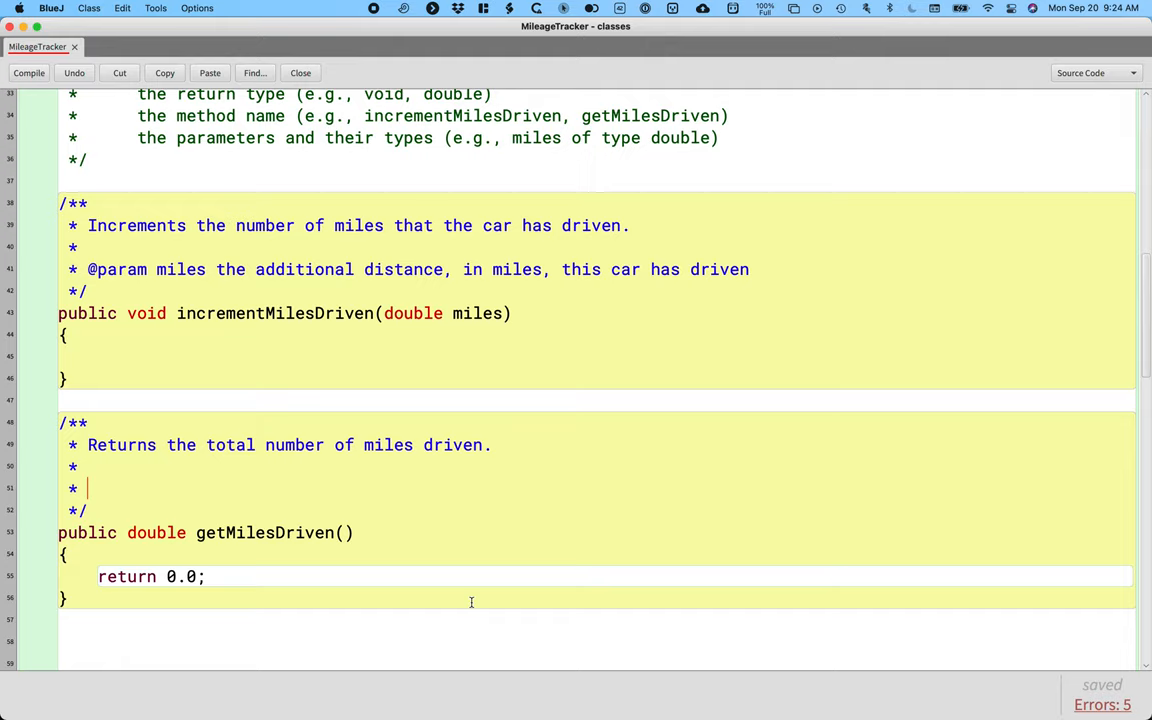
pyautogui.write('@return')
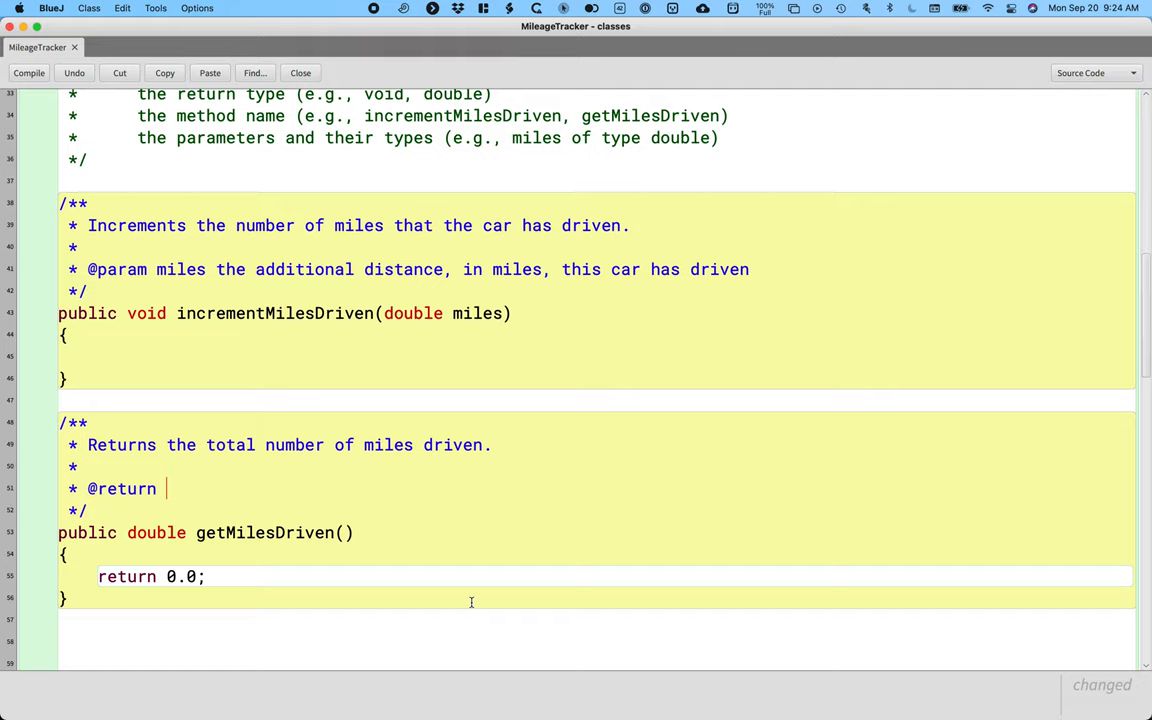
pyautogui.write('the tot')
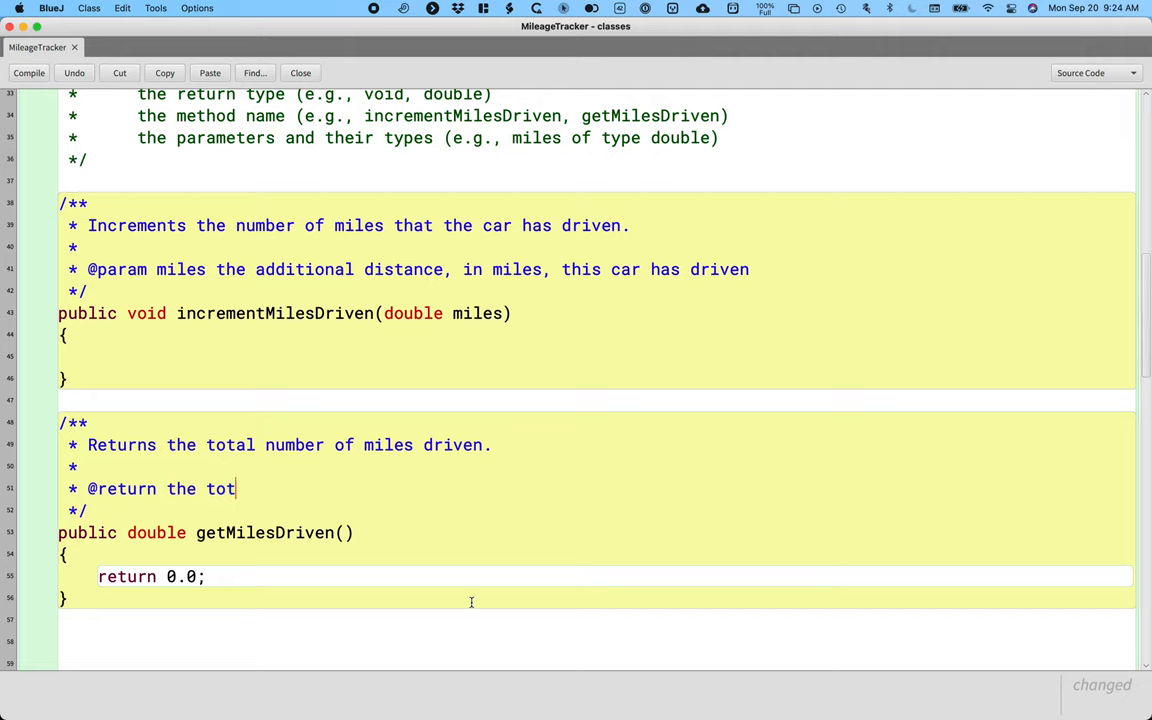
pyautogui.write('al')
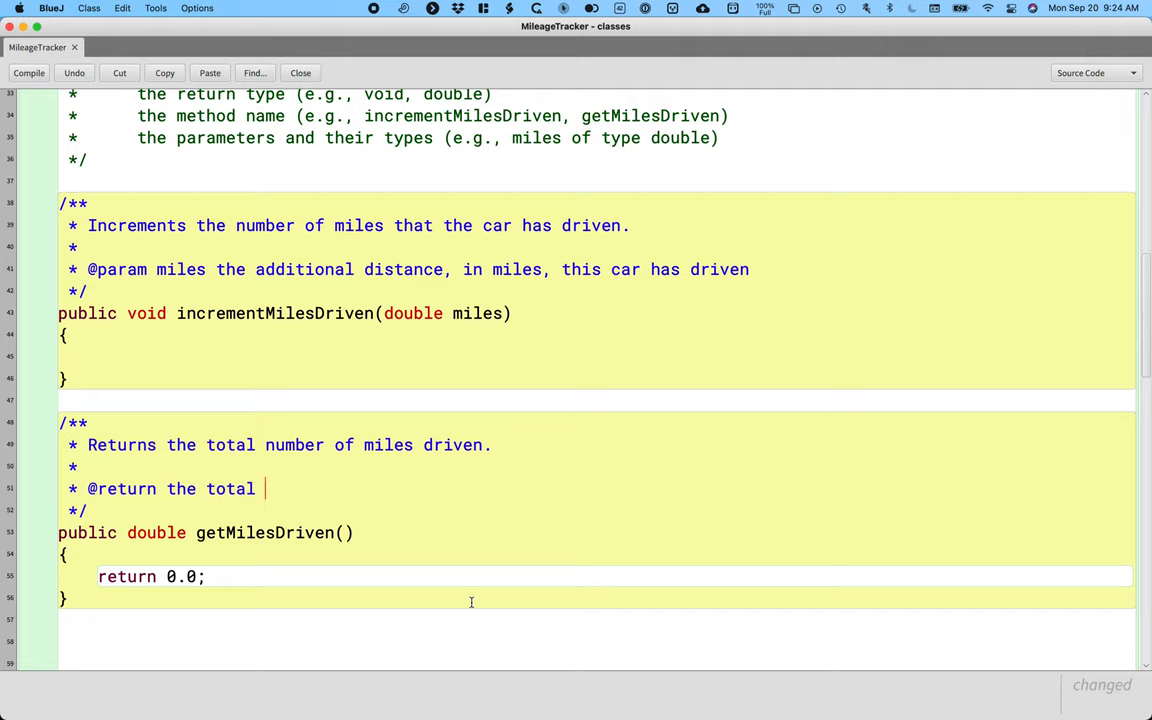
pyautogui.write('number of miles d')
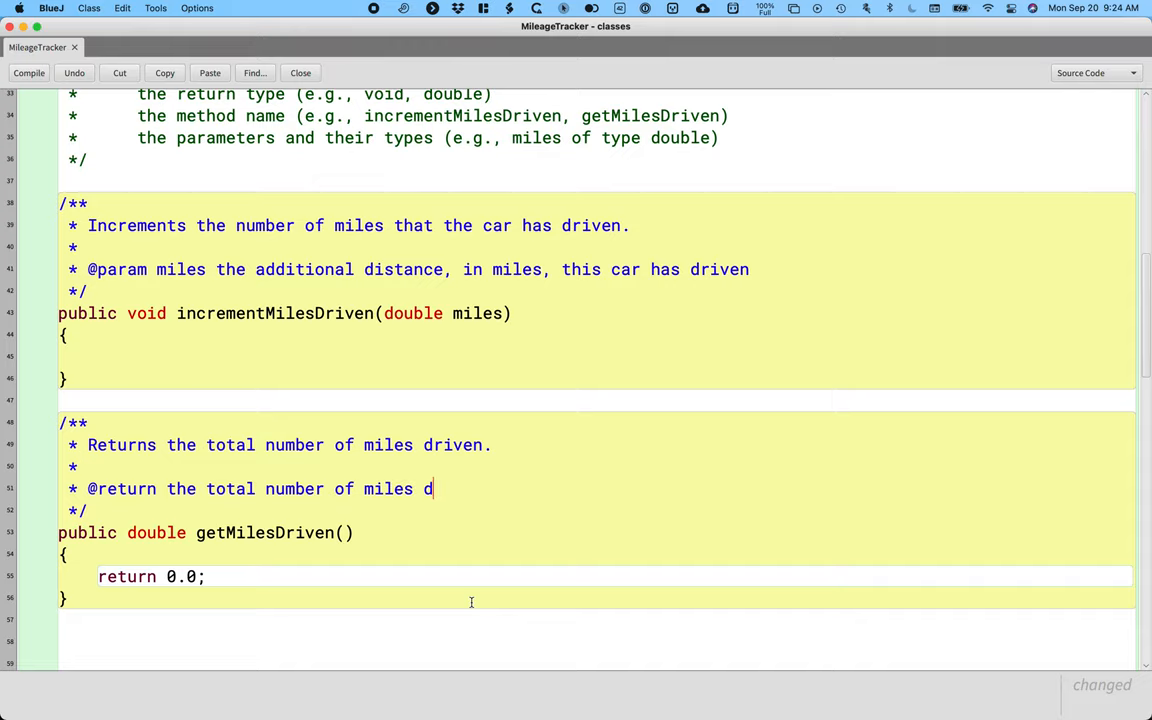
pyautogui.write('riven')
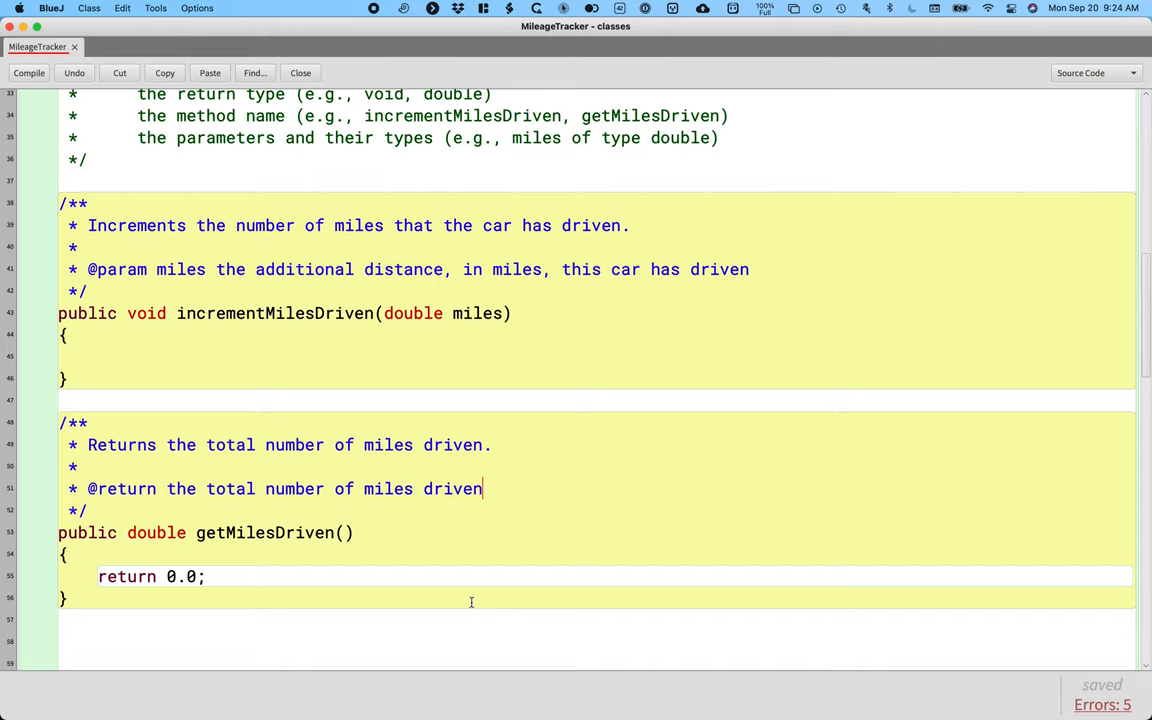
pyautogui.scroll(-3)
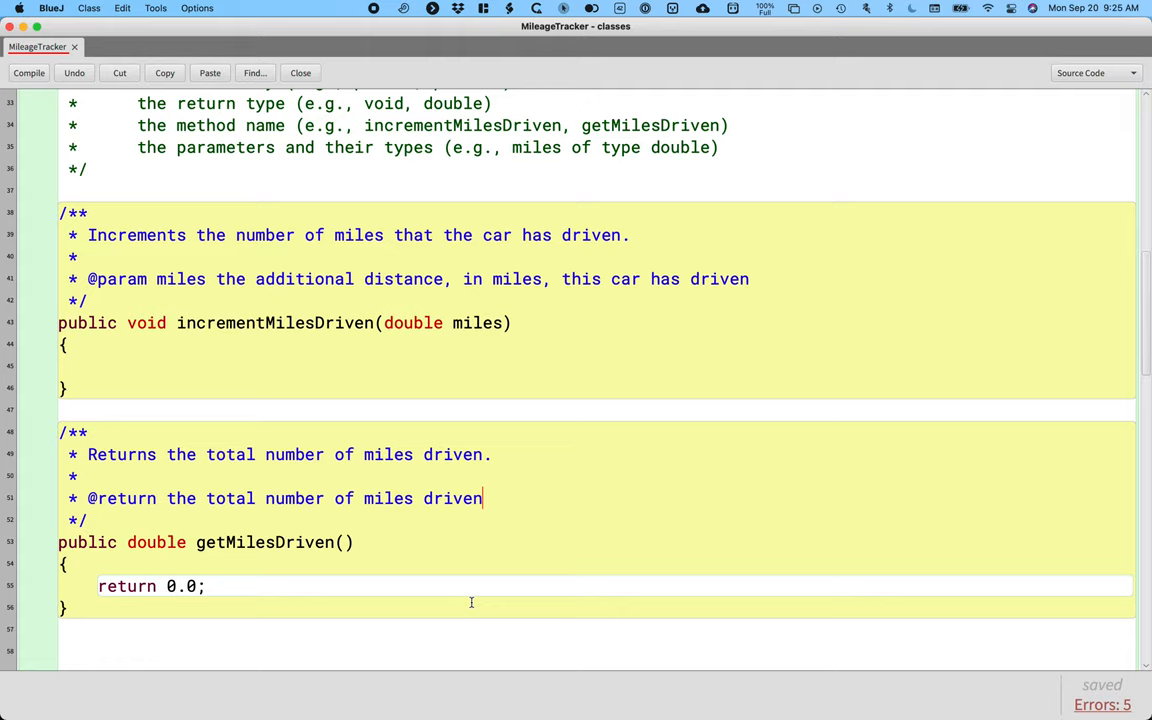
pyautogui.moveTo(243, 330)
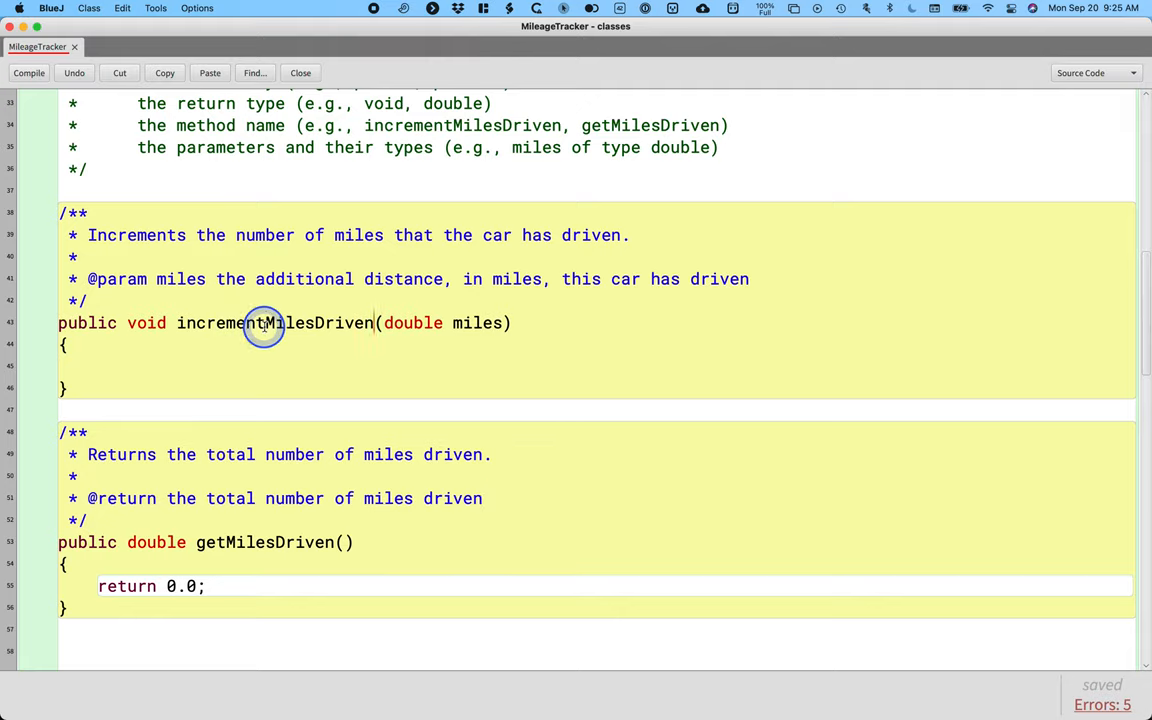
pyautogui.moveTo(262, 542)
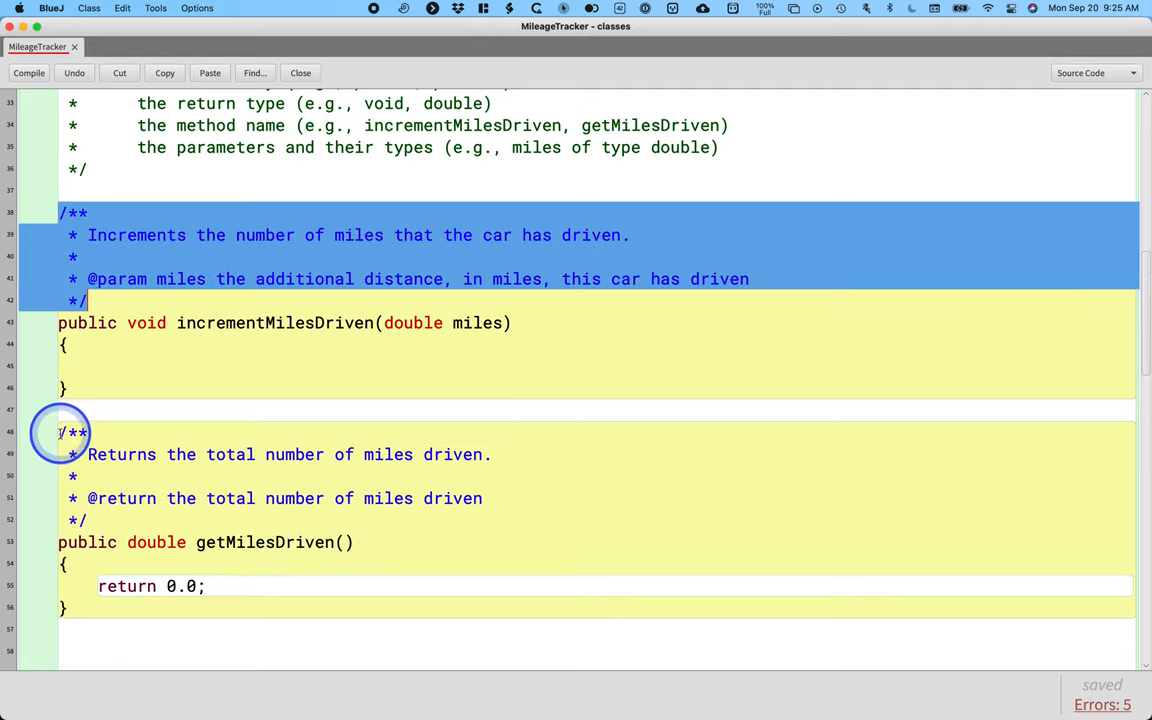
pyautogui.click(108, 521)
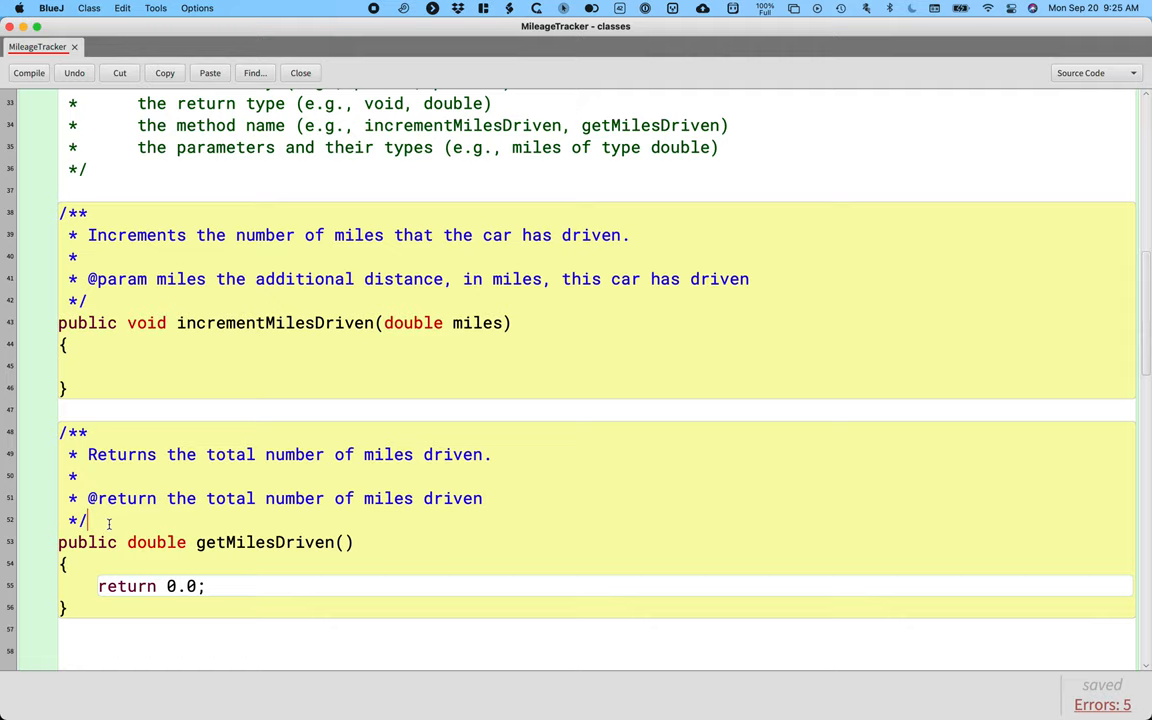
pyautogui.moveTo(84, 211)
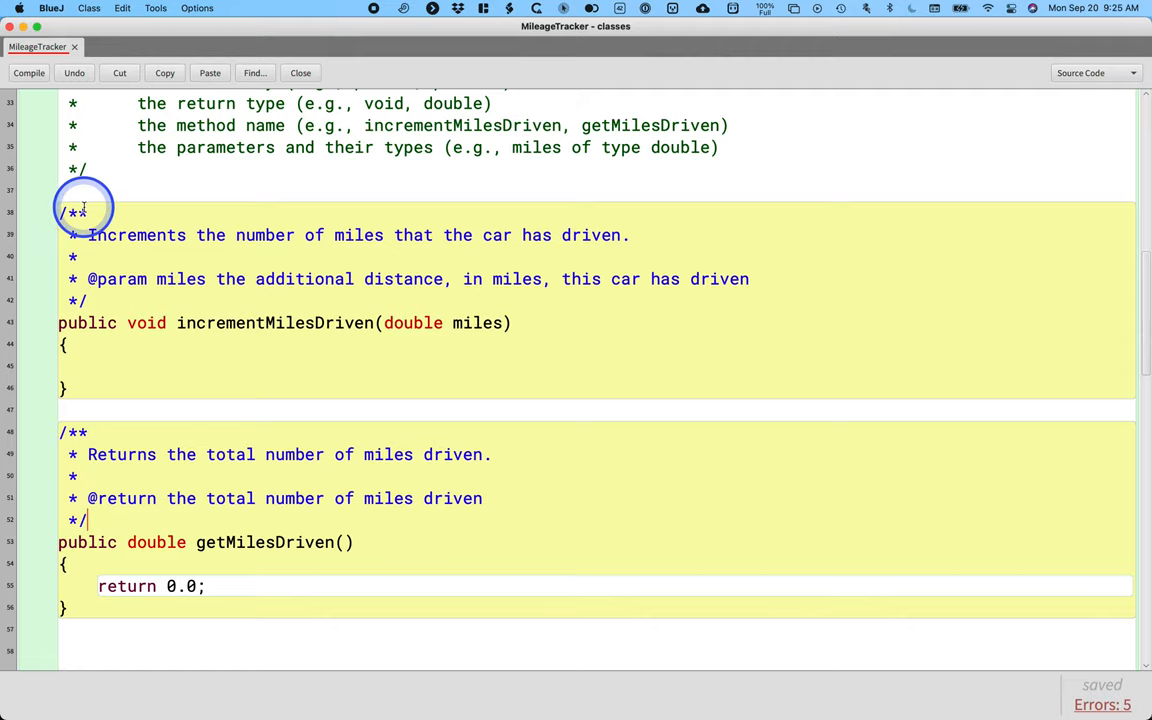
pyautogui.click(155, 8)
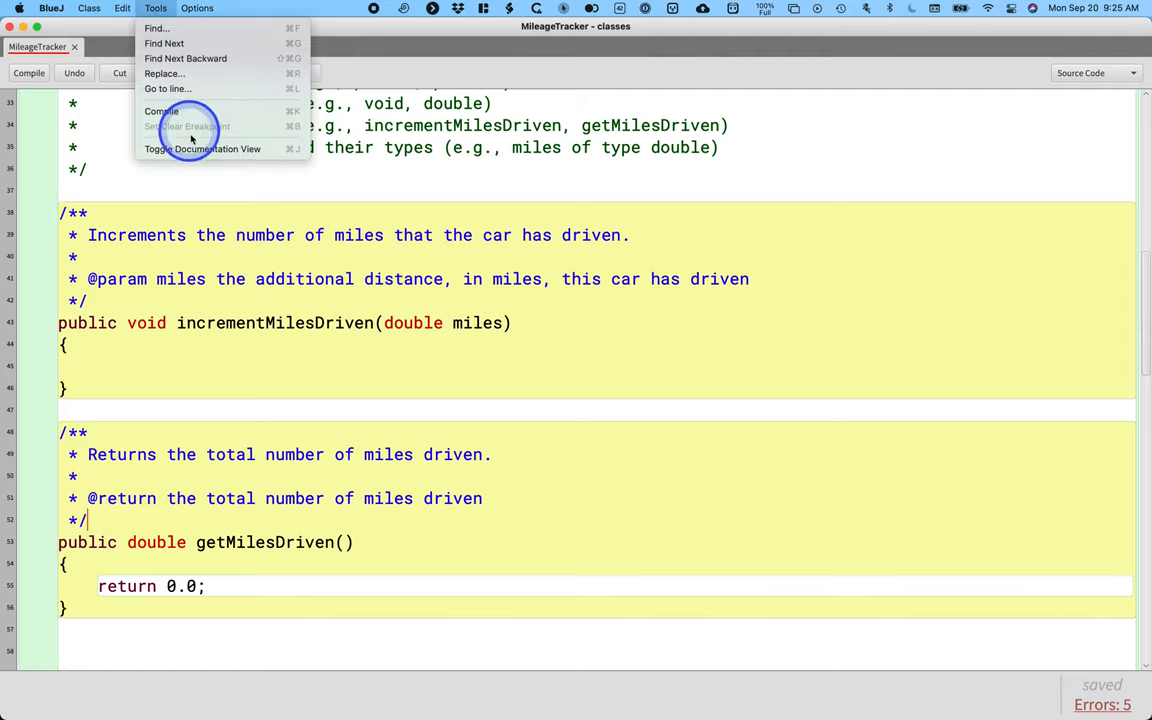
pyautogui.moveTo(200, 148)
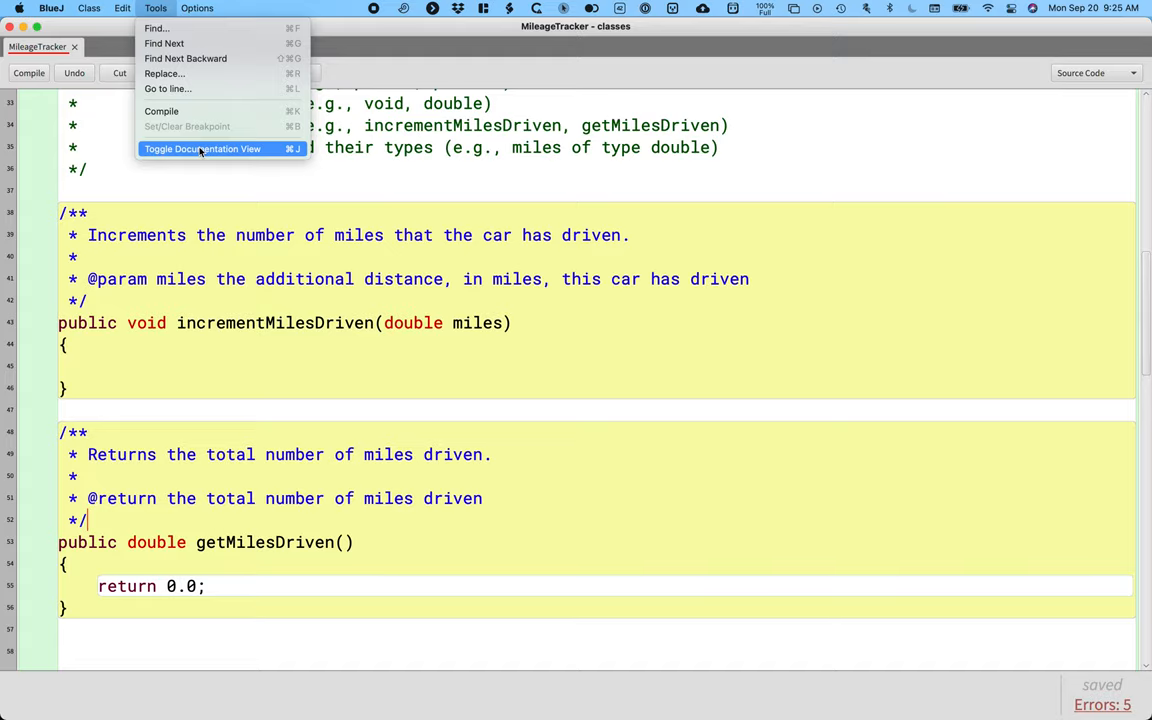
# - Switch the MileageTracker editor to its generated documentation view
pyautogui.click(202, 148)
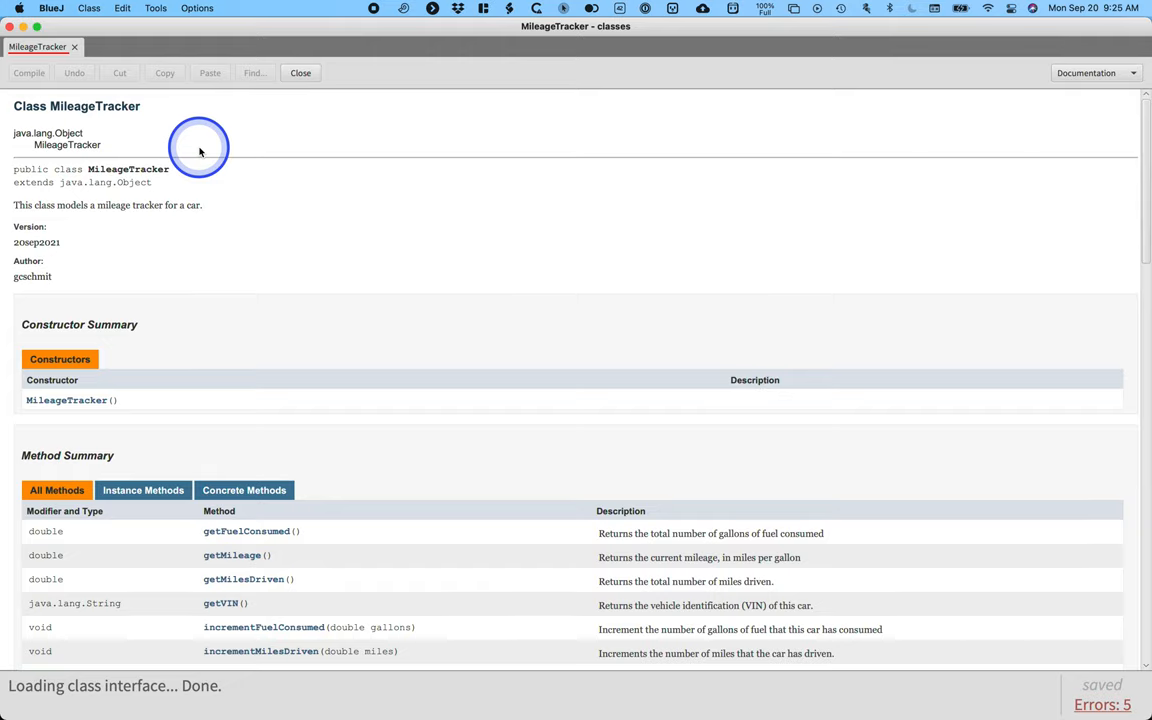
pyautogui.moveTo(318, 308)
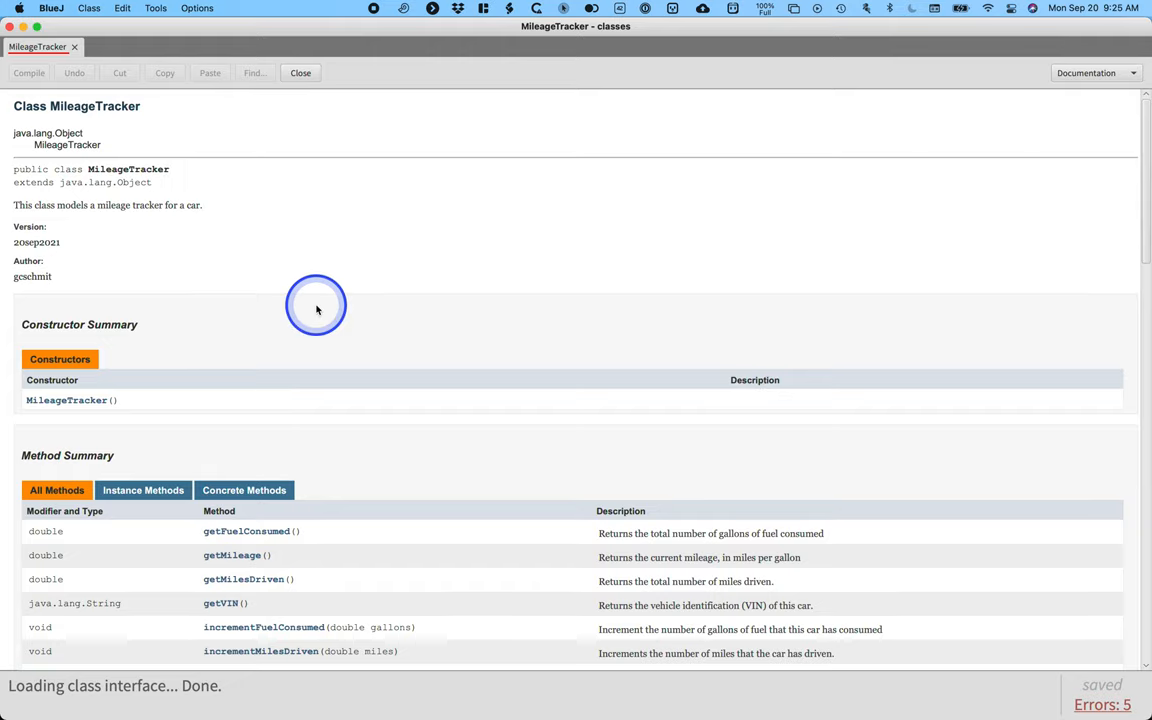
pyautogui.moveTo(317, 308)
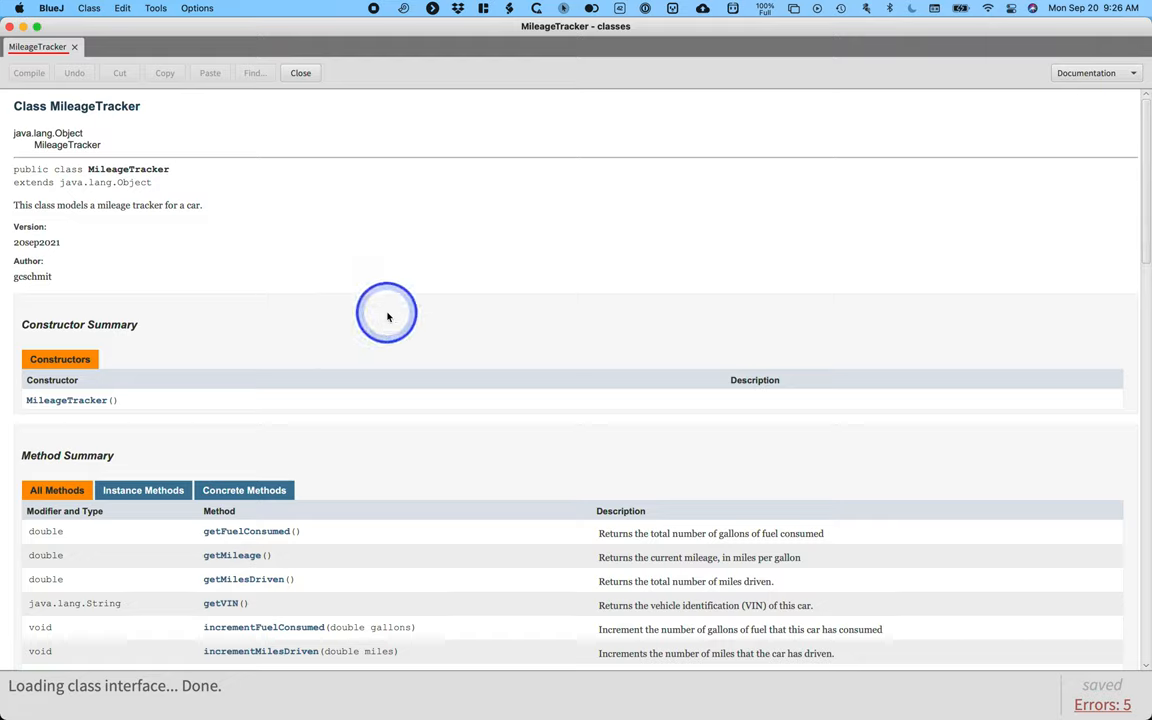
pyautogui.moveTo(351, 321)
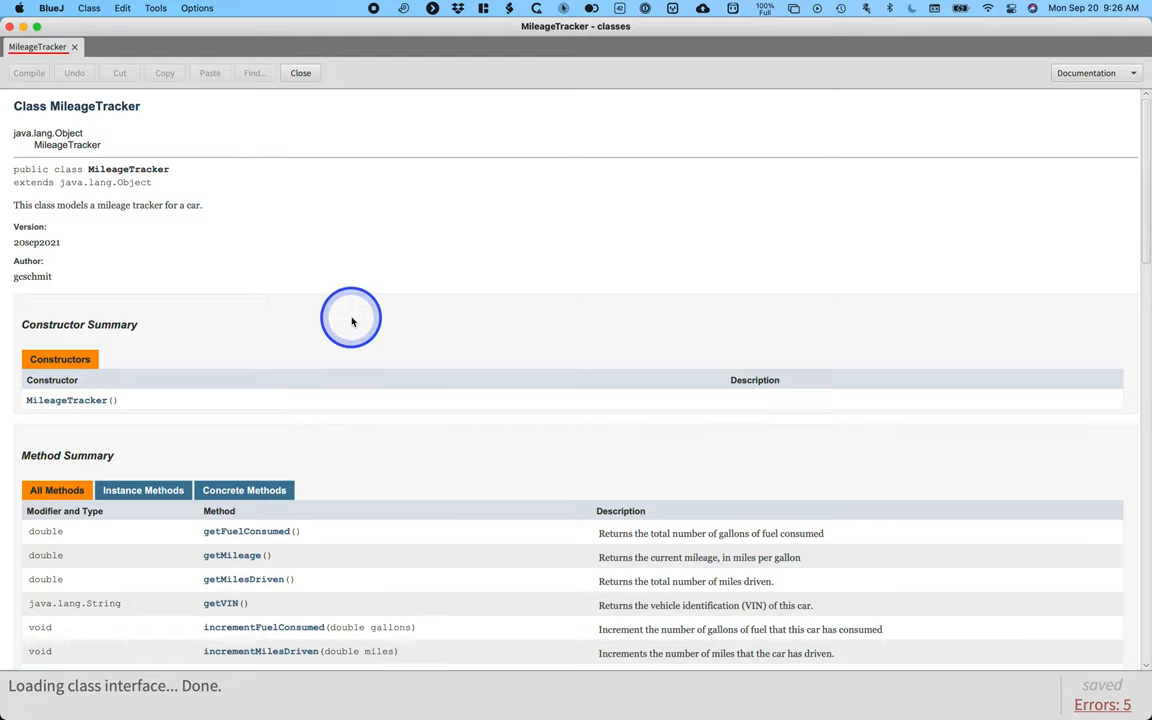
pyautogui.moveTo(351, 318)
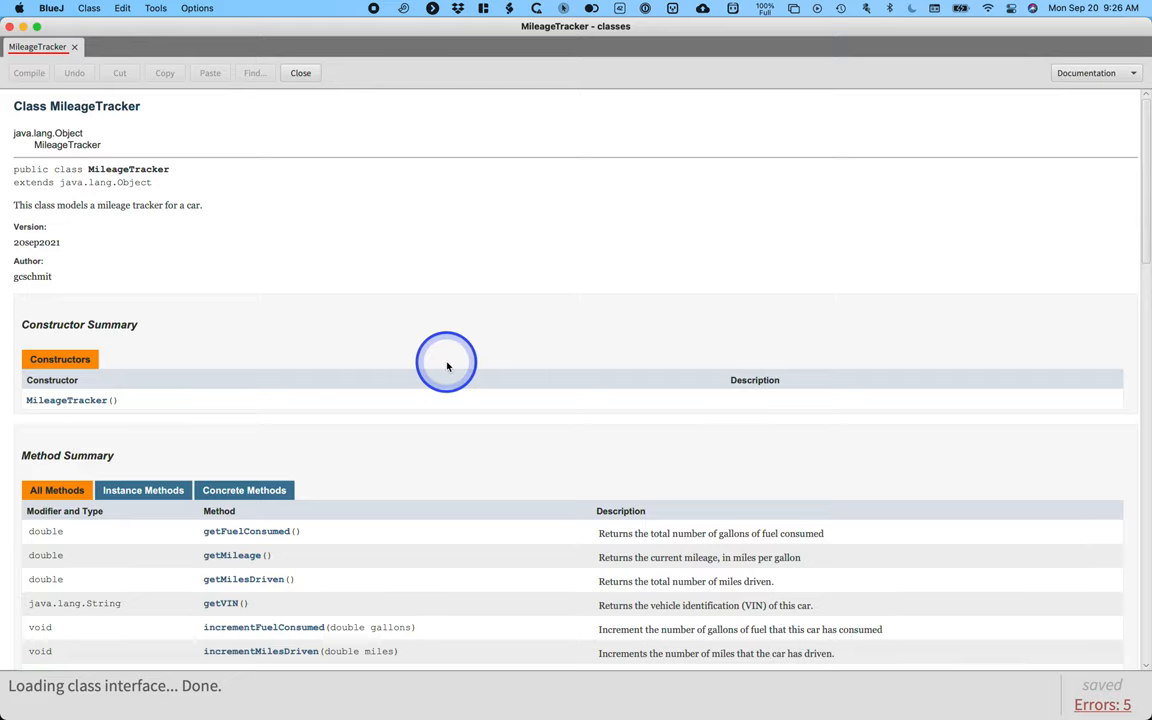
# - Scroll down to the Method Detail entries for incrementMilesDriven and getMilesDriven
pyautogui.scroll(-3)
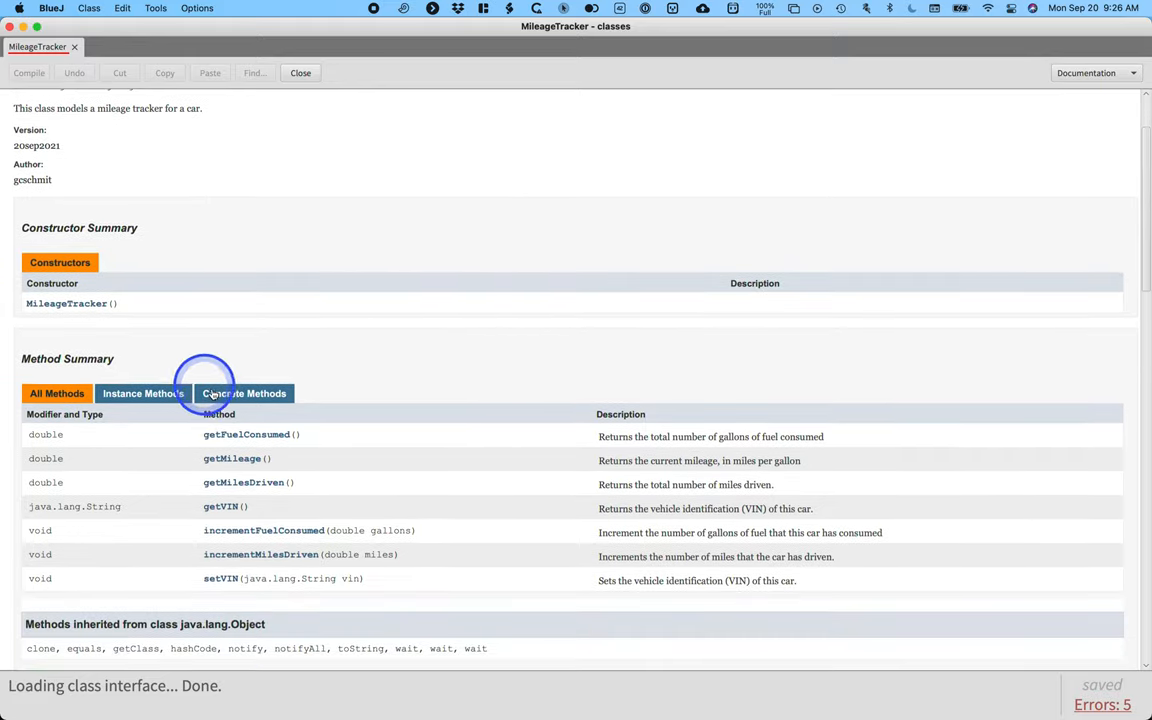
pyautogui.moveTo(225, 506)
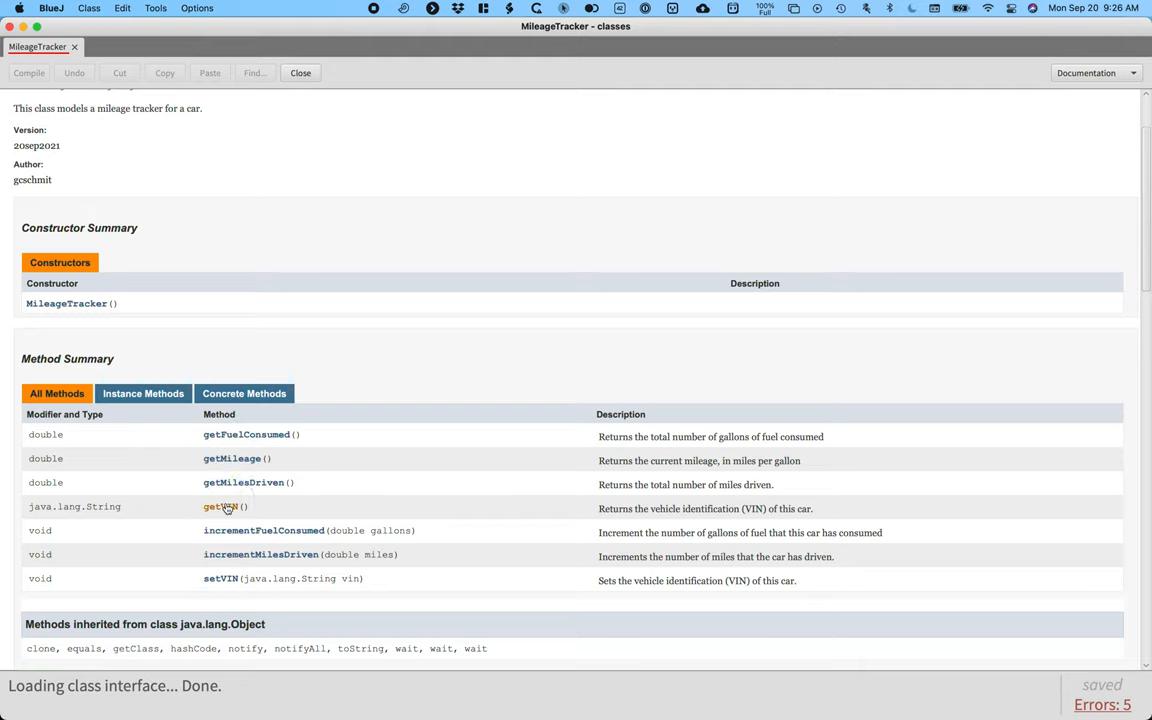
pyautogui.moveTo(230, 565)
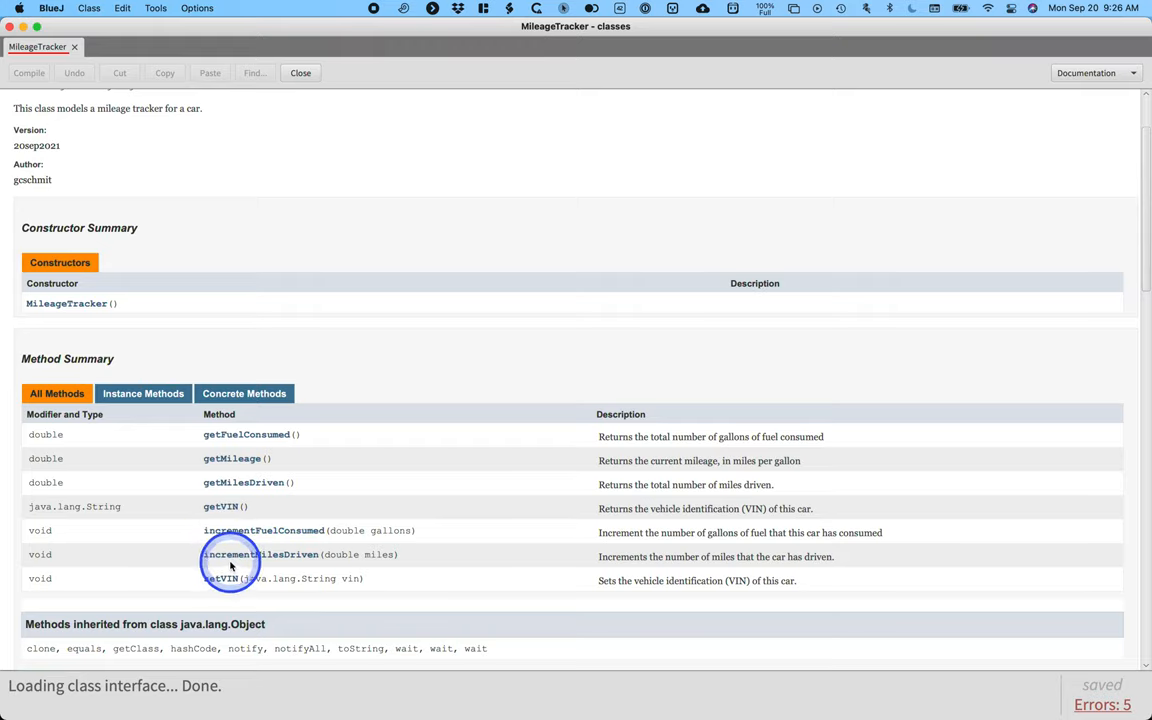
pyautogui.moveTo(295, 558)
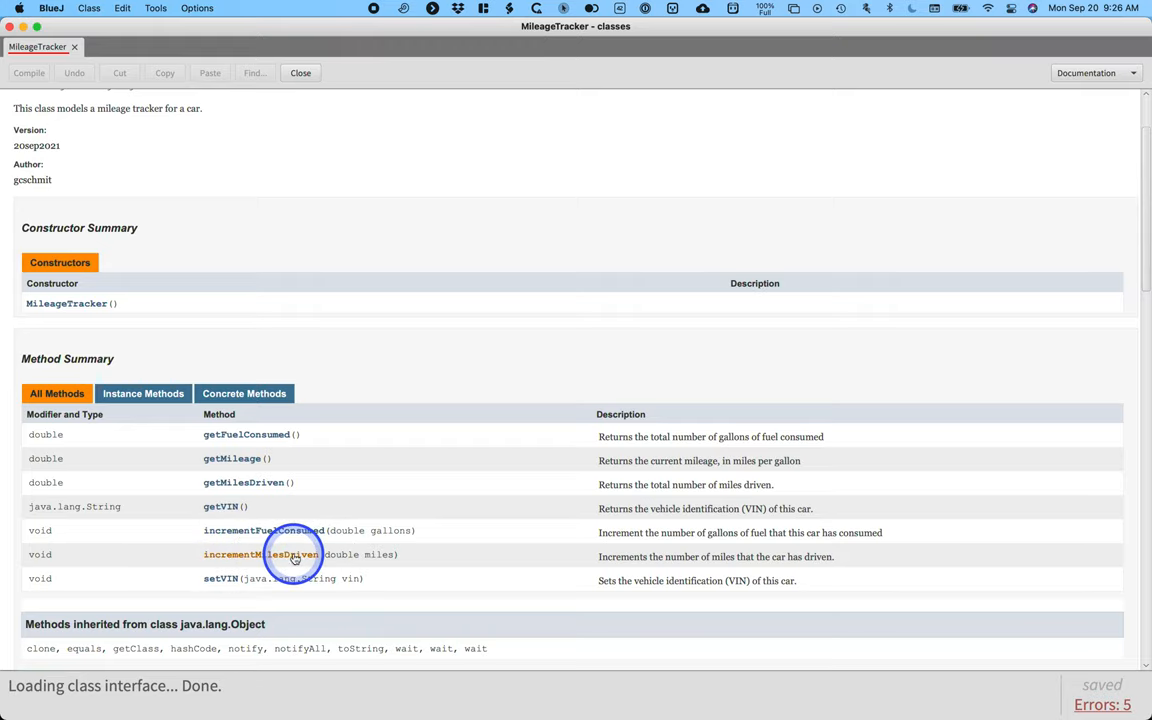
pyautogui.scroll(-3)
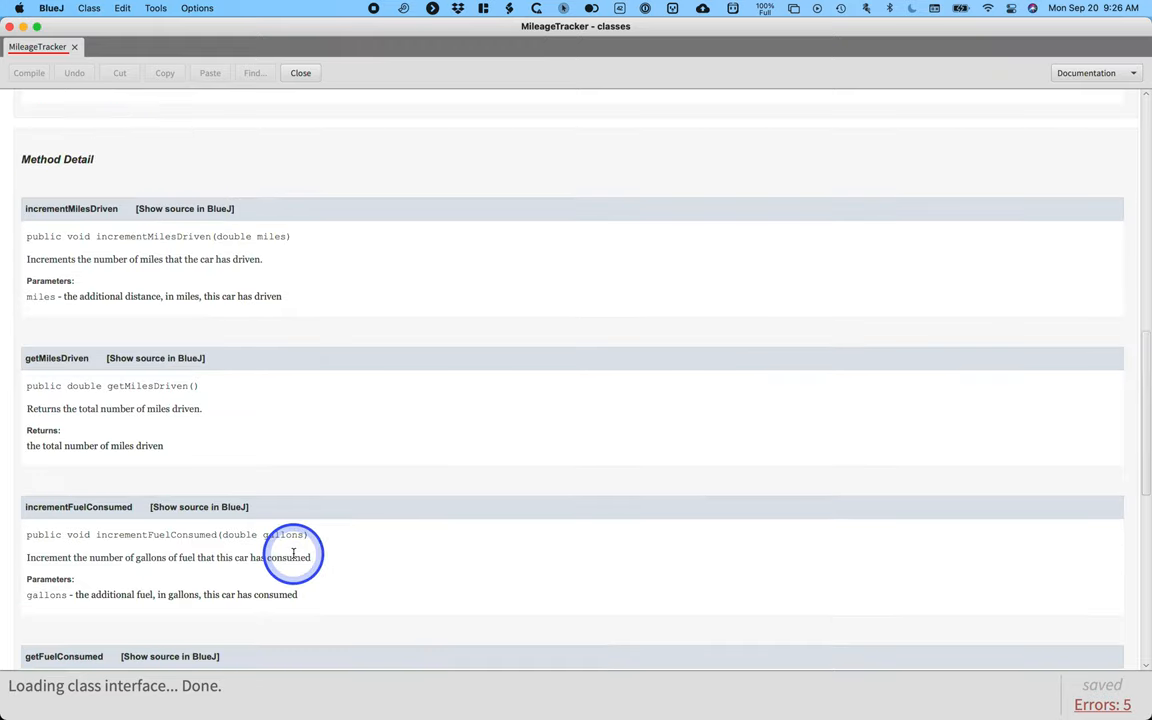
pyautogui.moveTo(55, 236)
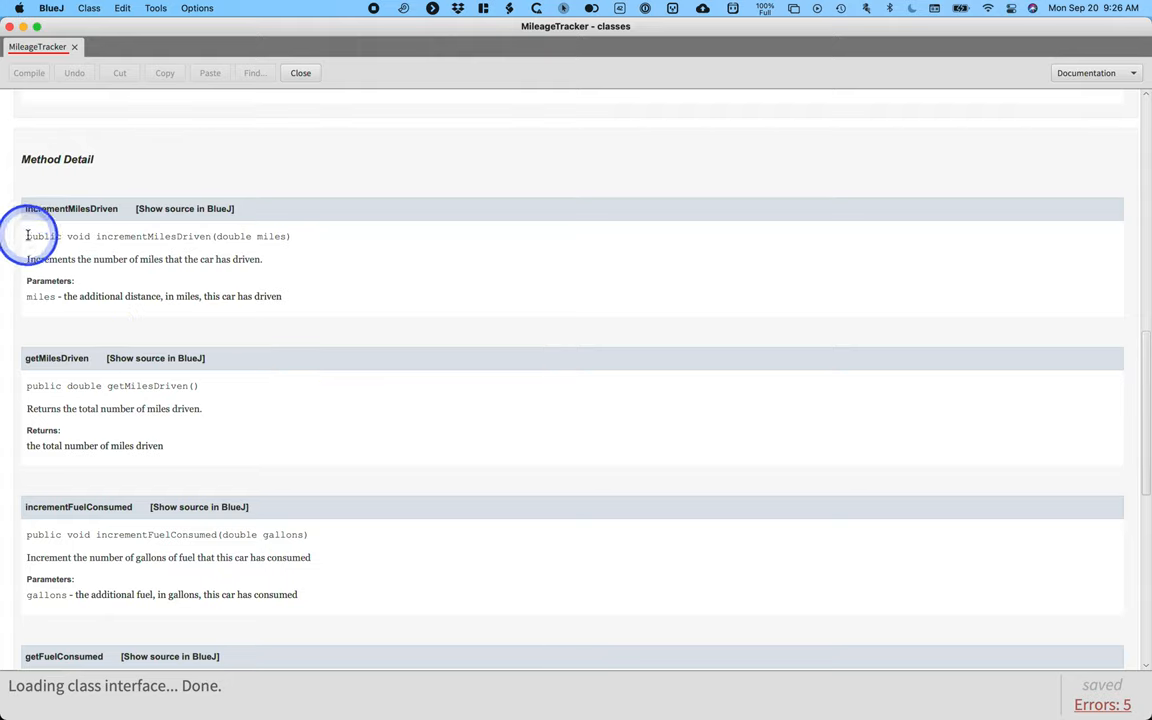
pyautogui.moveTo(312, 238)
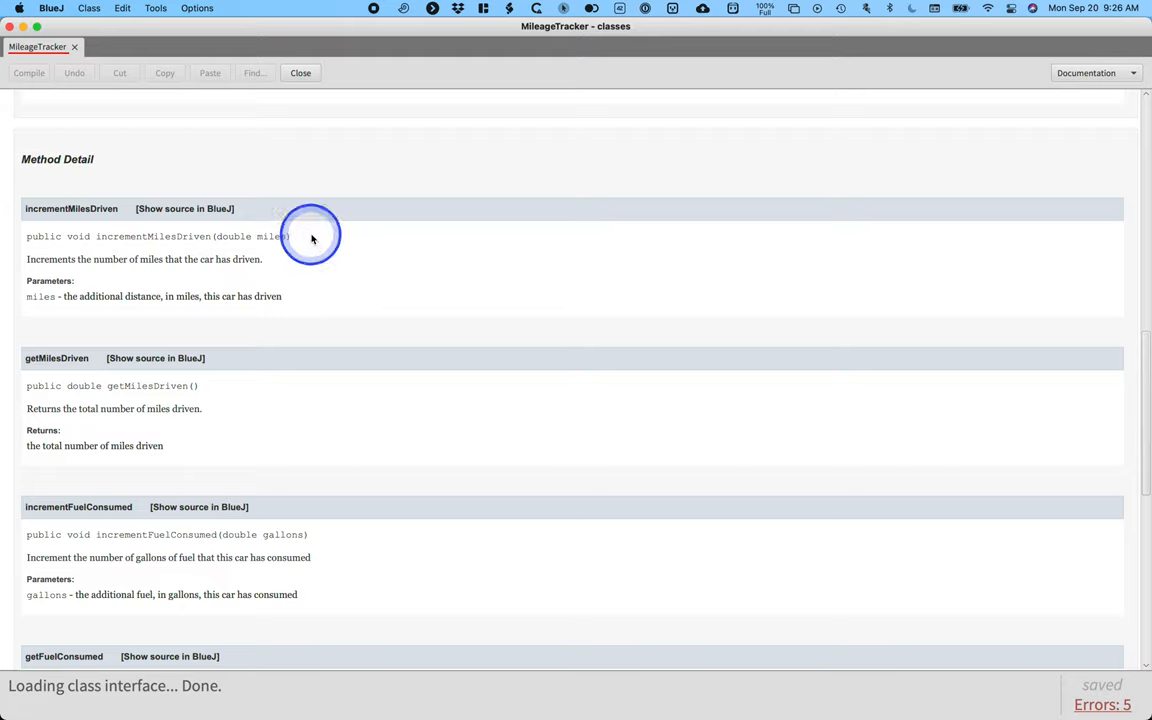
pyautogui.tripleClick(144, 259)
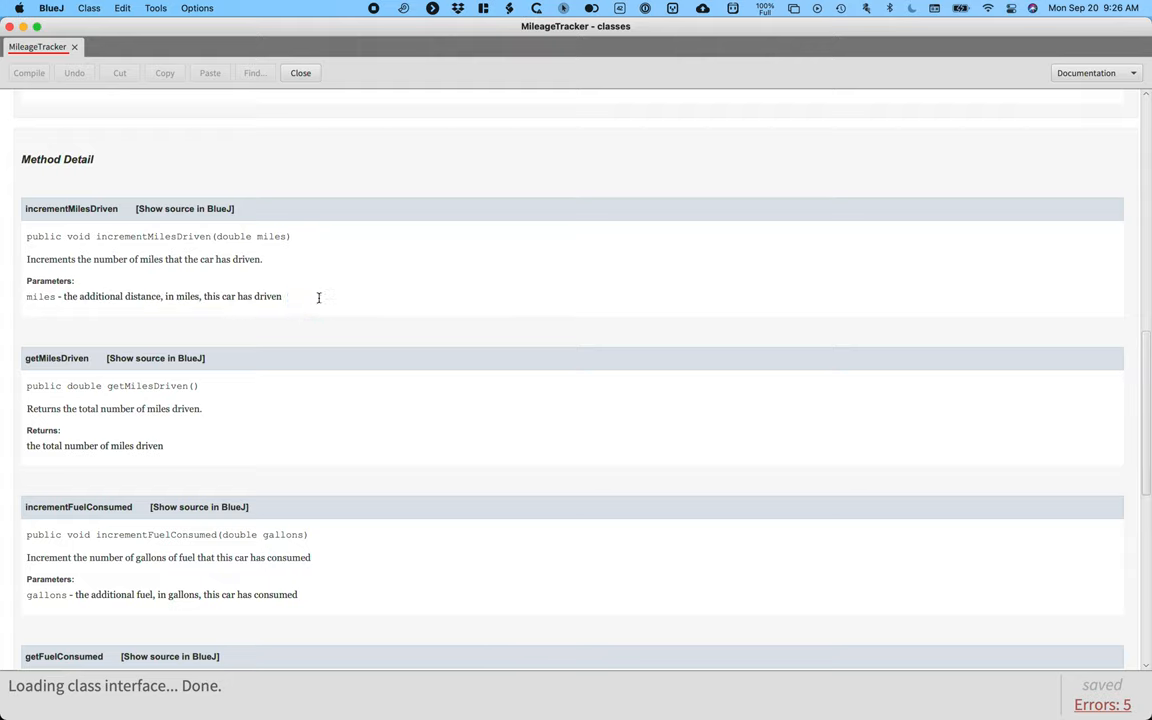
pyautogui.moveTo(330, 247)
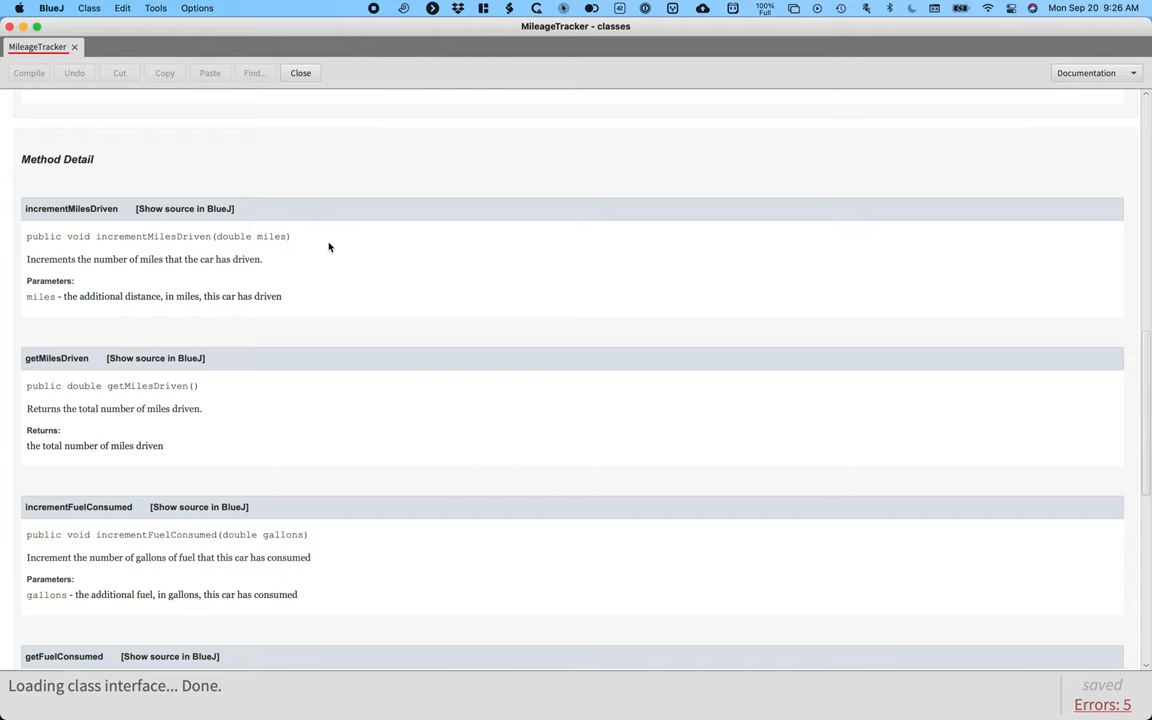
pyautogui.click(1095, 72)
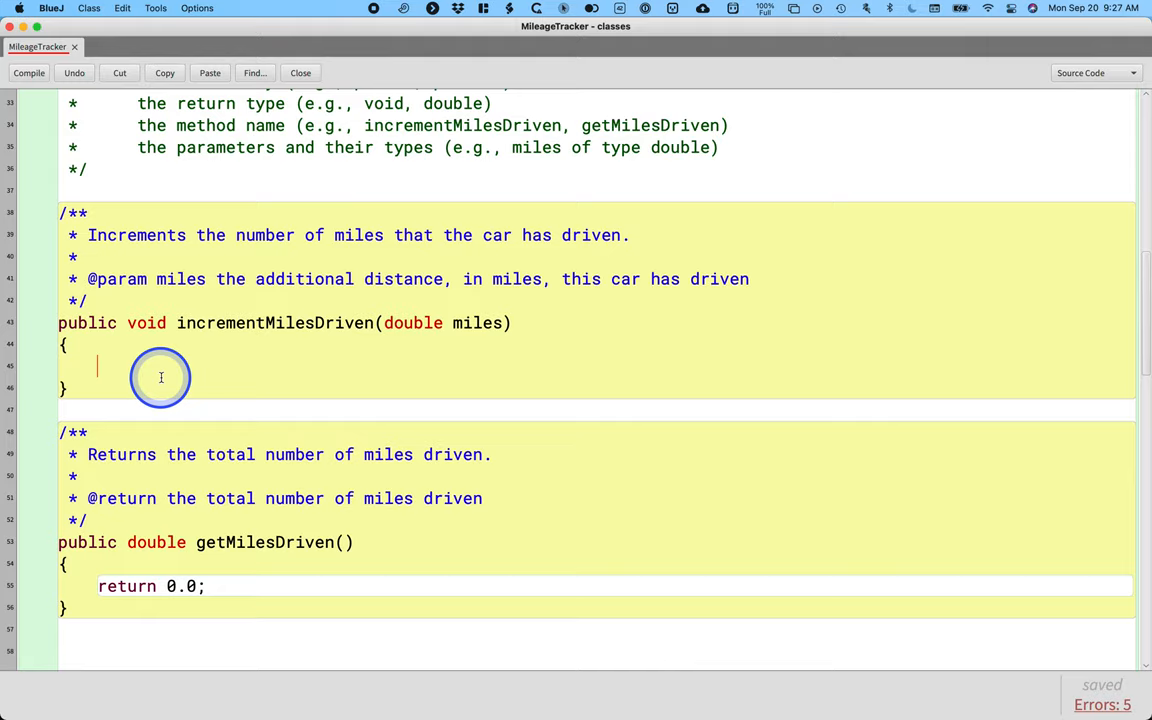
pyautogui.moveTo(217, 323)
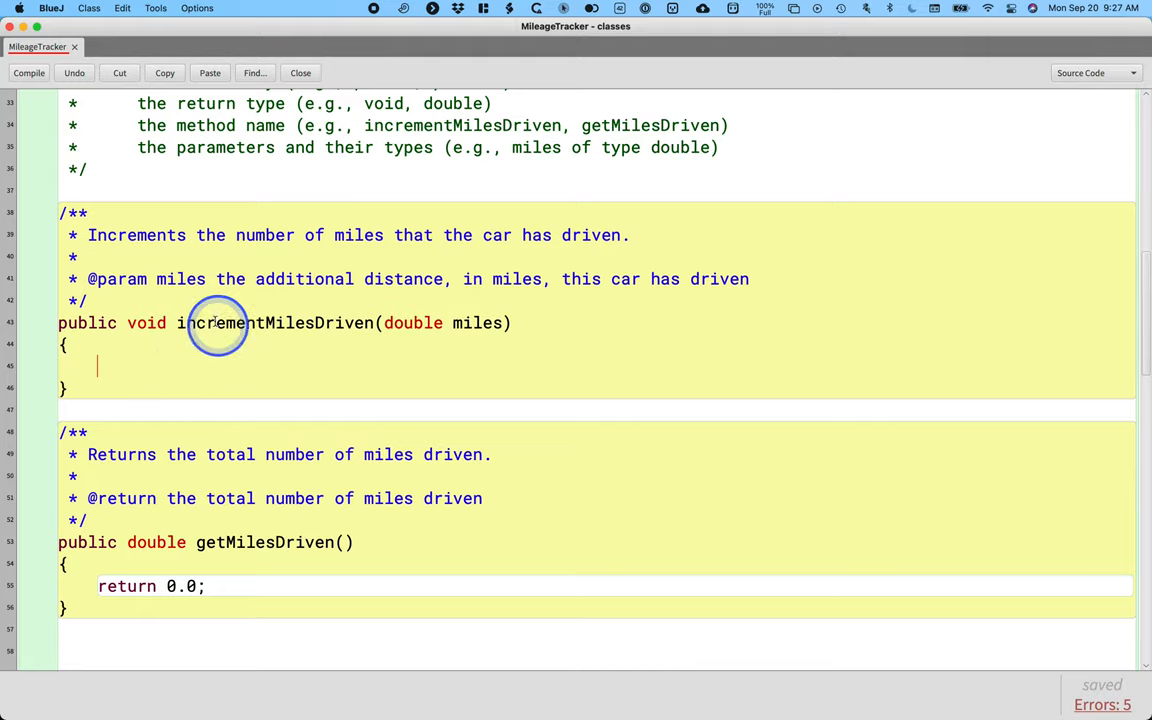
pyautogui.moveTo(238, 353)
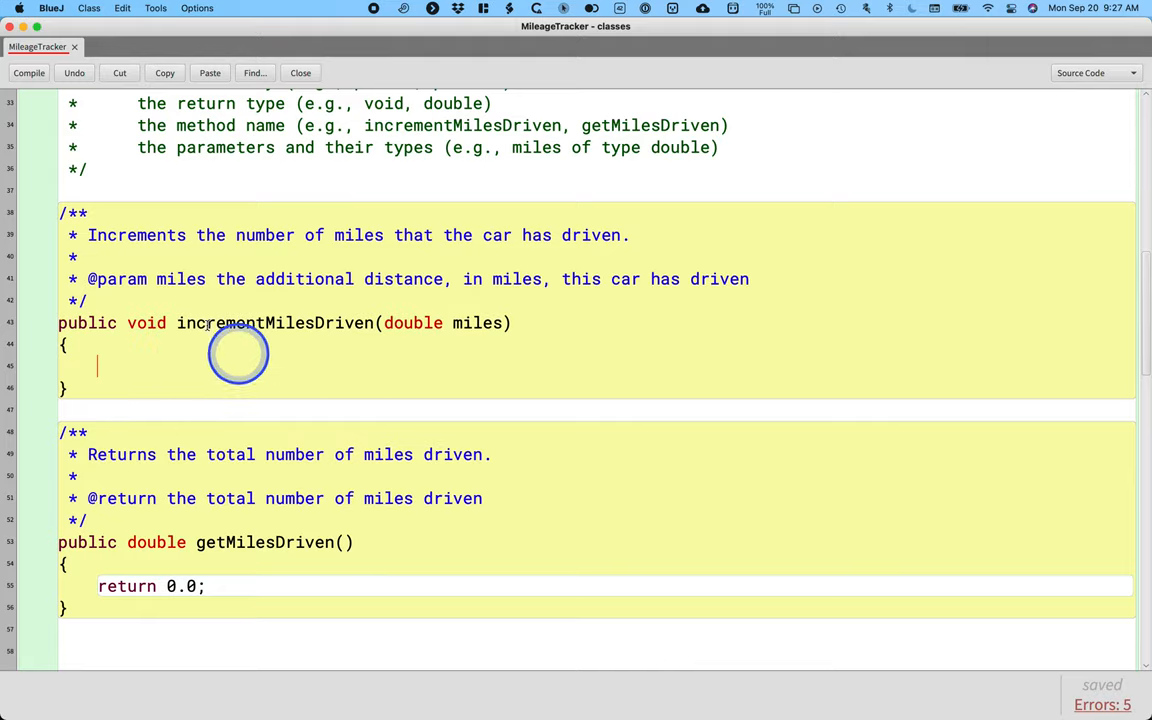